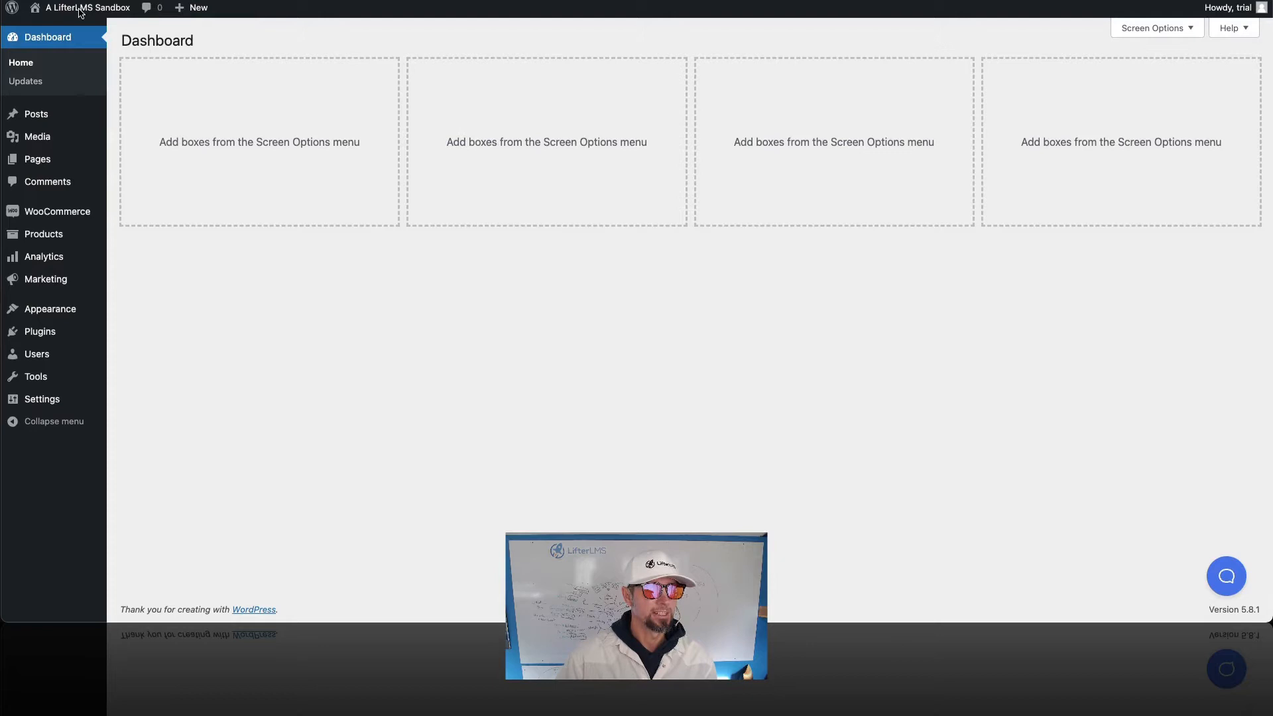
Step: After glancing at the site front end, search 'LifterLMS' and install LMS by LifterLMS
left_click(88, 8)
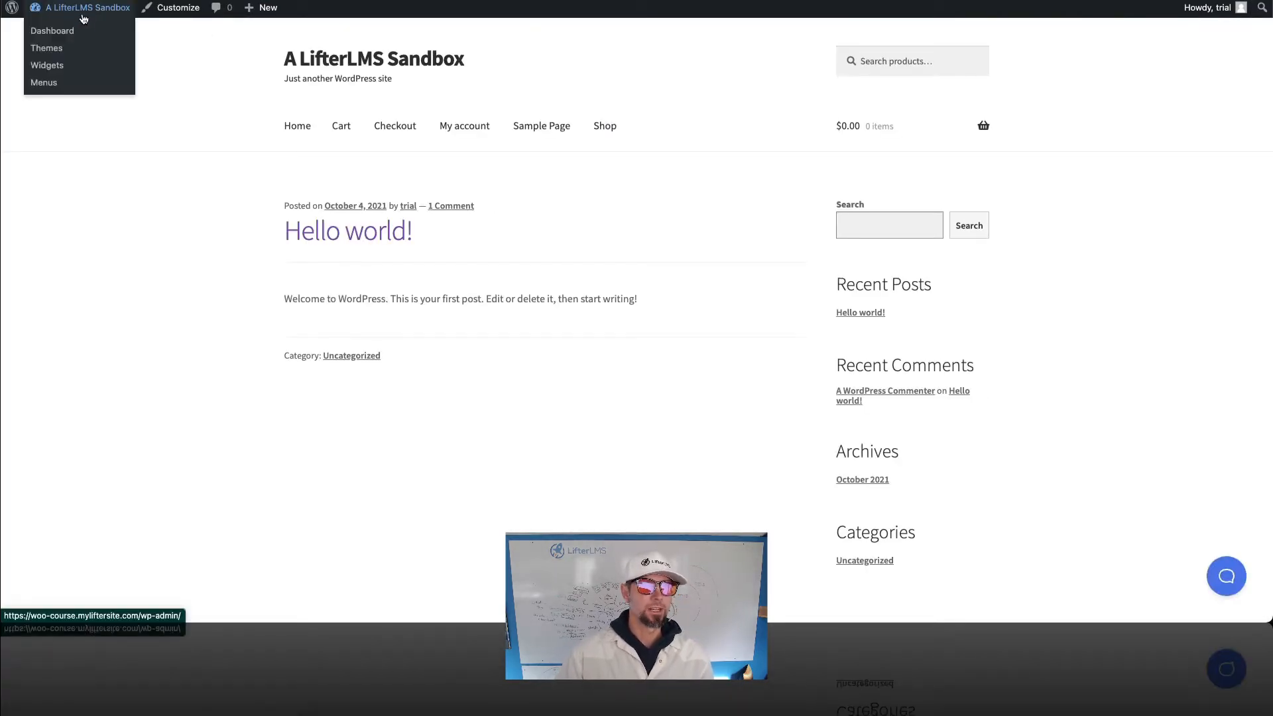
left_click(52, 30)
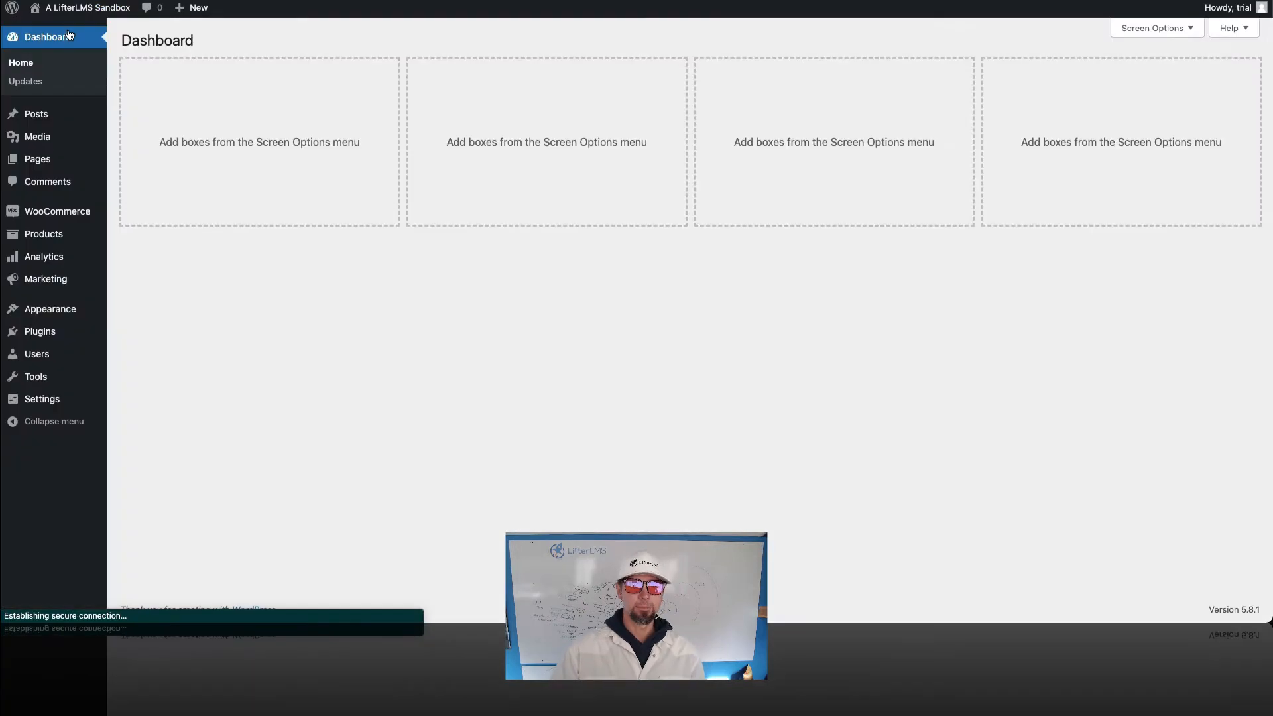
mouse_move(55, 211)
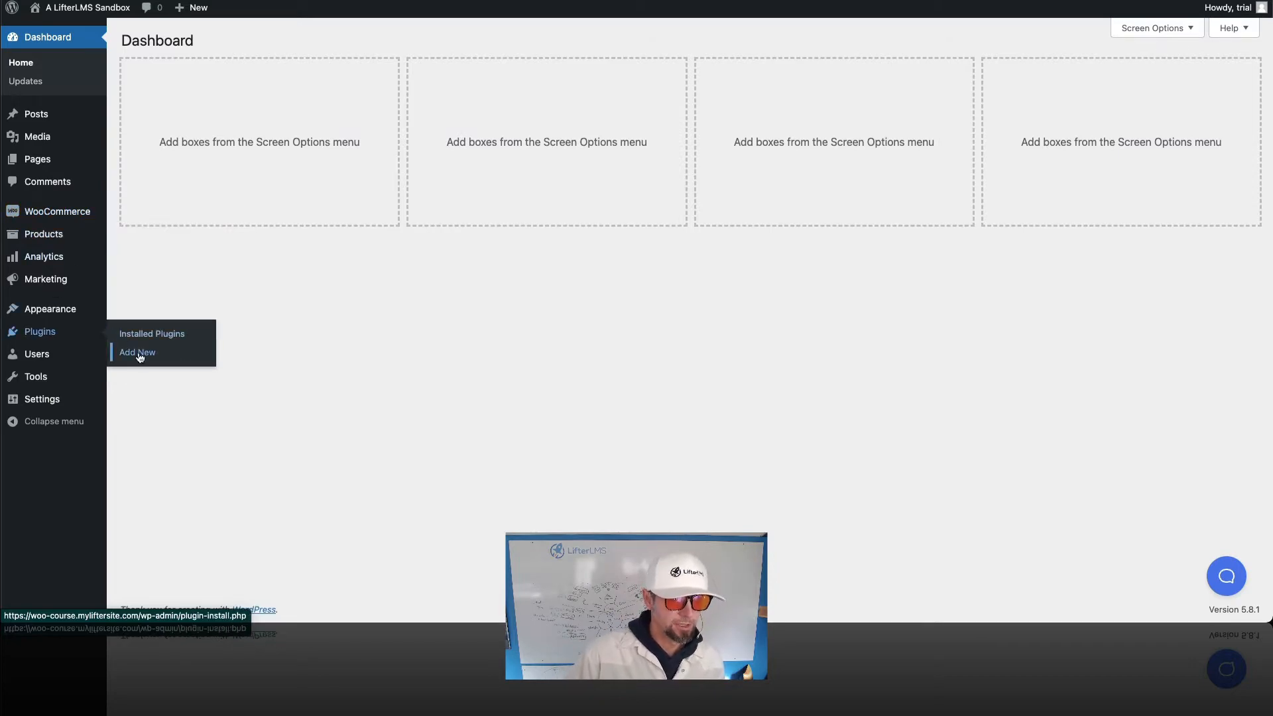
left_click(137, 352)
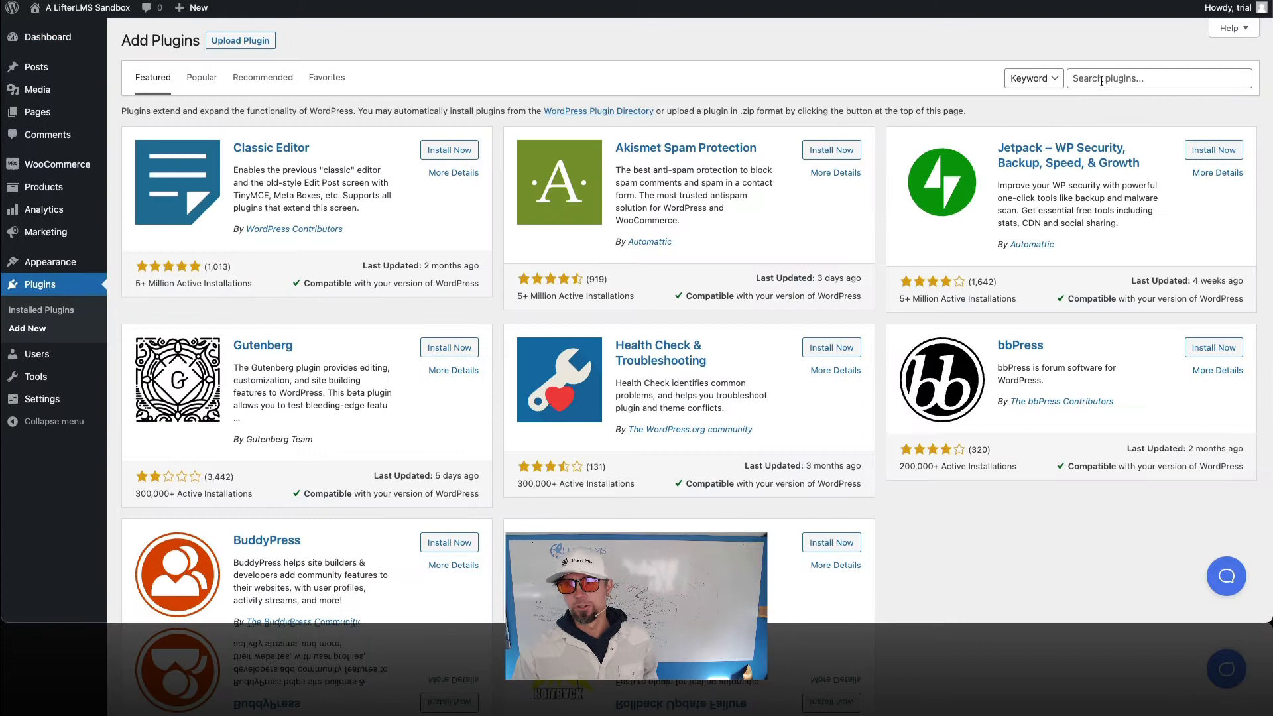
type("Lif")
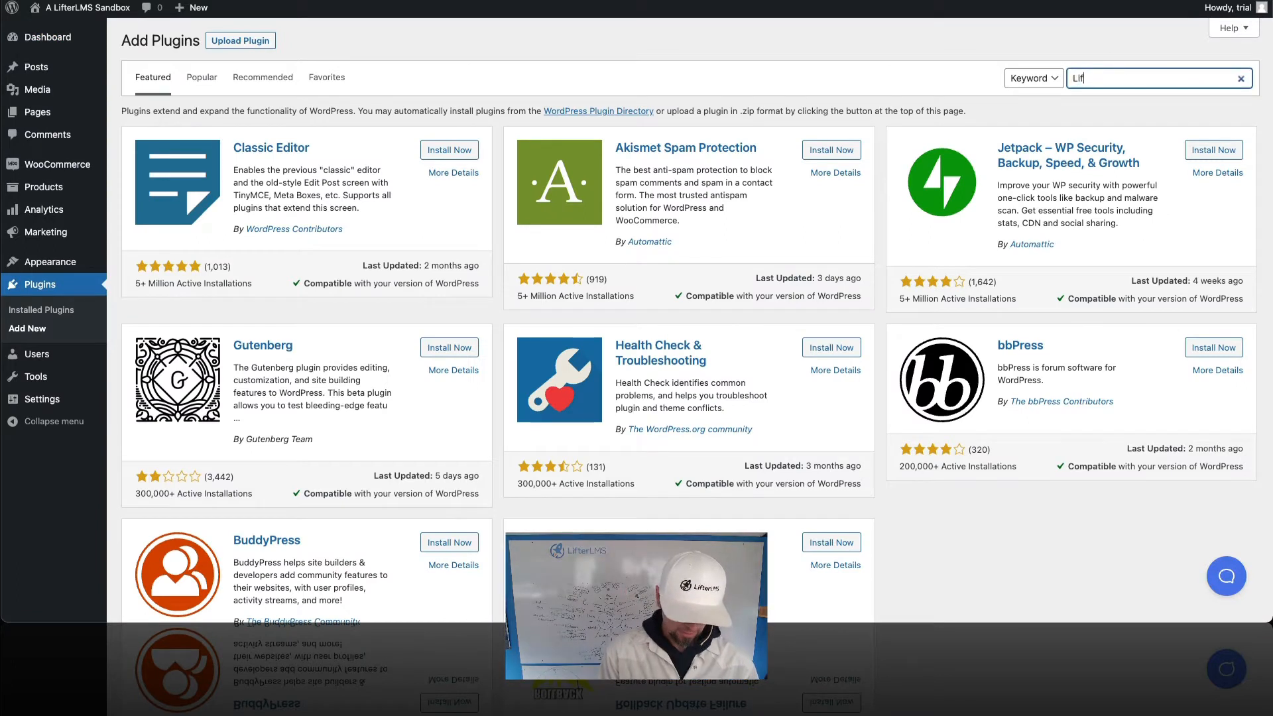
type("LifterLMS")
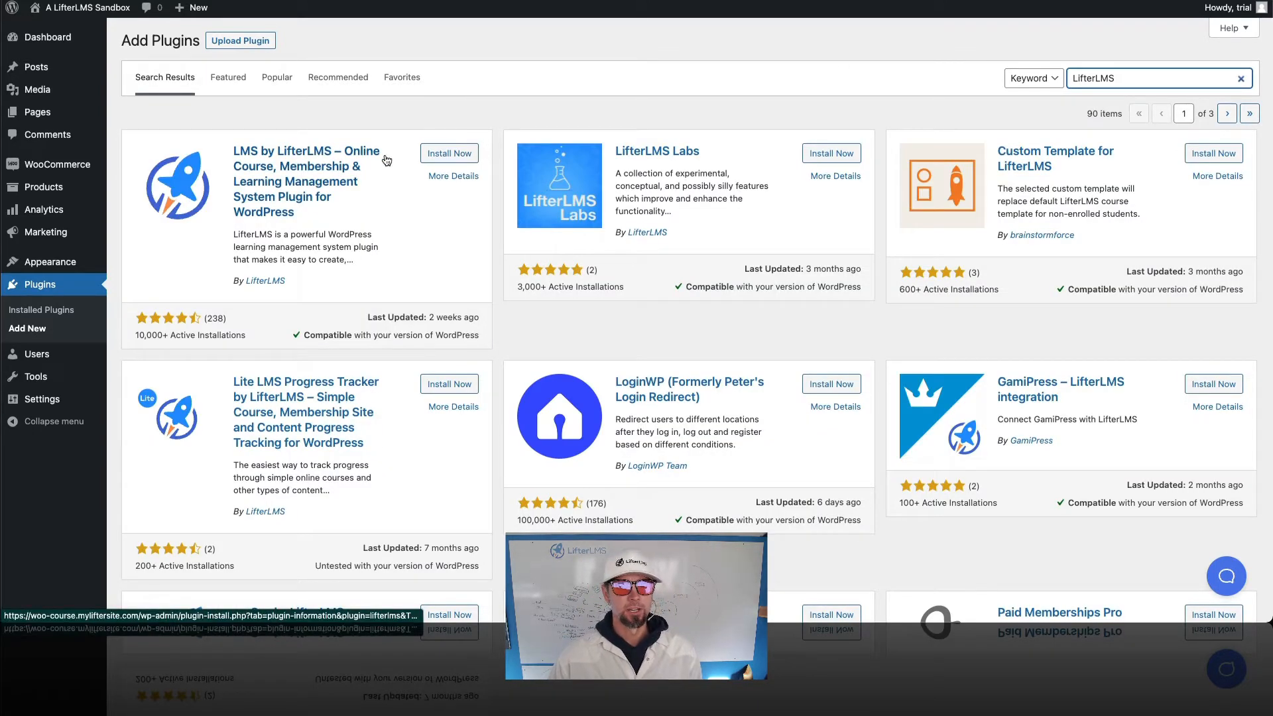
left_click(448, 154)
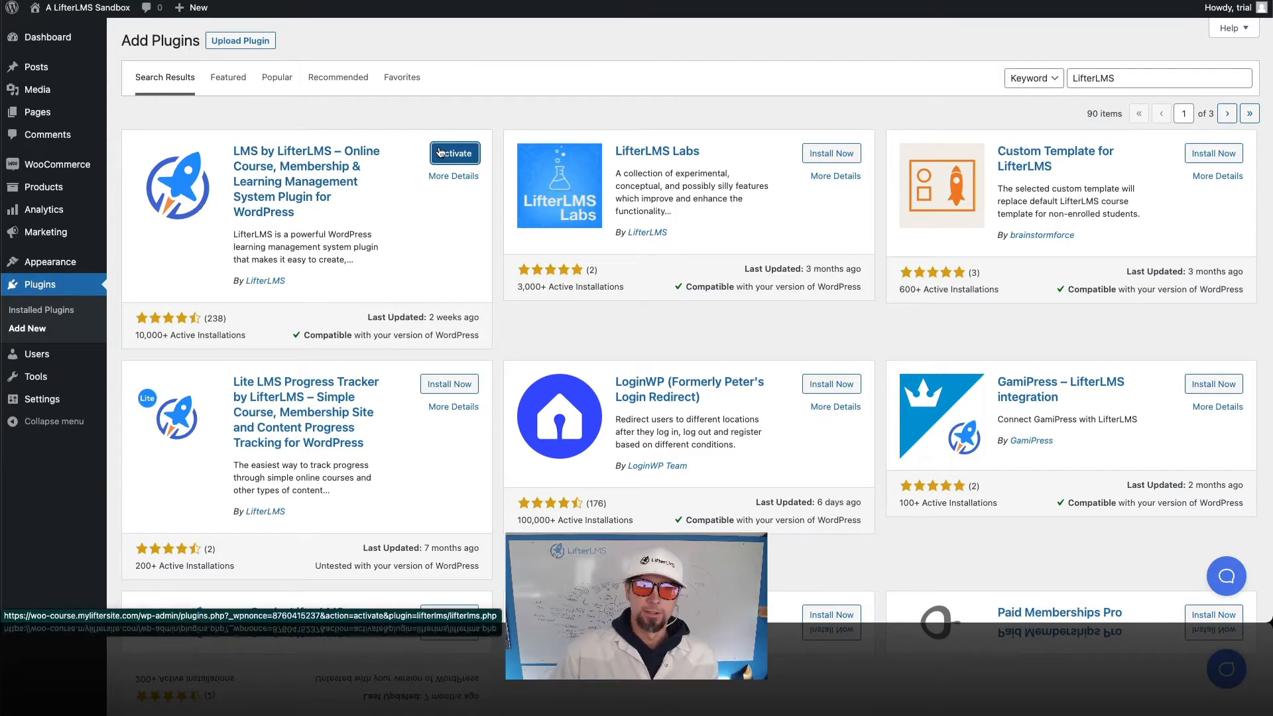
Step: Activate LifterLMS and run its setup wizard, creating the essential course pages
left_click(453, 152)
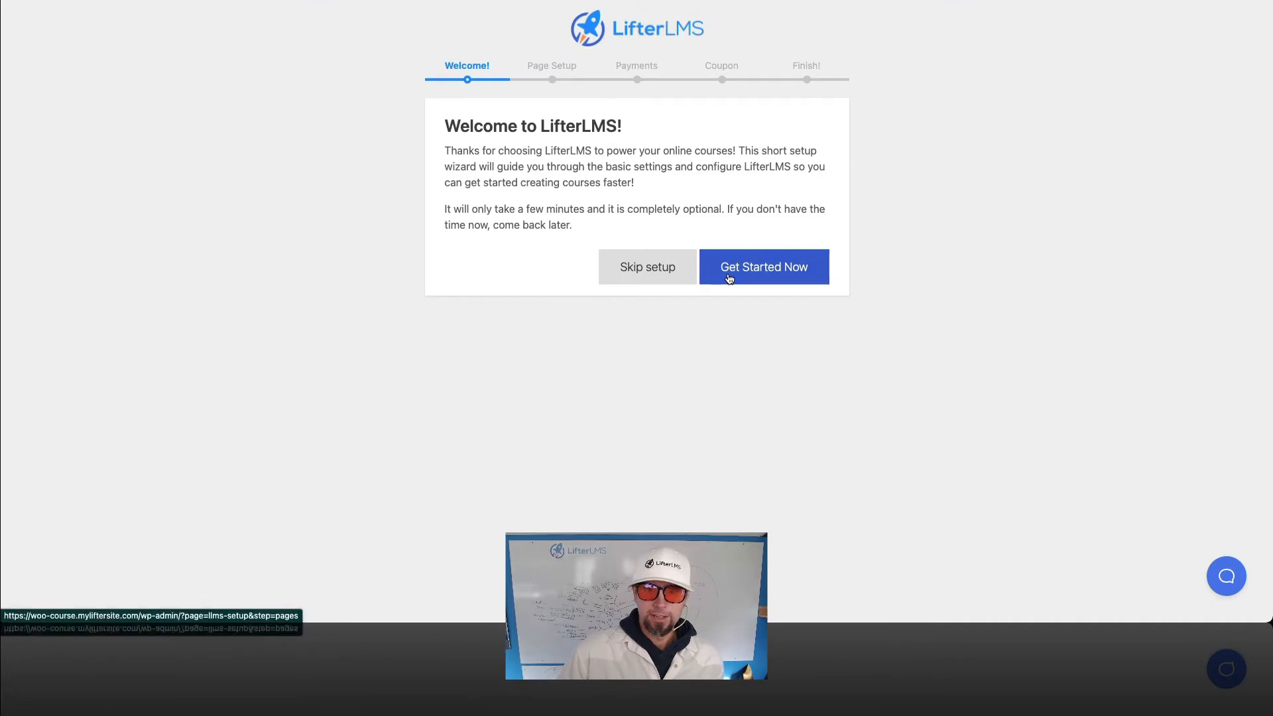
left_click(763, 267)
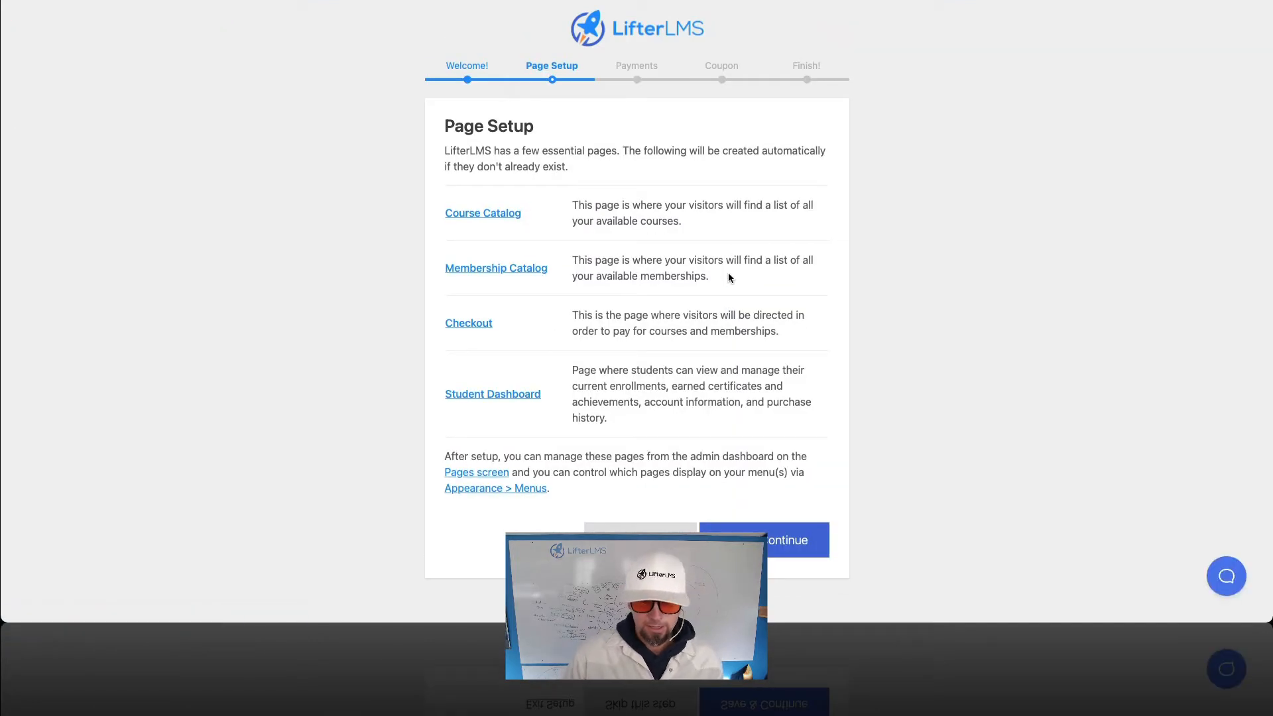
mouse_move(471, 169)
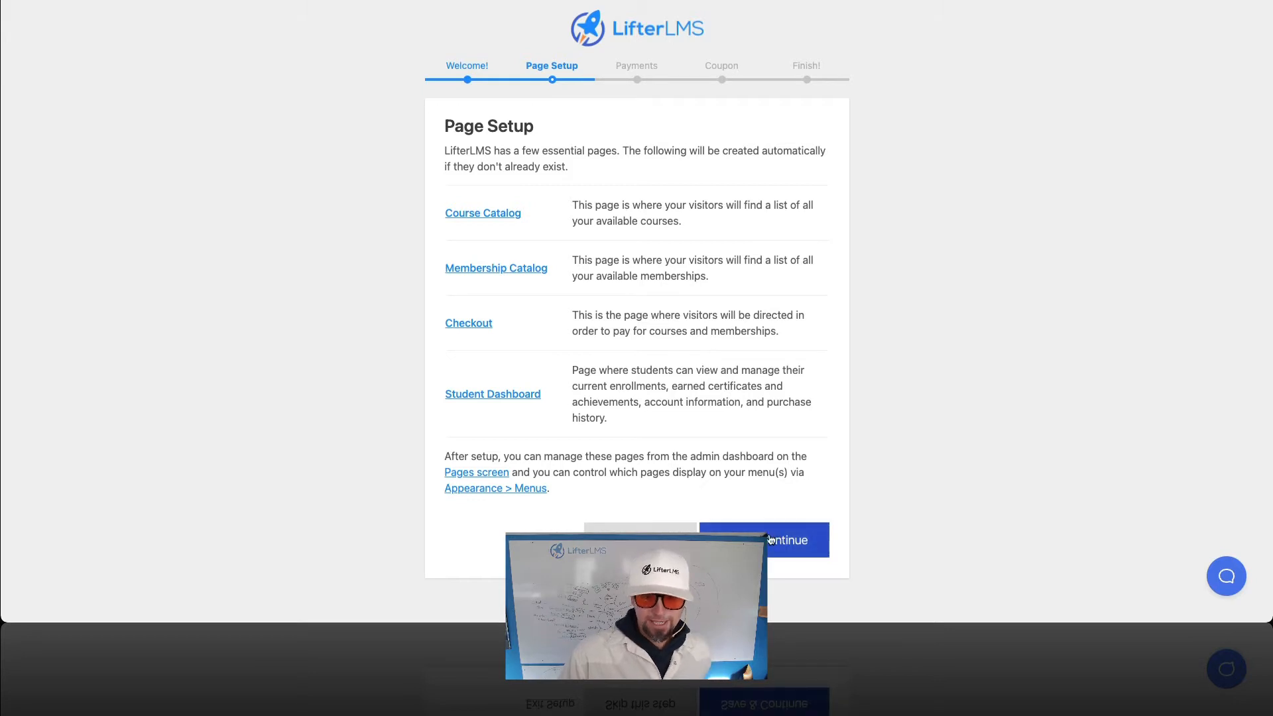
left_click(761, 540)
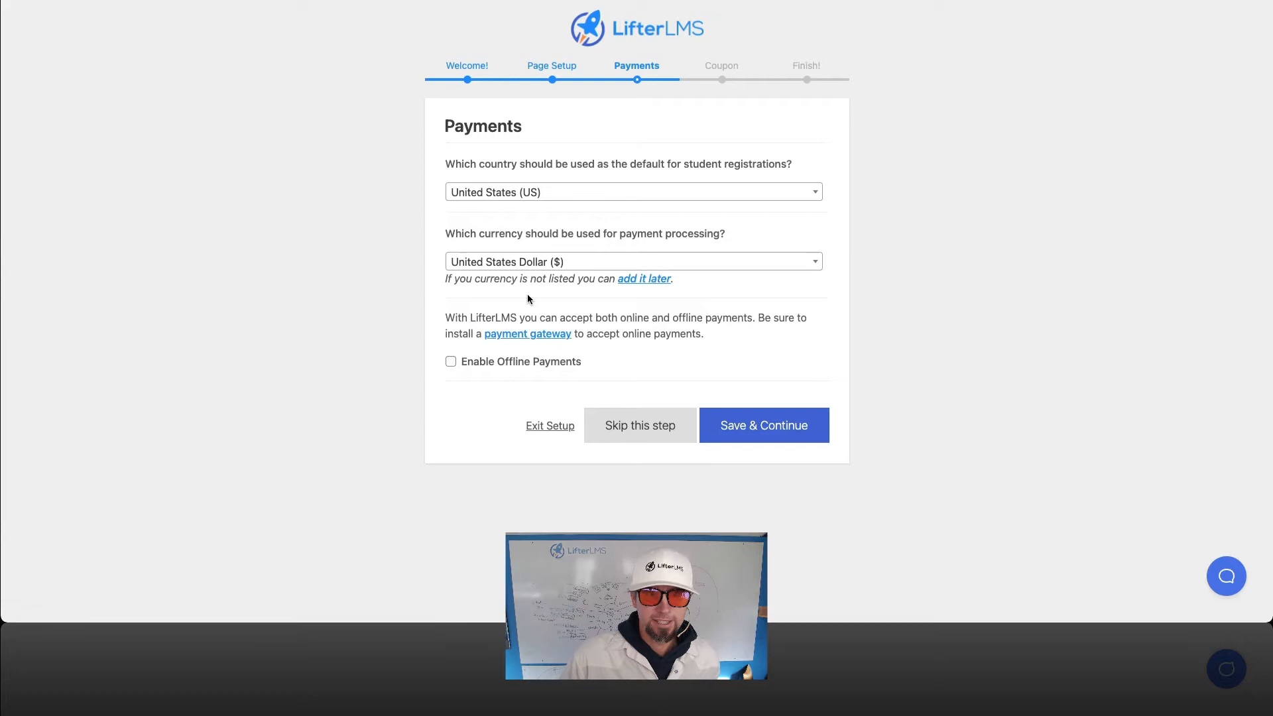
mouse_move(476, 374)
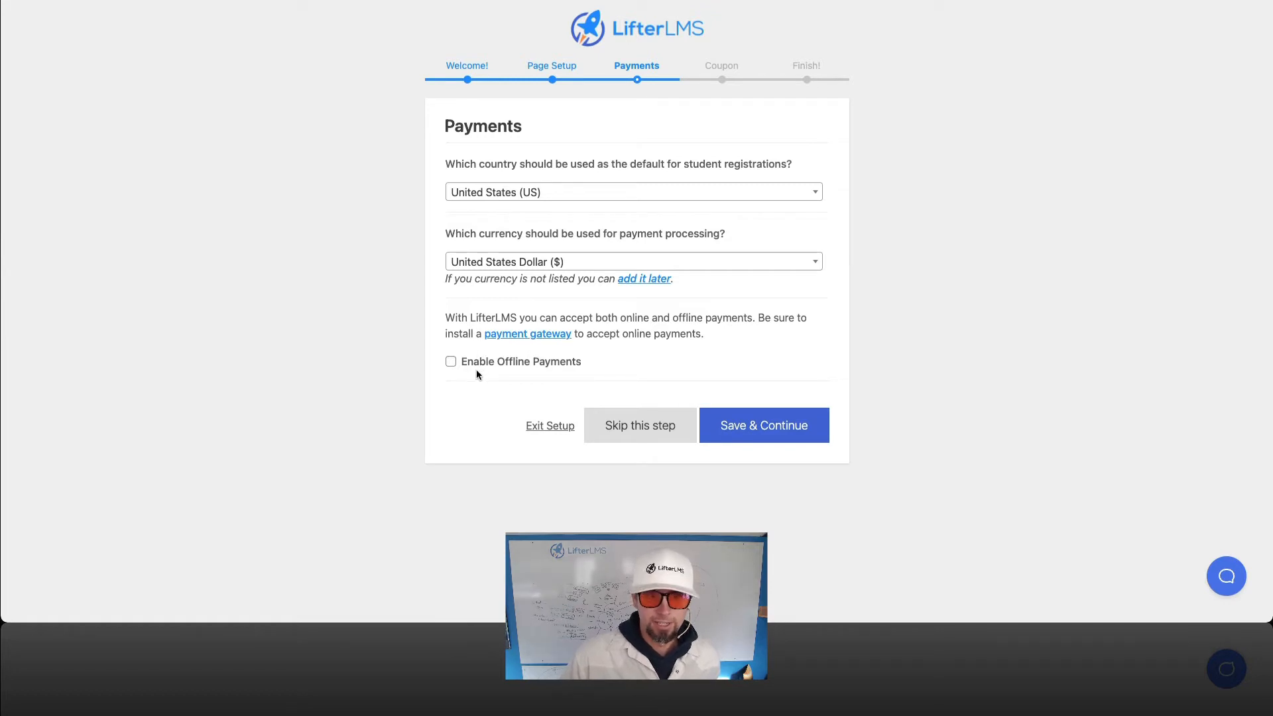
Step: Enable offline payments, save, and allow usage data collection to finish the wizard
left_click(451, 361)
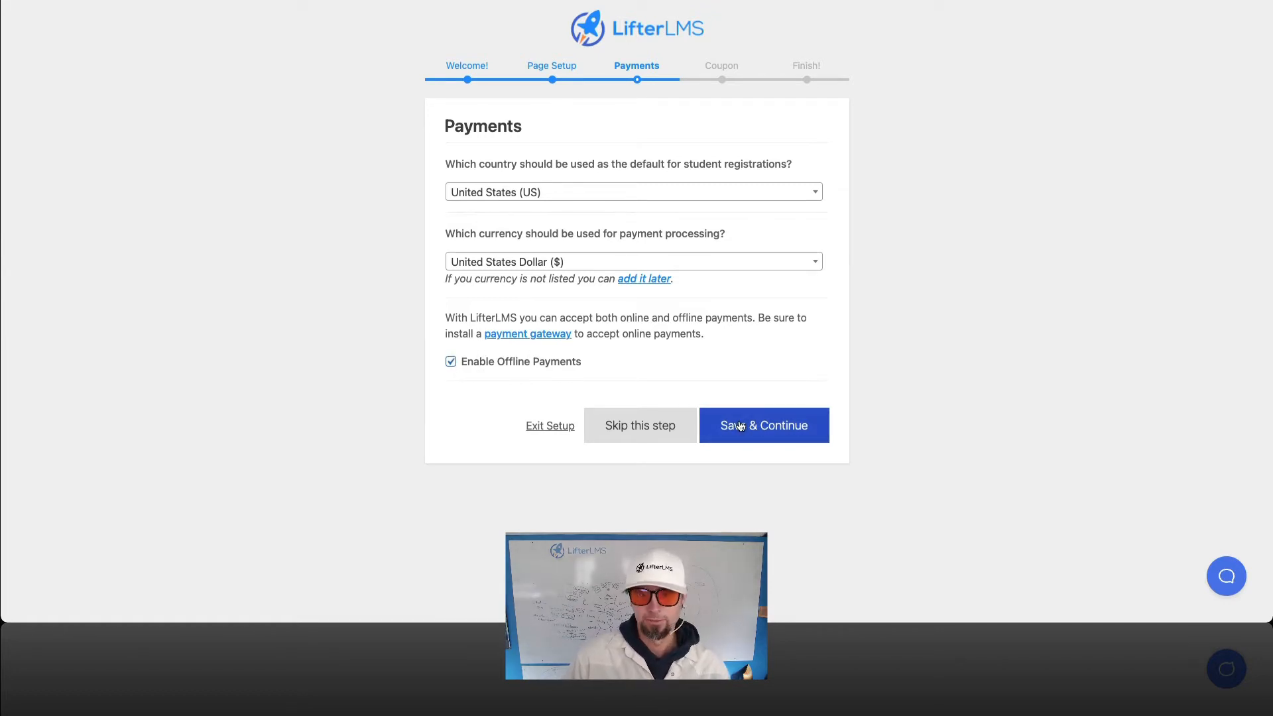
left_click(764, 425)
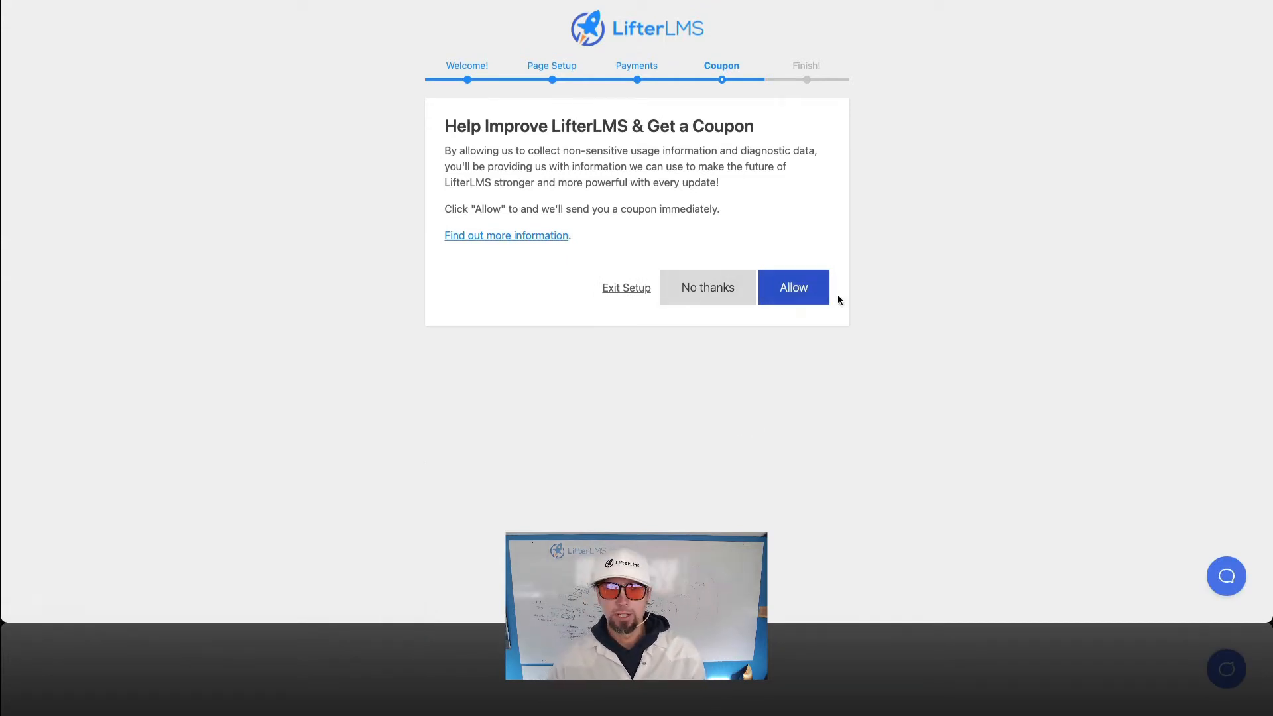
mouse_move(793, 288)
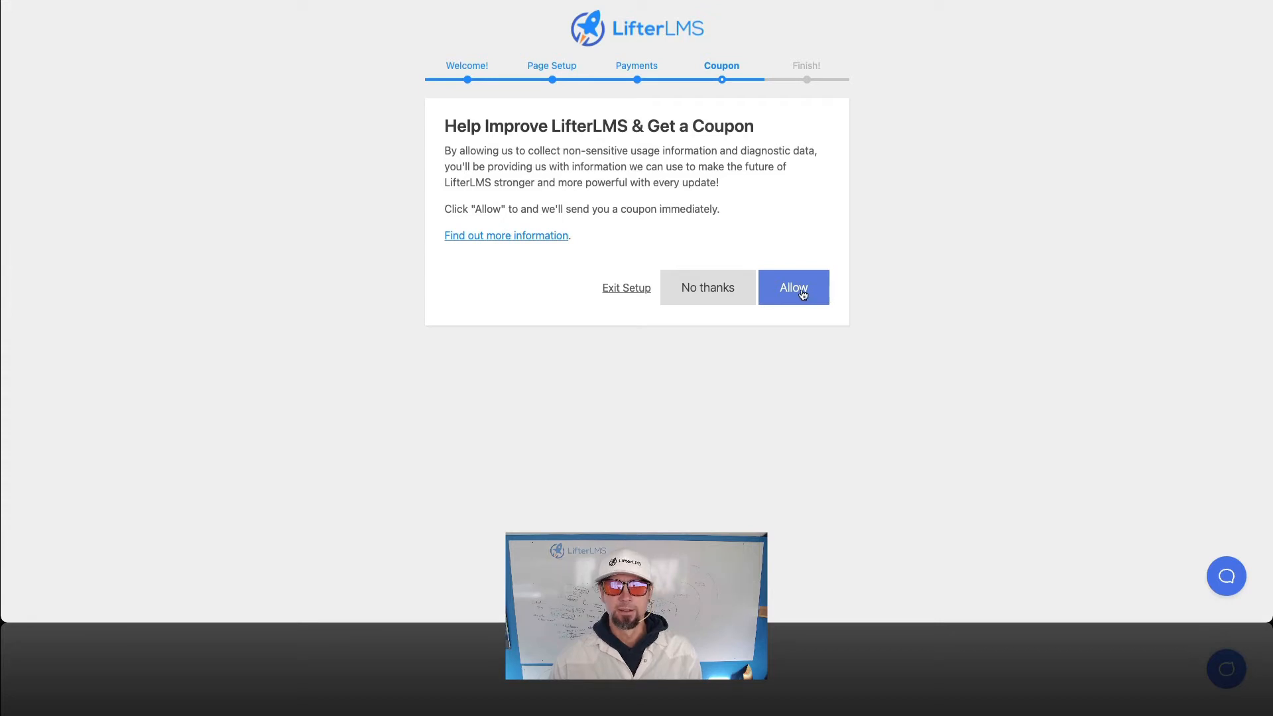
left_click(793, 287)
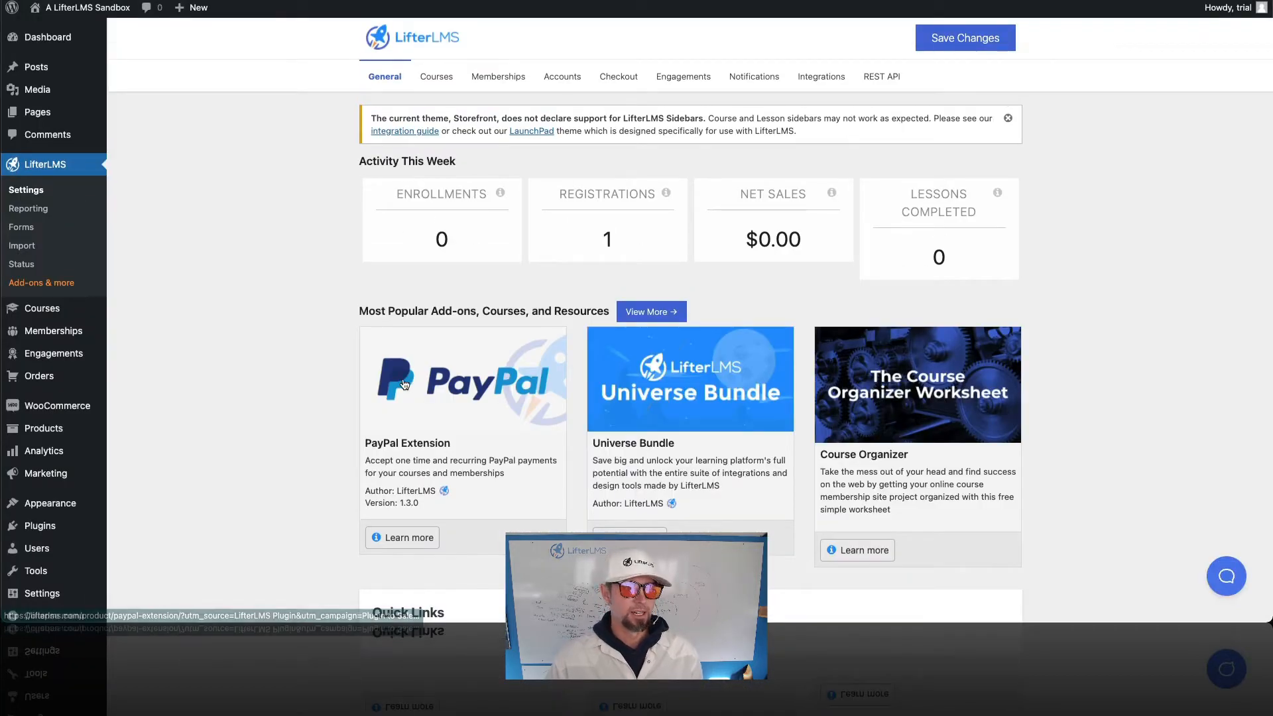
mouse_move(50, 503)
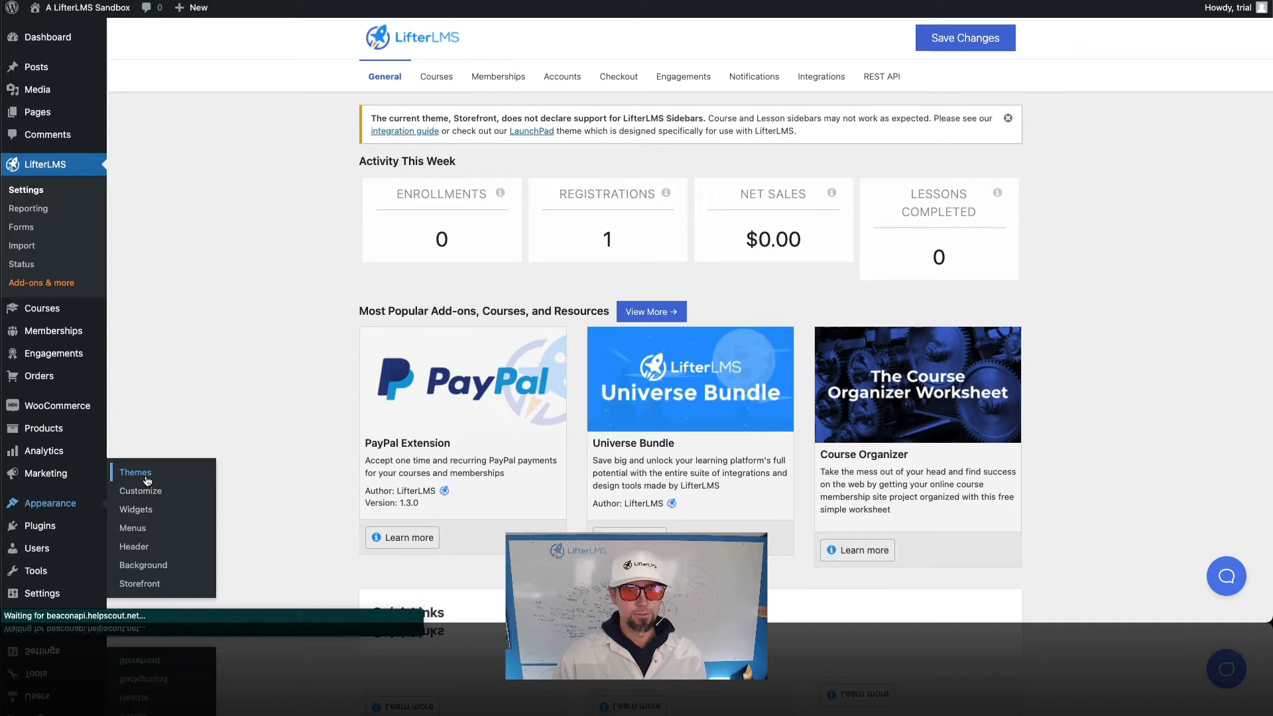
Step: Search themes for 'kade', install Kadence and activate it in place of Storefront
left_click(135, 472)
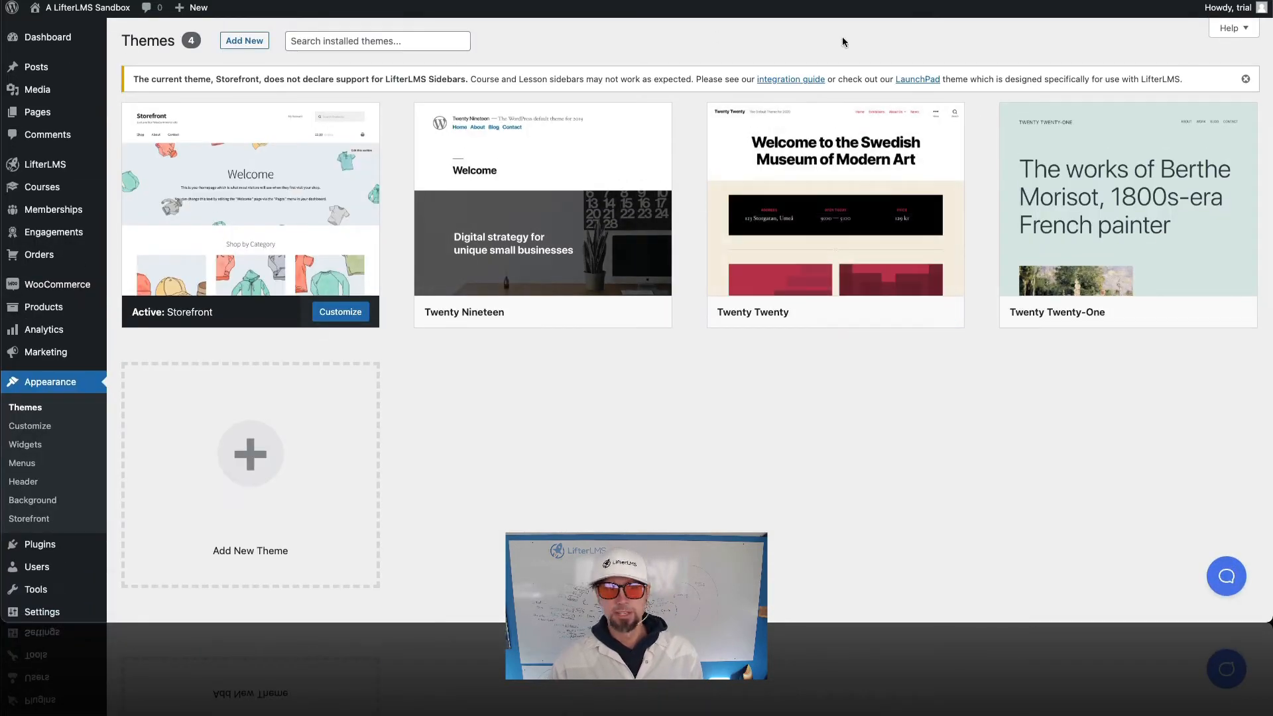
left_click(244, 41)
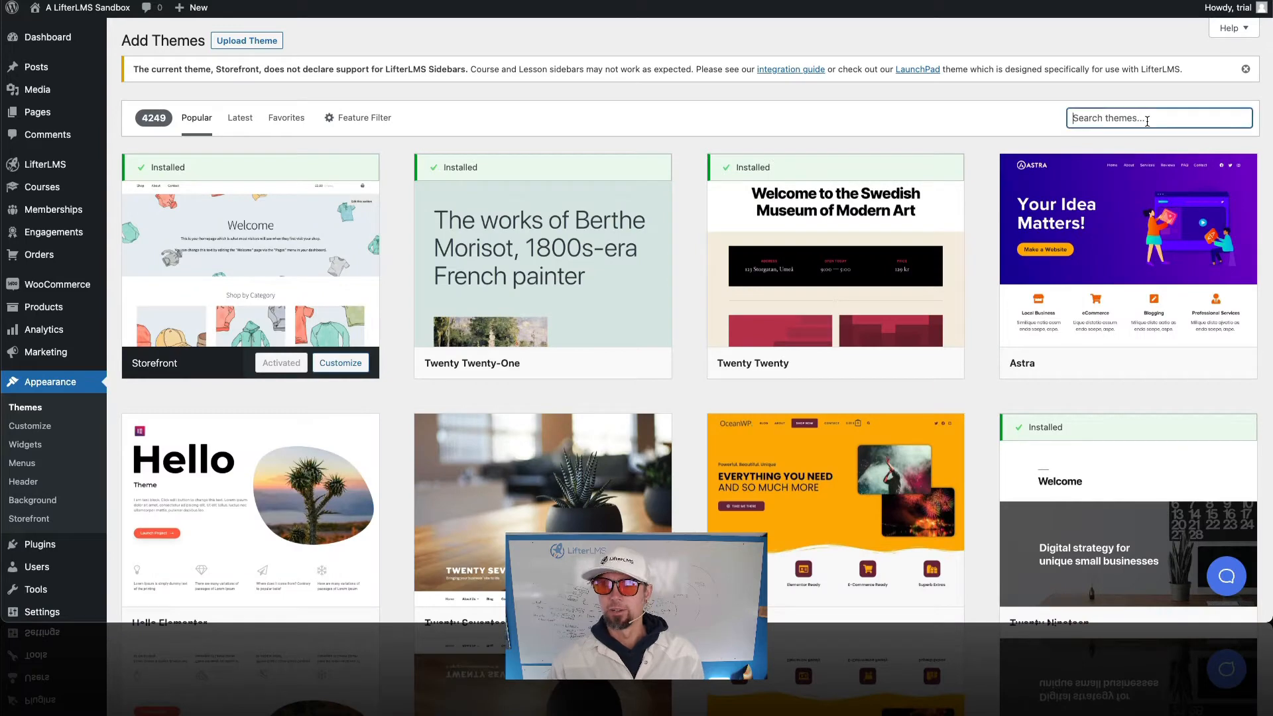
type("kadence")
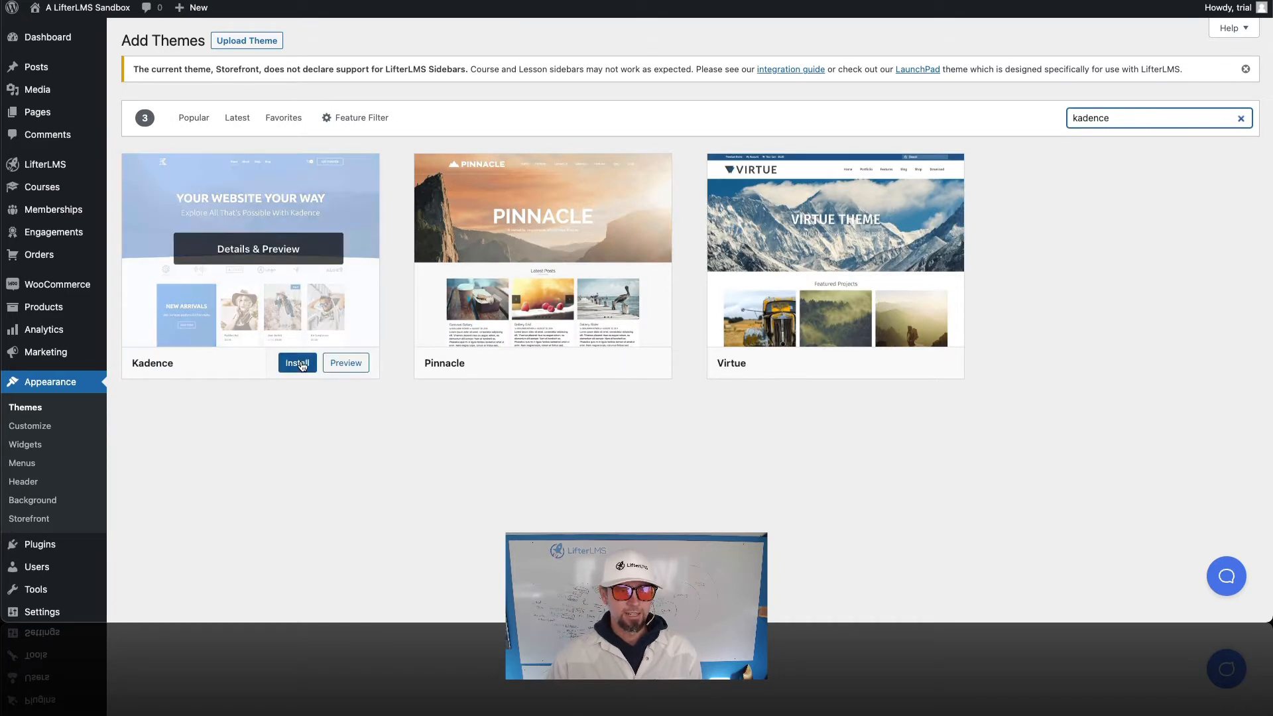
left_click(297, 363)
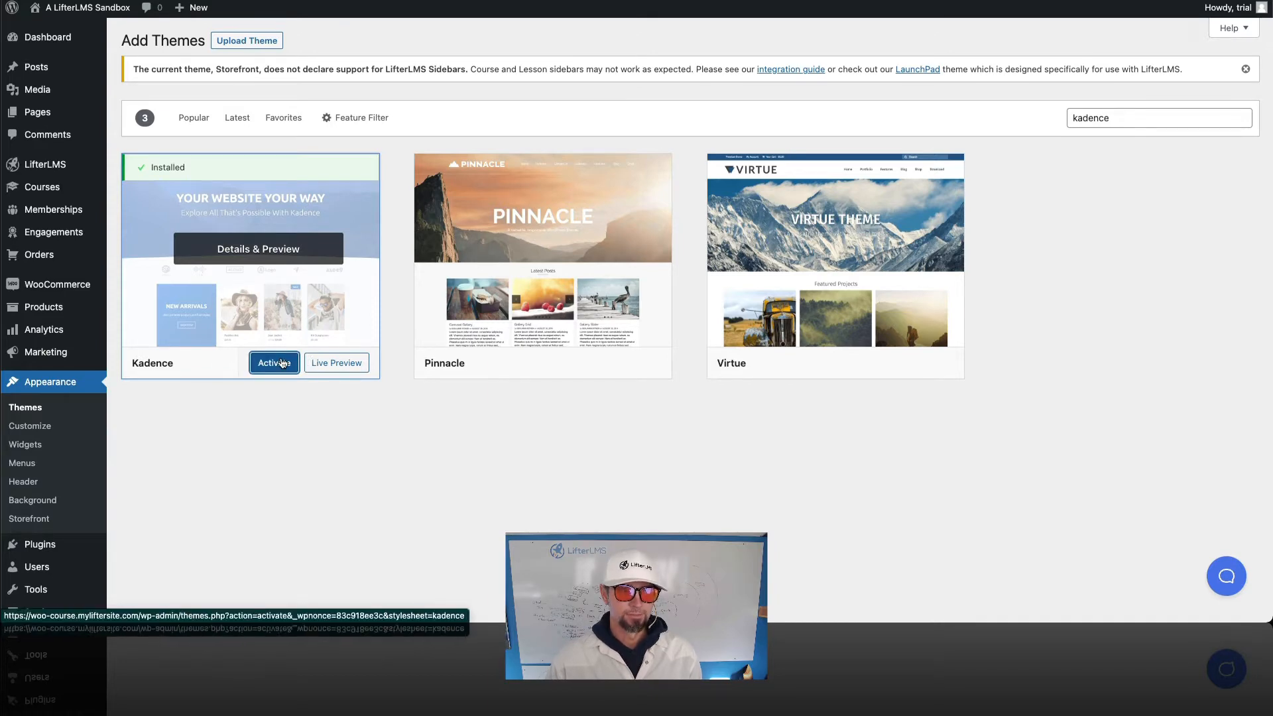
left_click(273, 362)
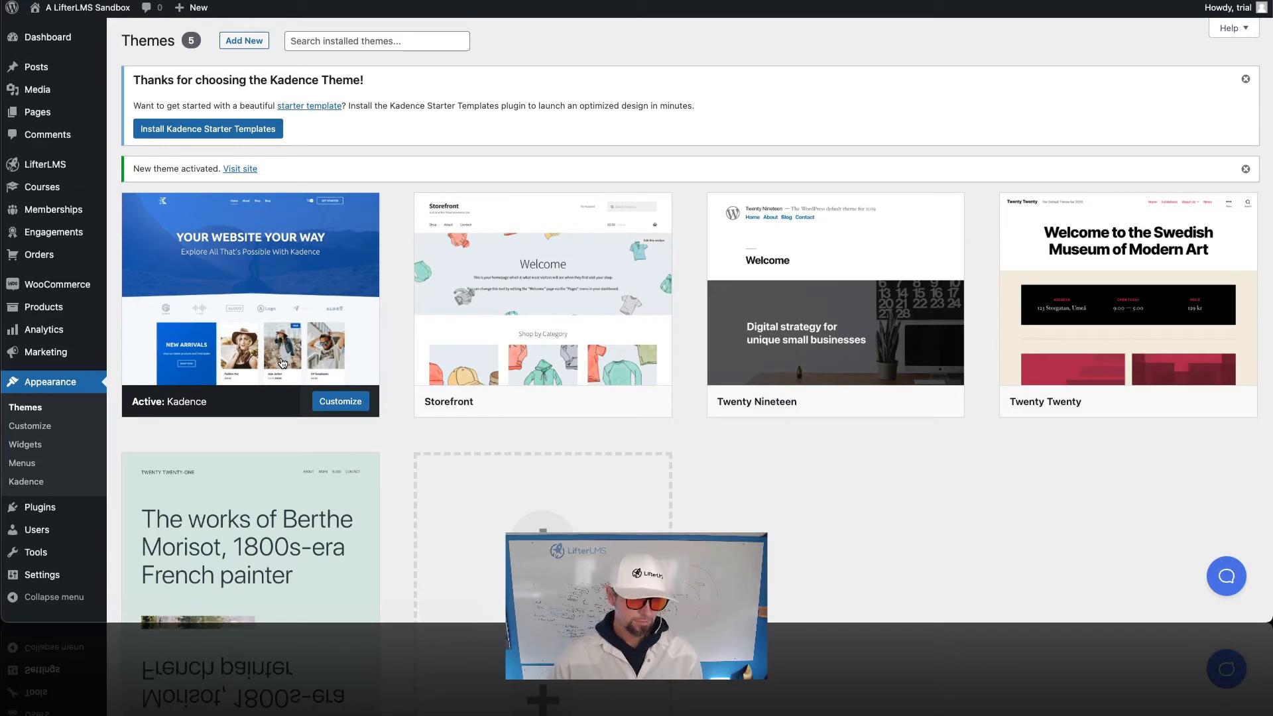
Step: Install Kadence Starter Templates, choose Gutenberg, and preview the Course starter template
left_click(207, 129)
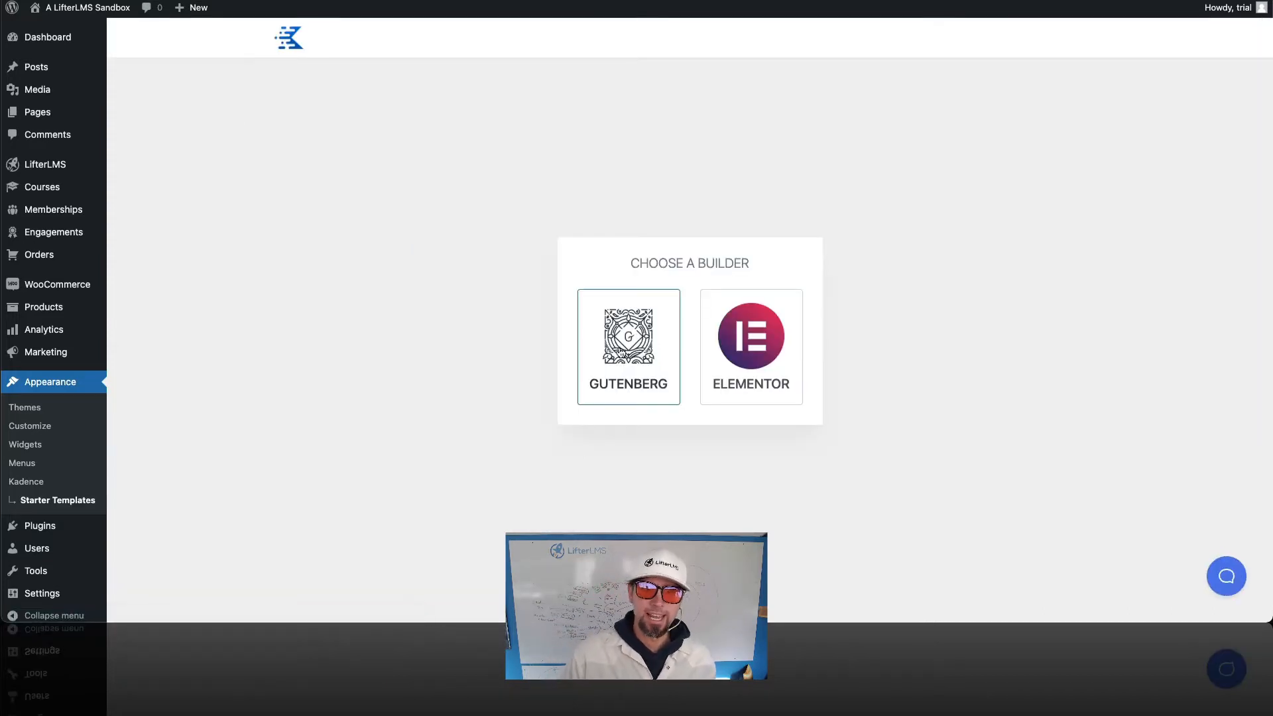
left_click(627, 341)
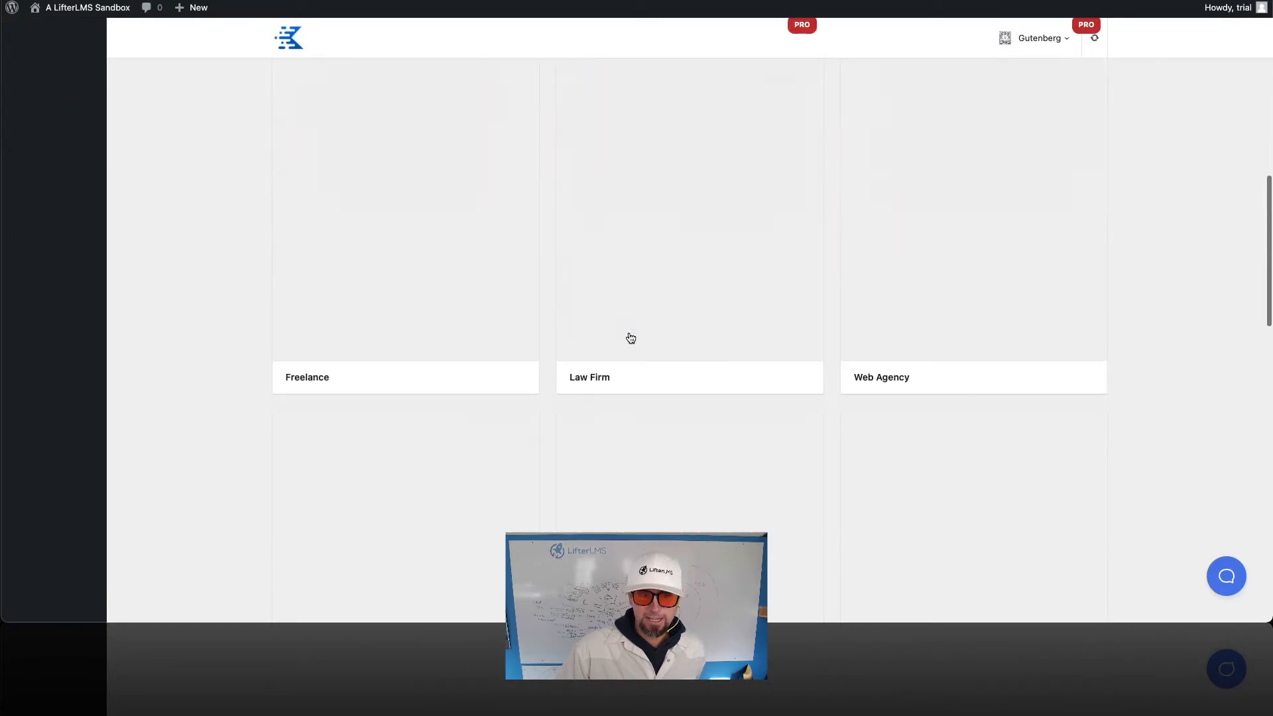
scroll("down", 3)
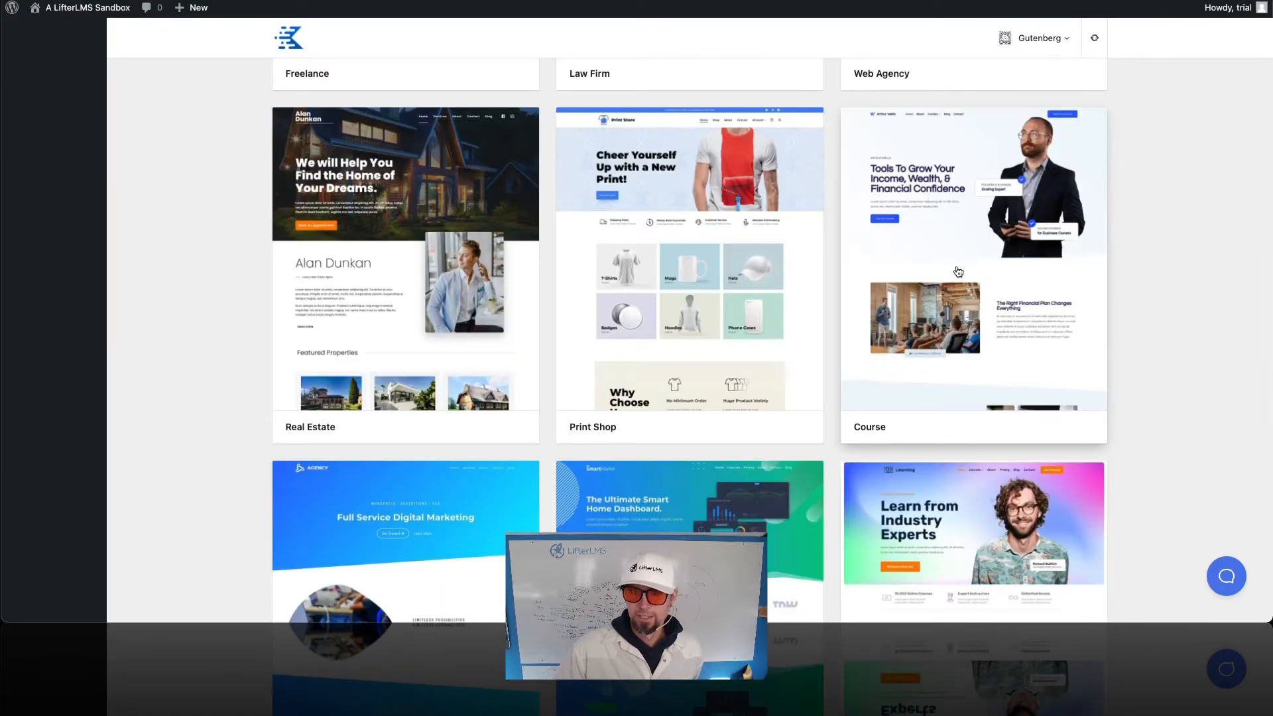
left_click(972, 267)
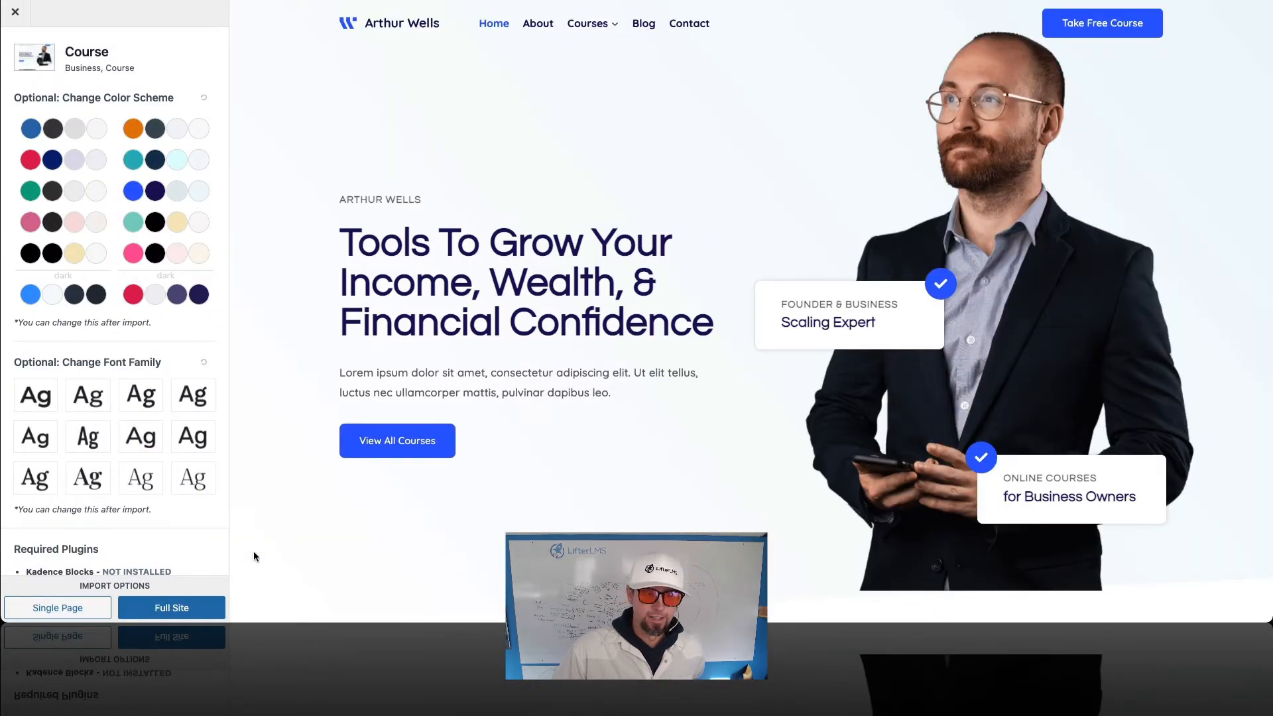
Step: Import the Course template as a full site, skipping the subscription prompt
left_click(171, 608)
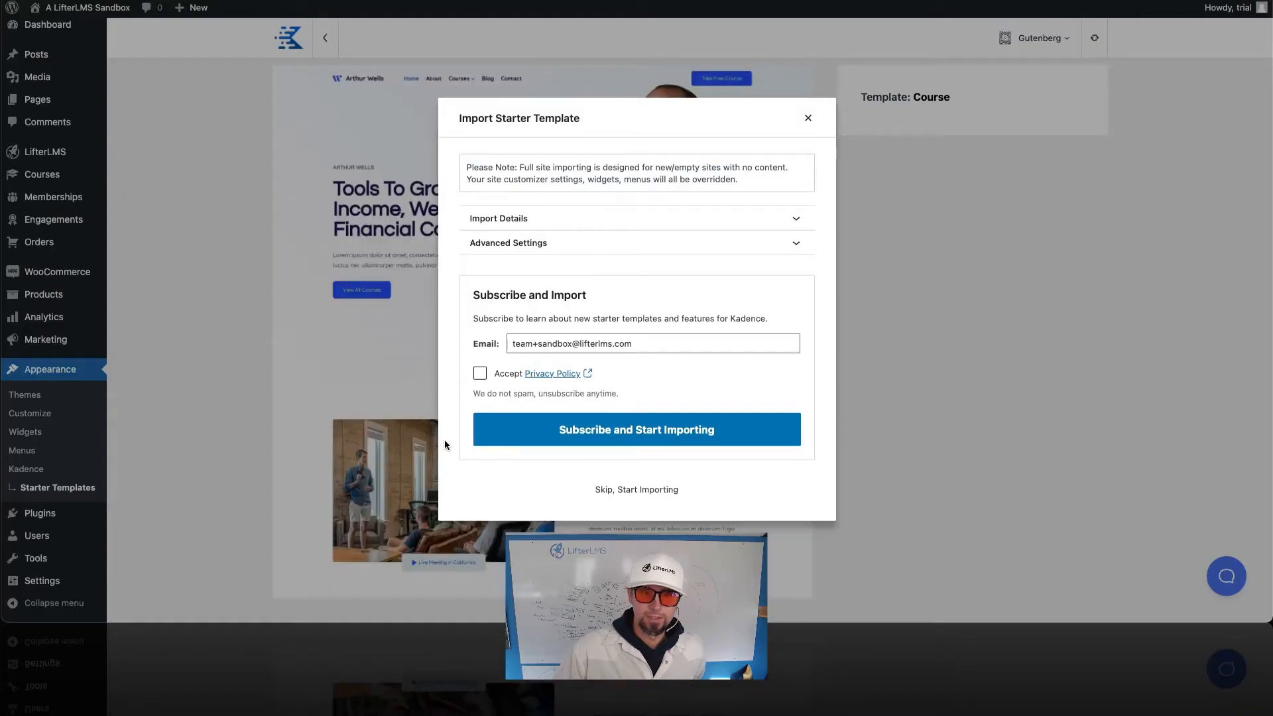
left_click(637, 489)
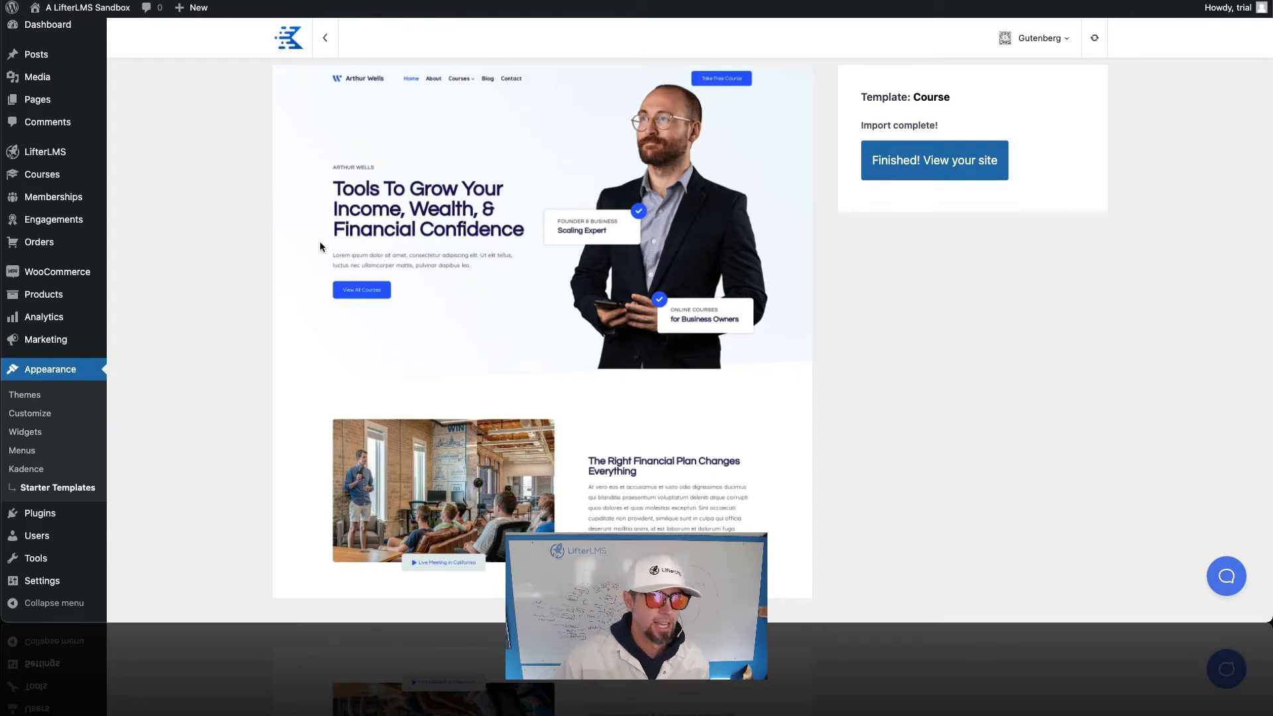
mouse_move(45, 152)
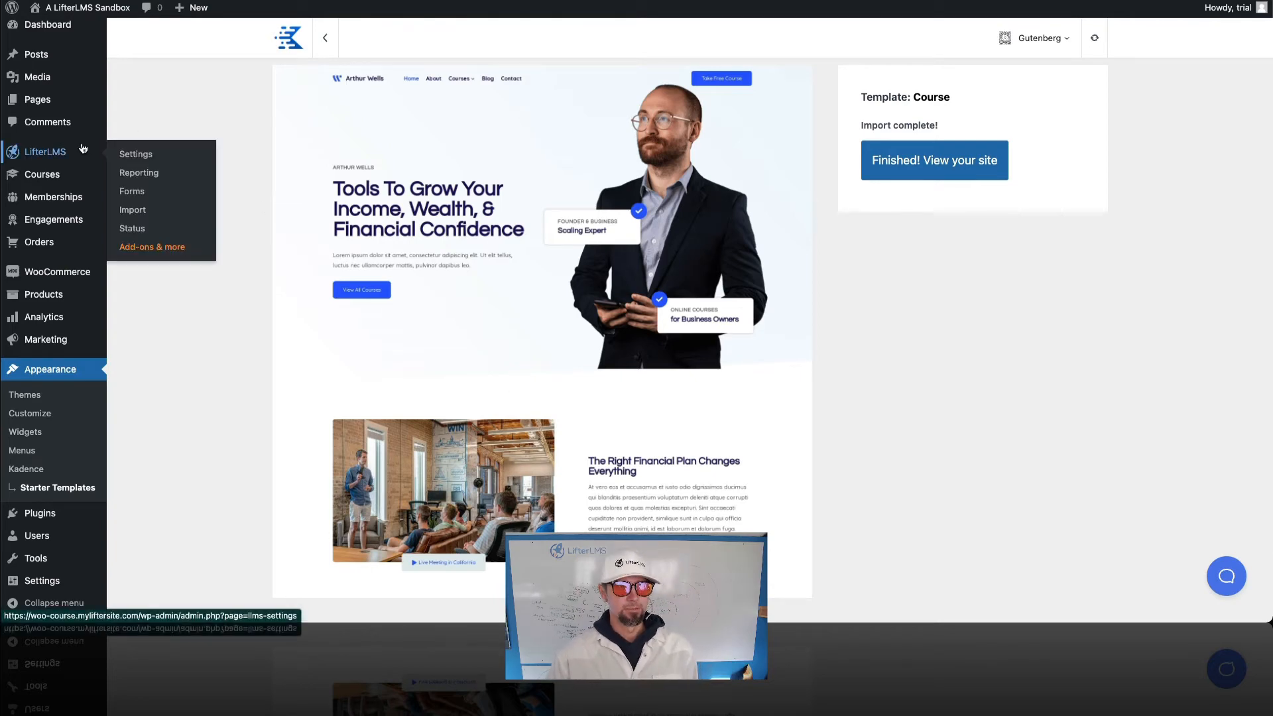
Step: View the LifterLMS Integrations settings listing bbPress and BuddyPress, neither installed
left_click(136, 154)
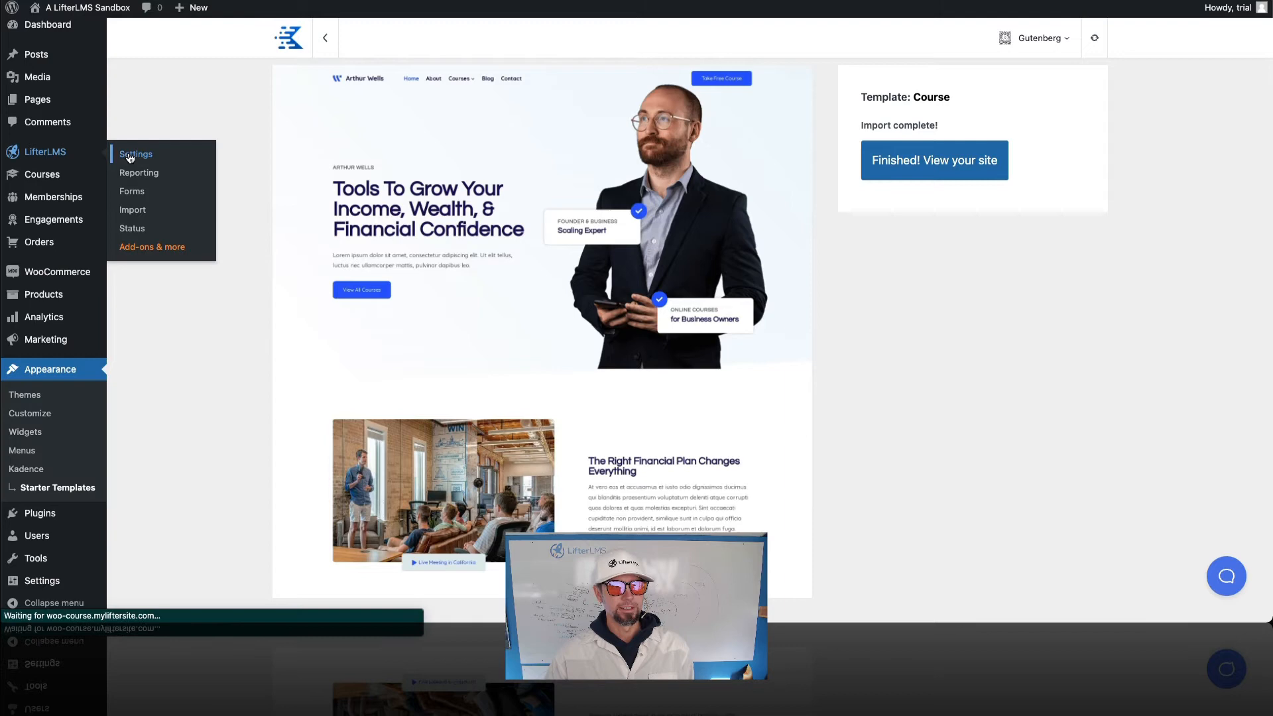
left_click(135, 154)
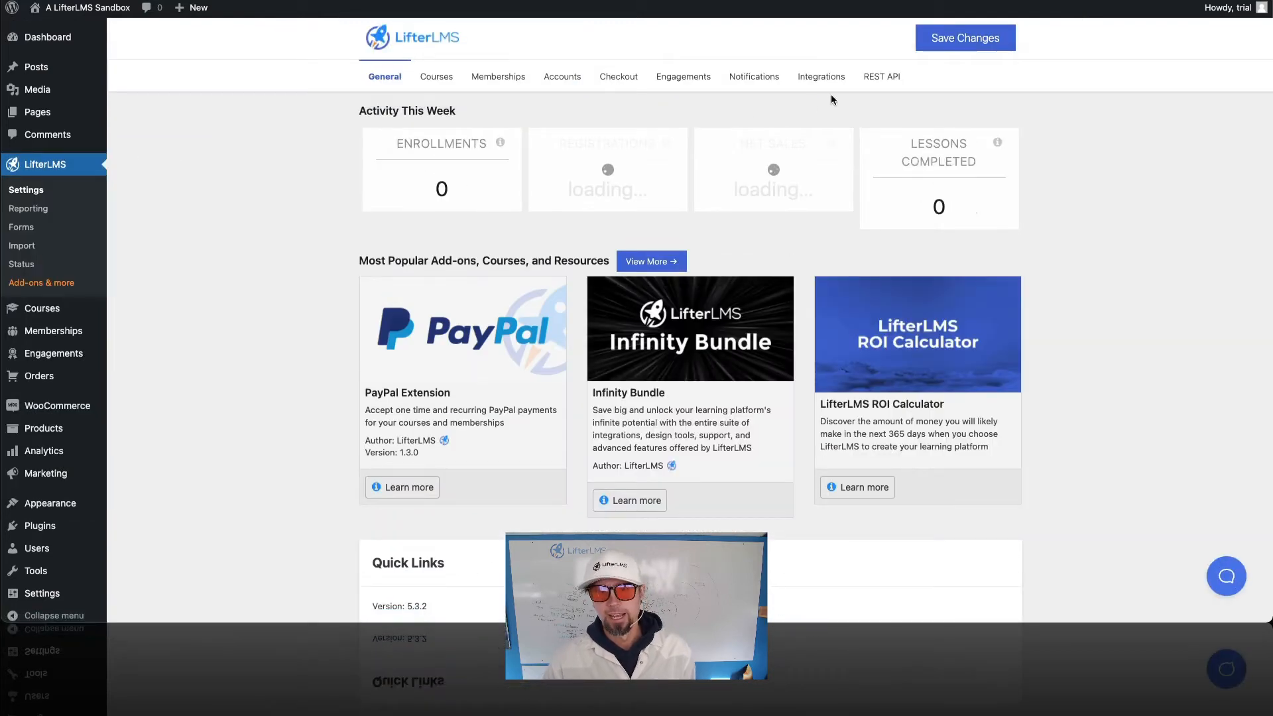
left_click(821, 76)
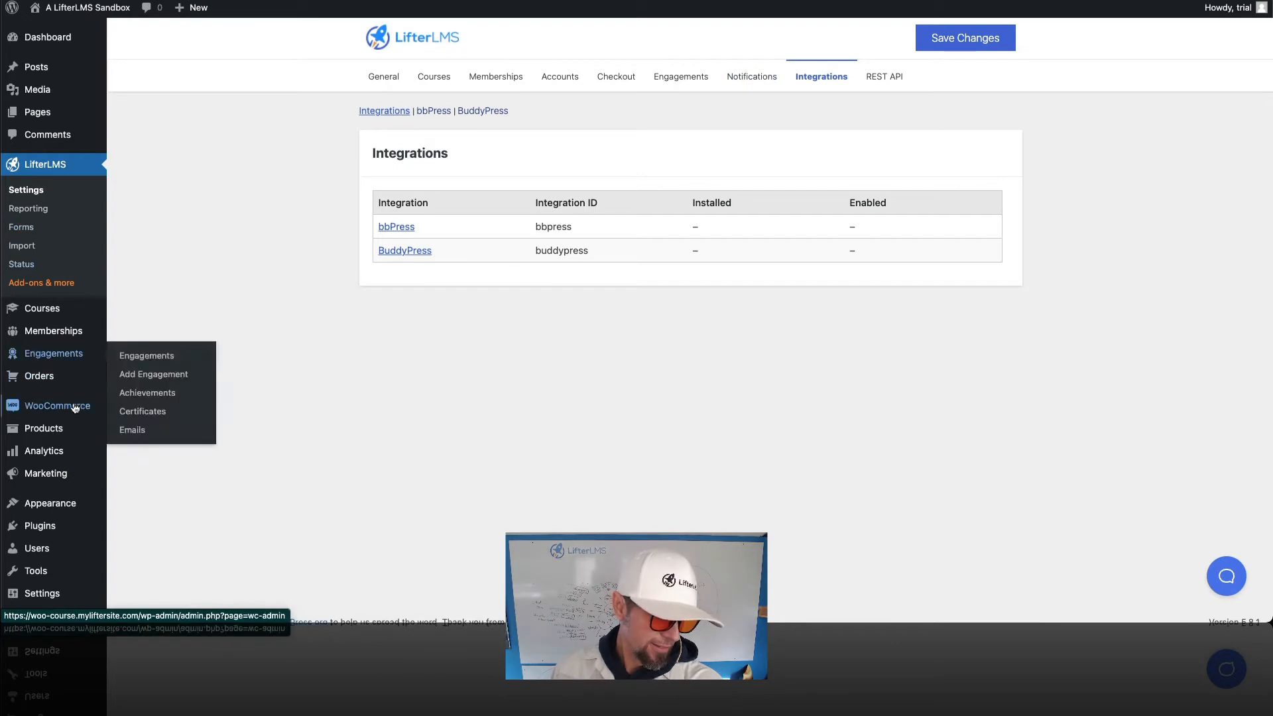
mouse_move(53, 353)
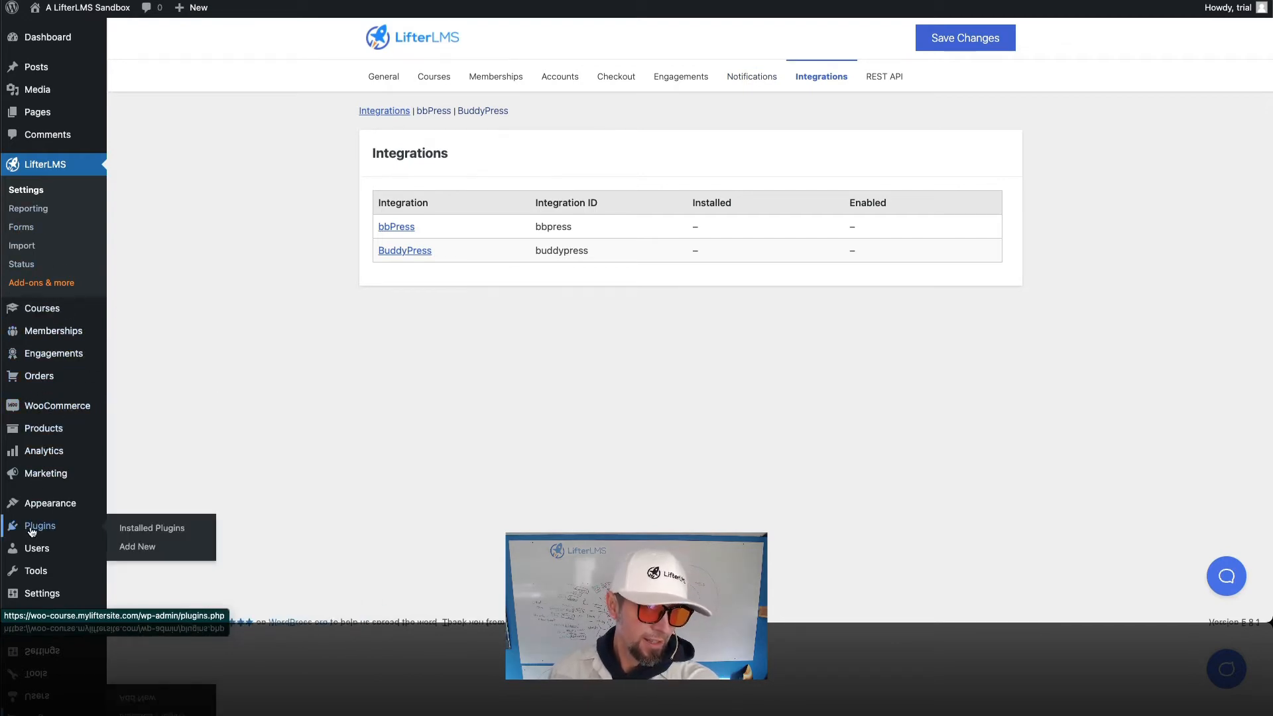
Step: Show the installed plugins list with Kadence Blocks, Starter Templates, LifterLMS and WooCommerce active
left_click(152, 529)
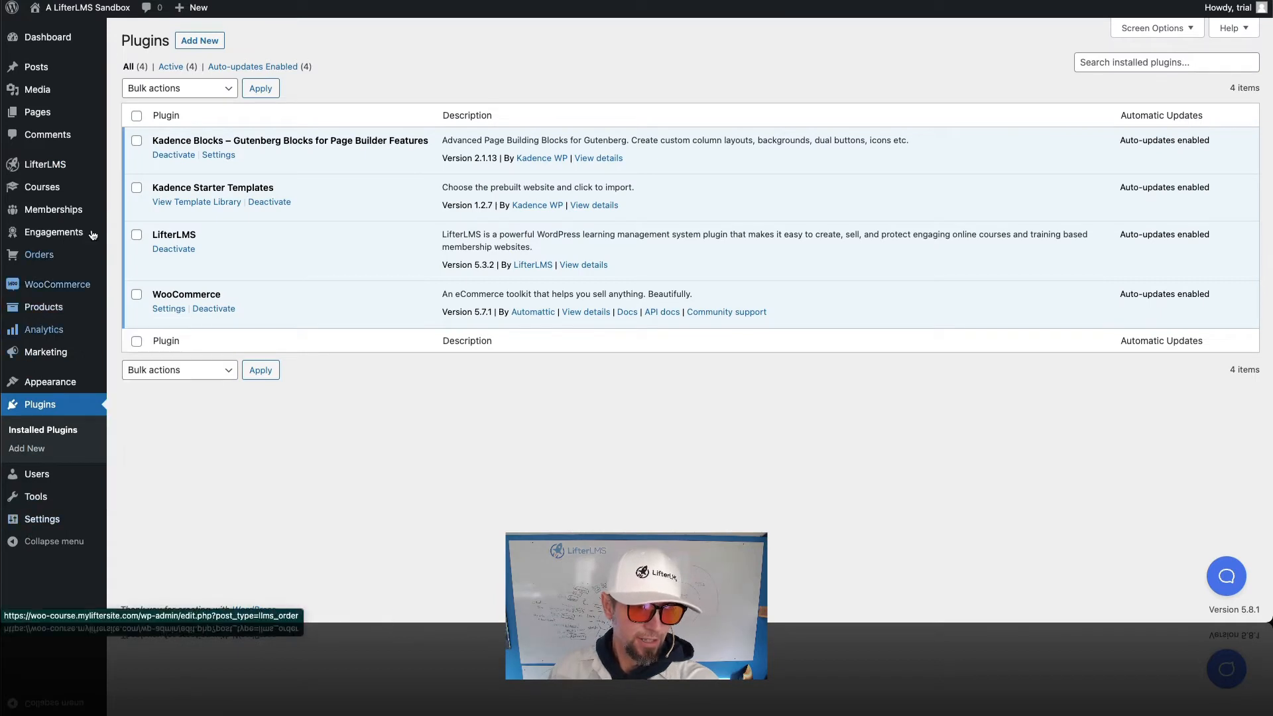
mouse_move(670, 114)
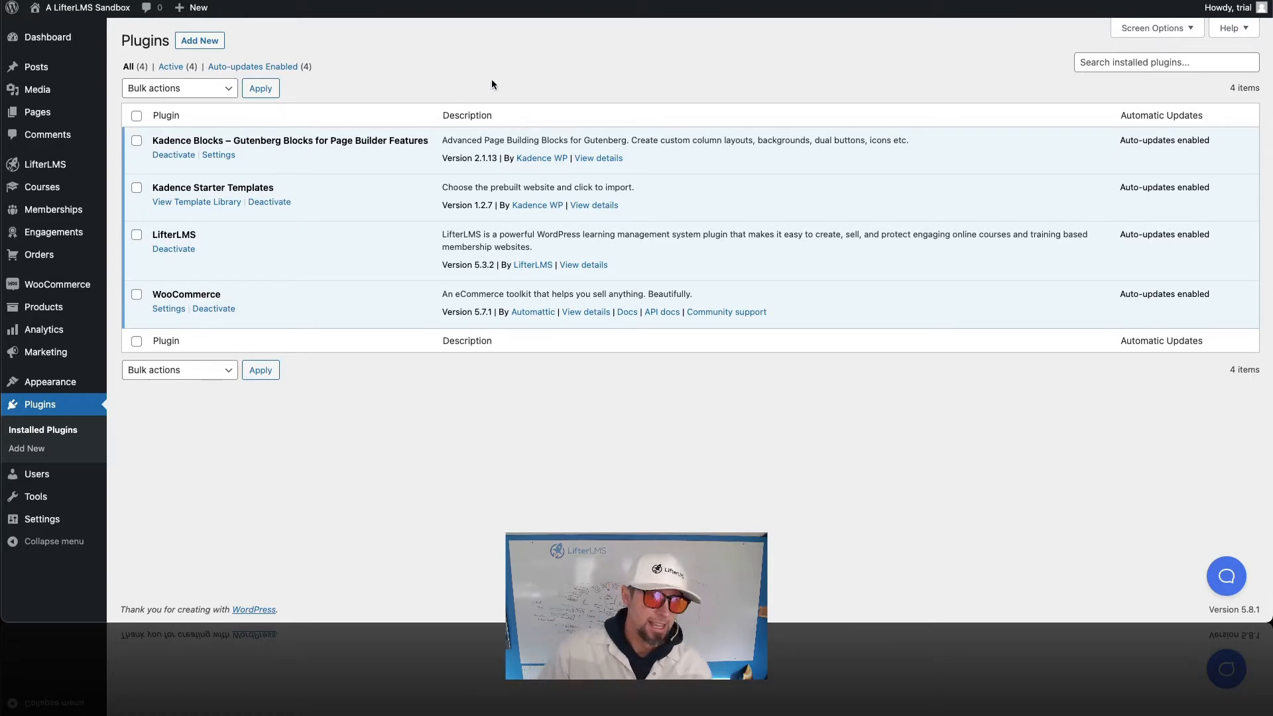
mouse_move(457, 48)
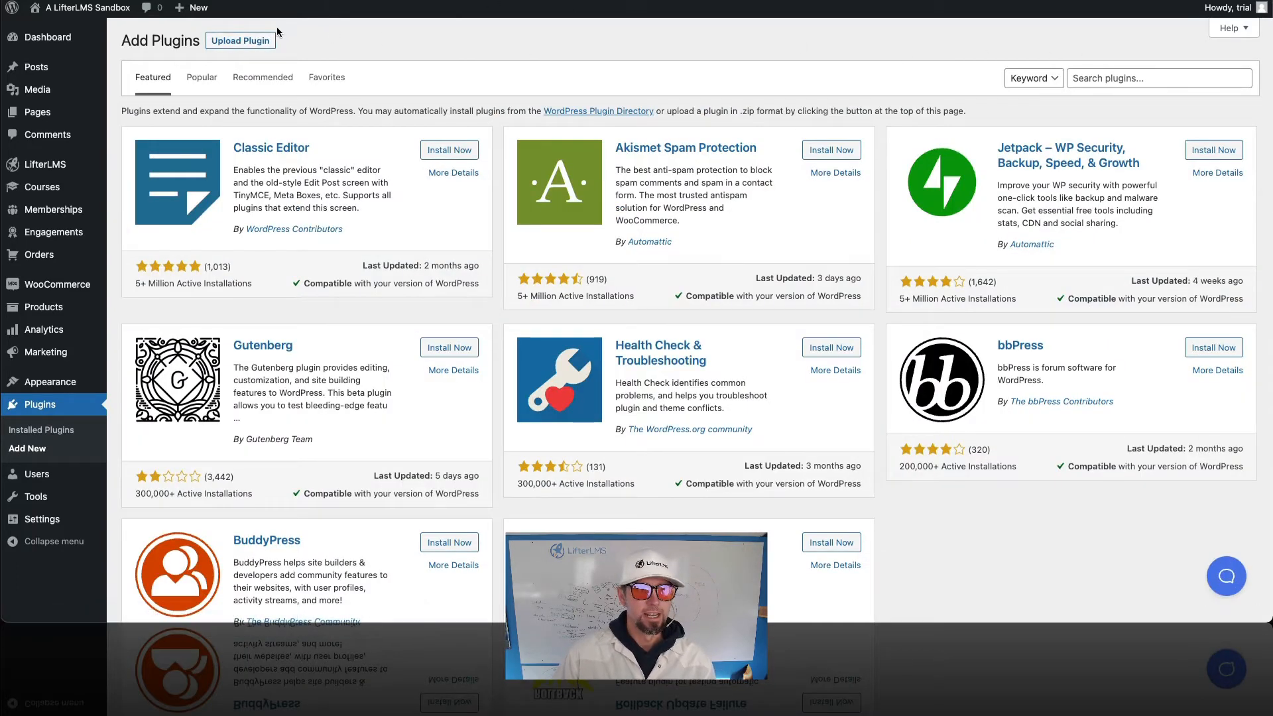
Step: Upload lifterlms-integration-woocommerce-2.2.1.zip and install the plugin from it
left_click(240, 40)
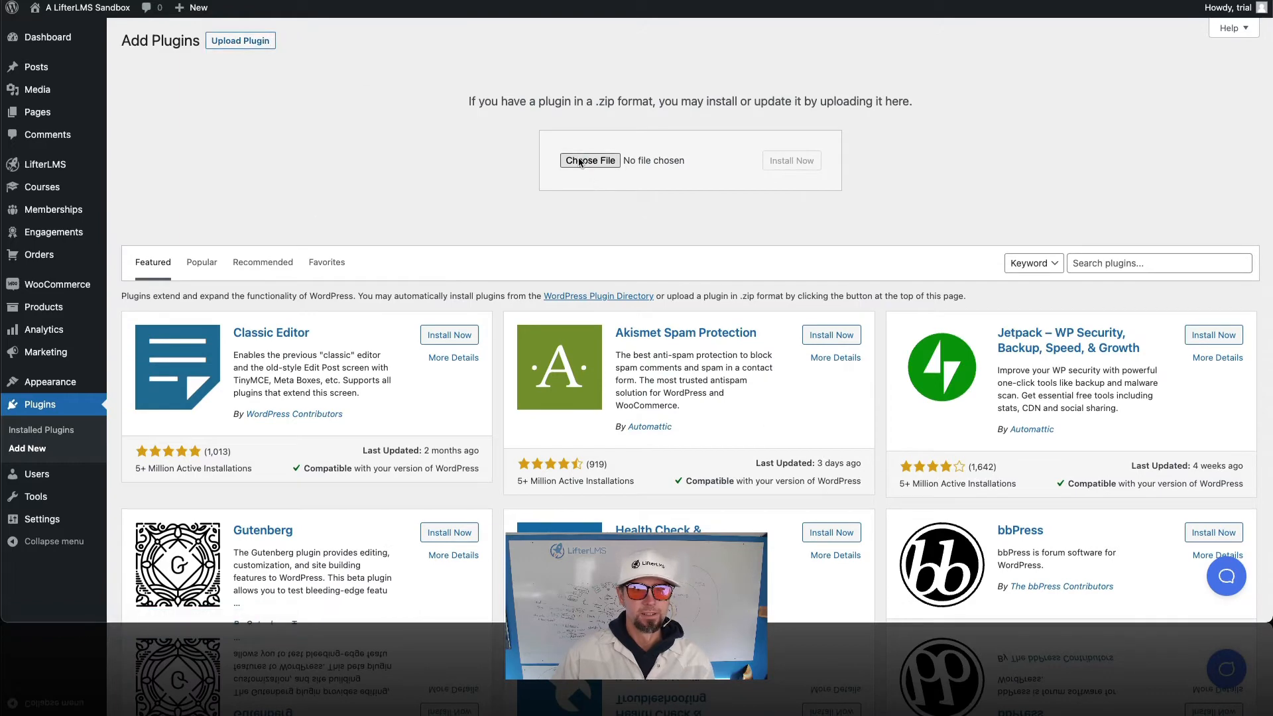
left_click(590, 161)
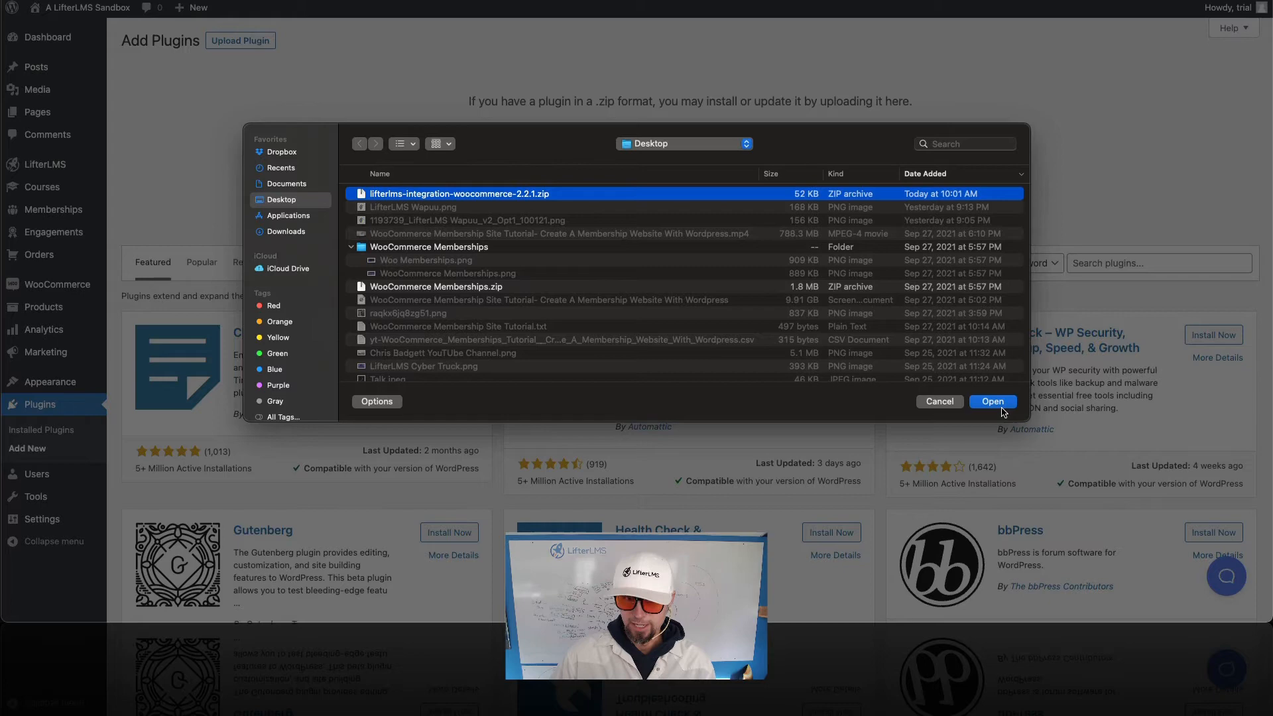
left_click(992, 400)
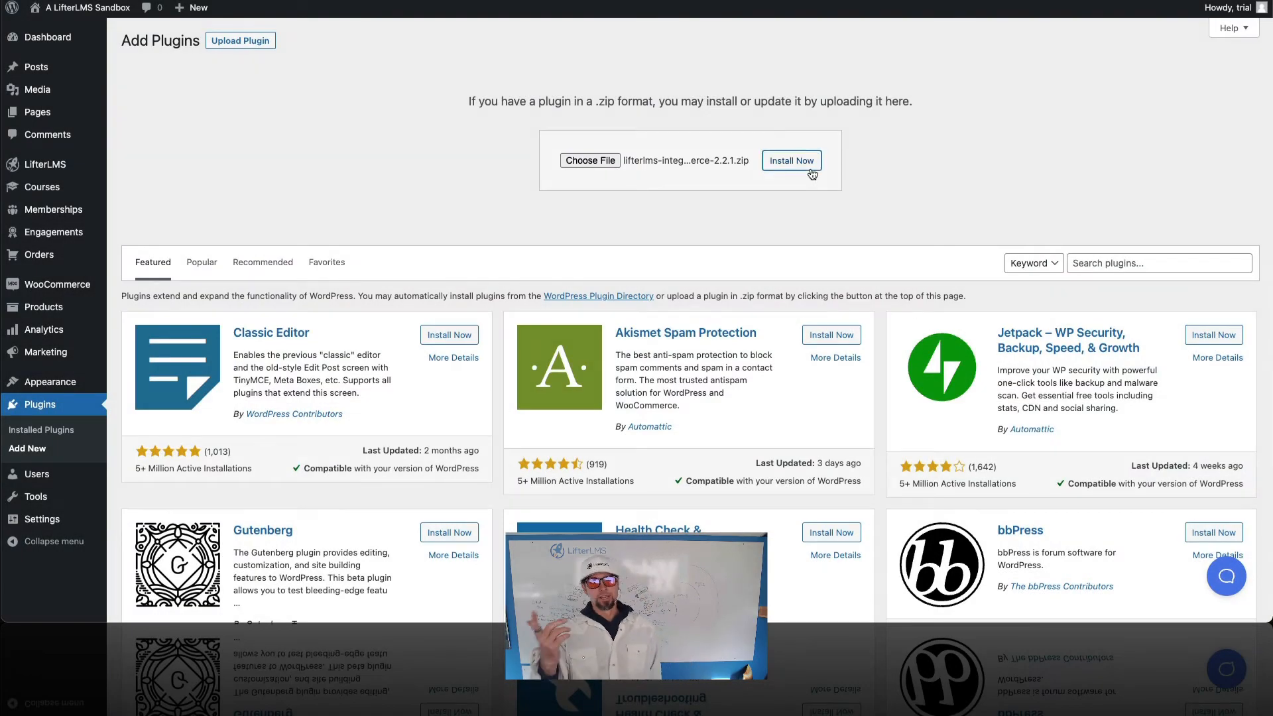
left_click(791, 160)
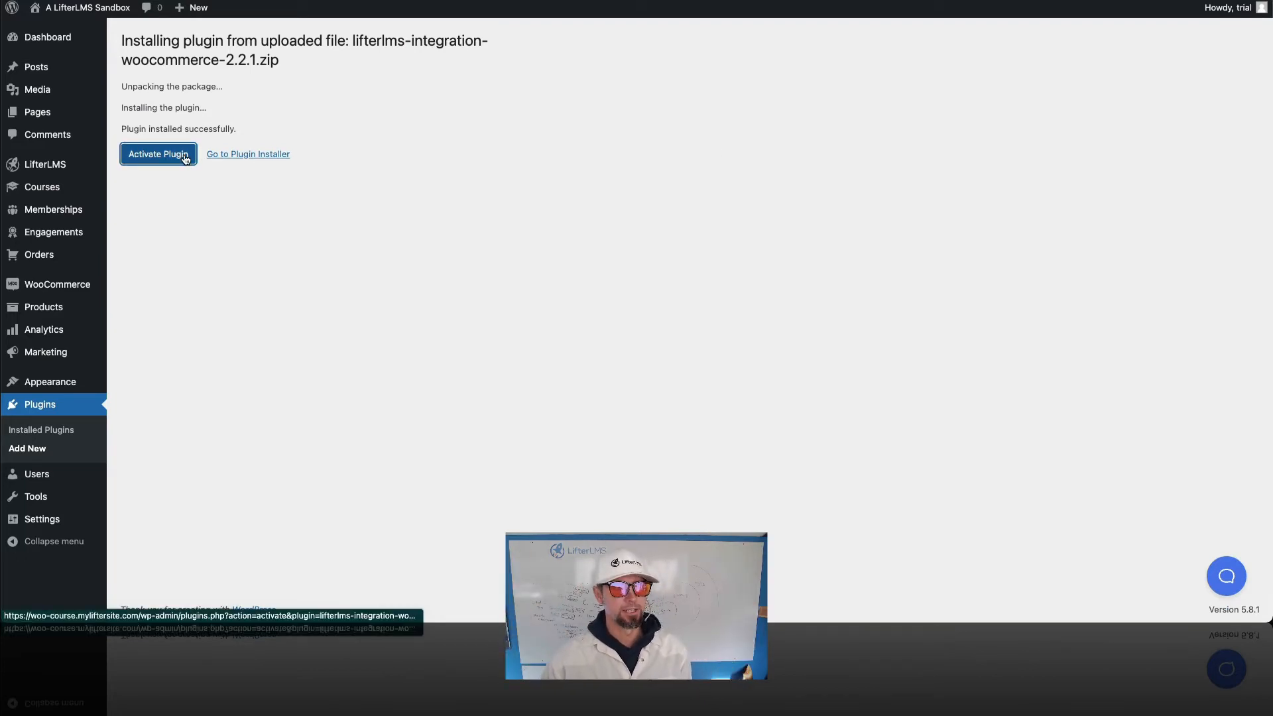
Step: Activate the LifterLMS WooCommerce plugin, enable the WooCommerce integration and save the settings
left_click(158, 153)
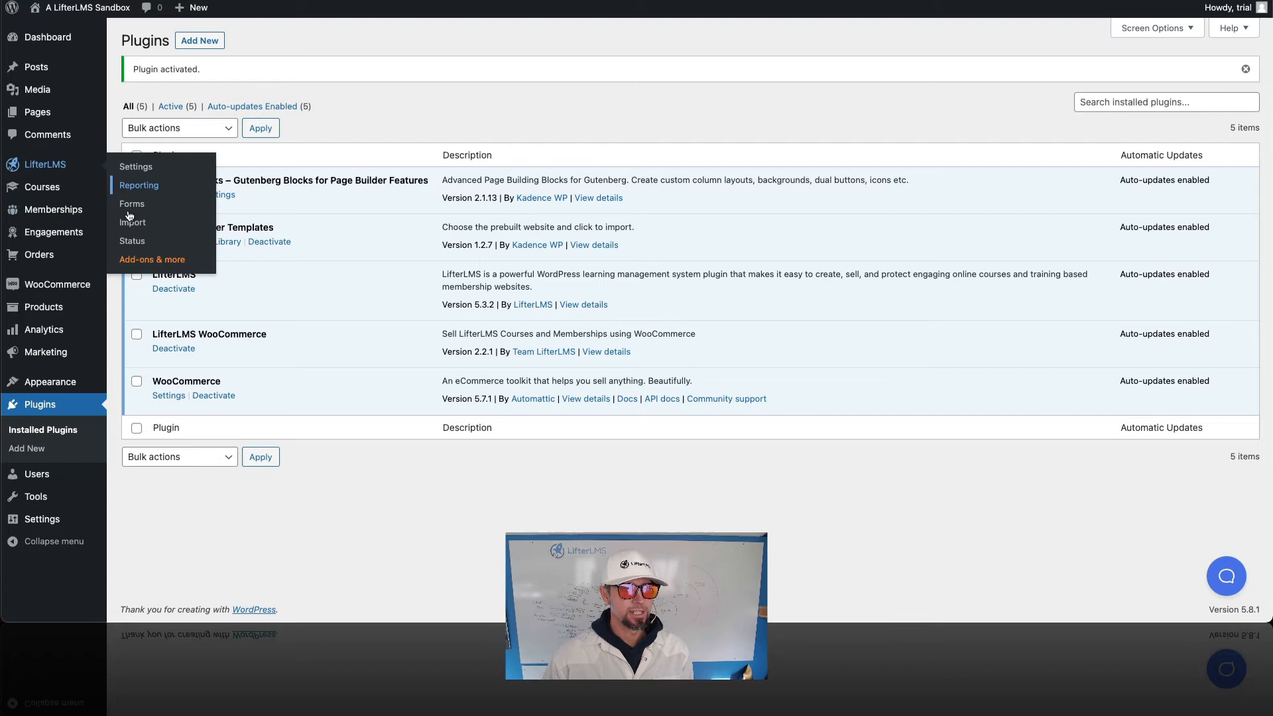
mouse_move(135, 167)
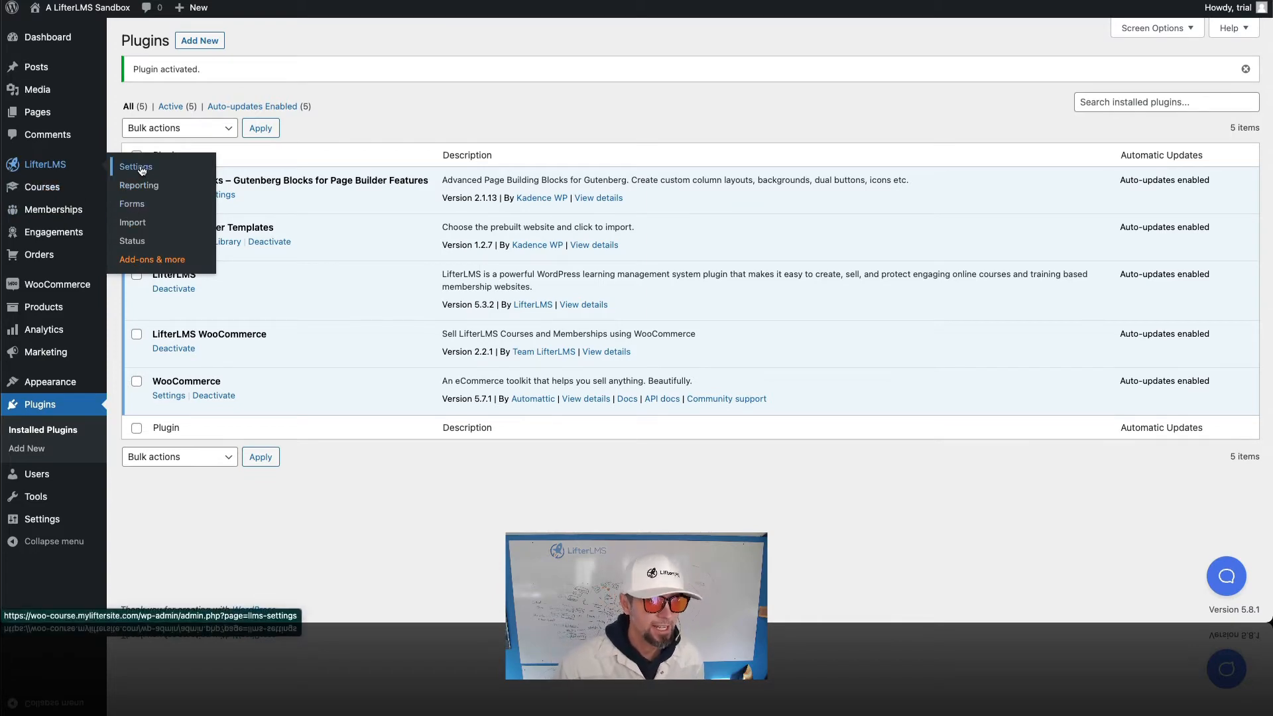
left_click(136, 167)
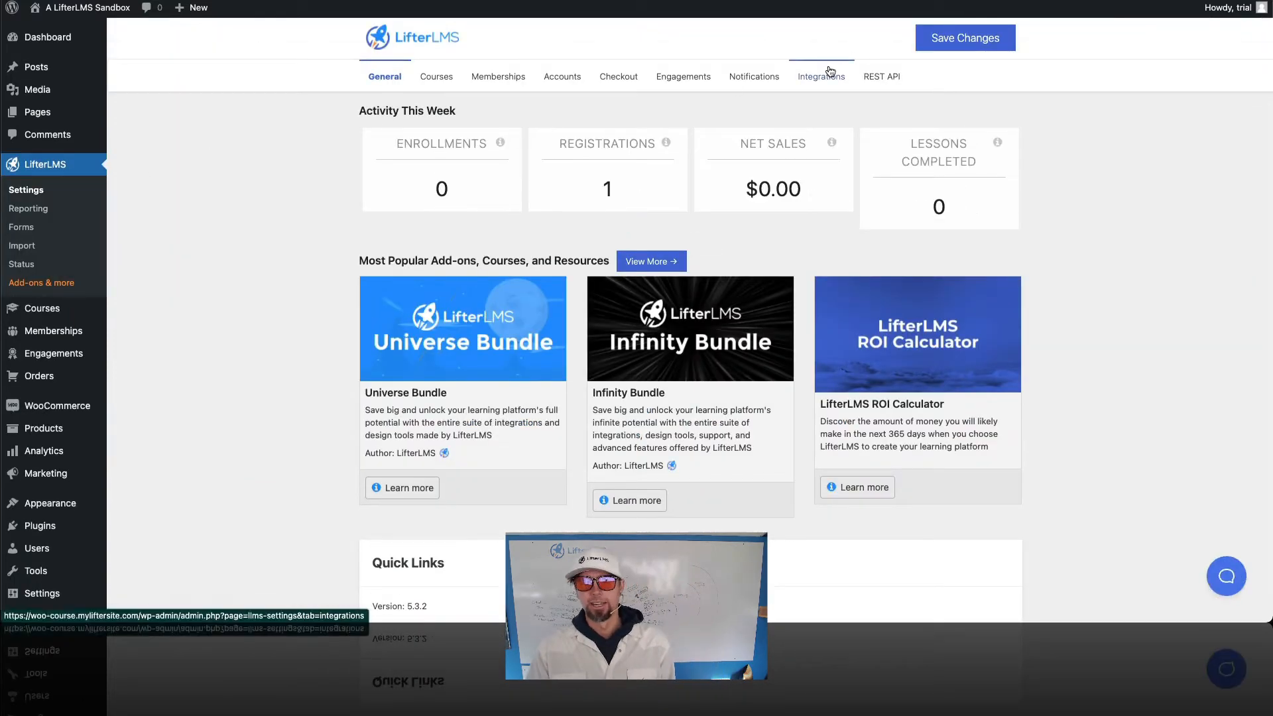
left_click(823, 77)
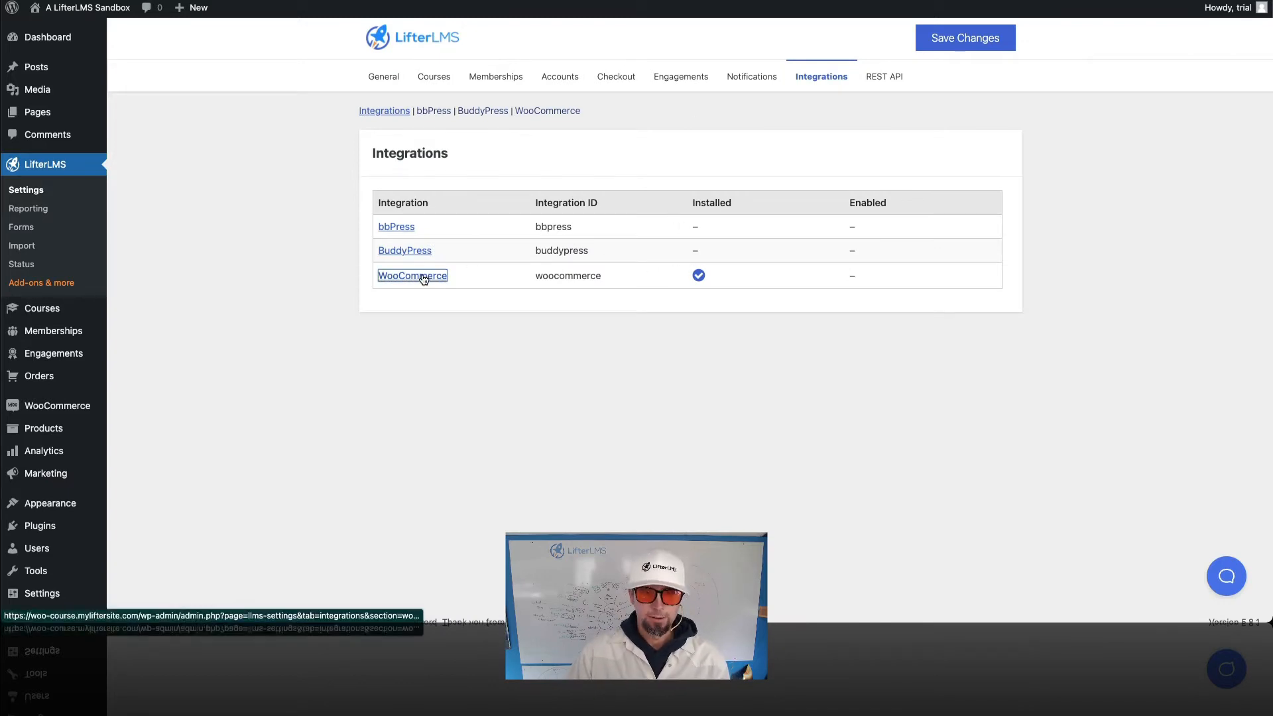
left_click(411, 276)
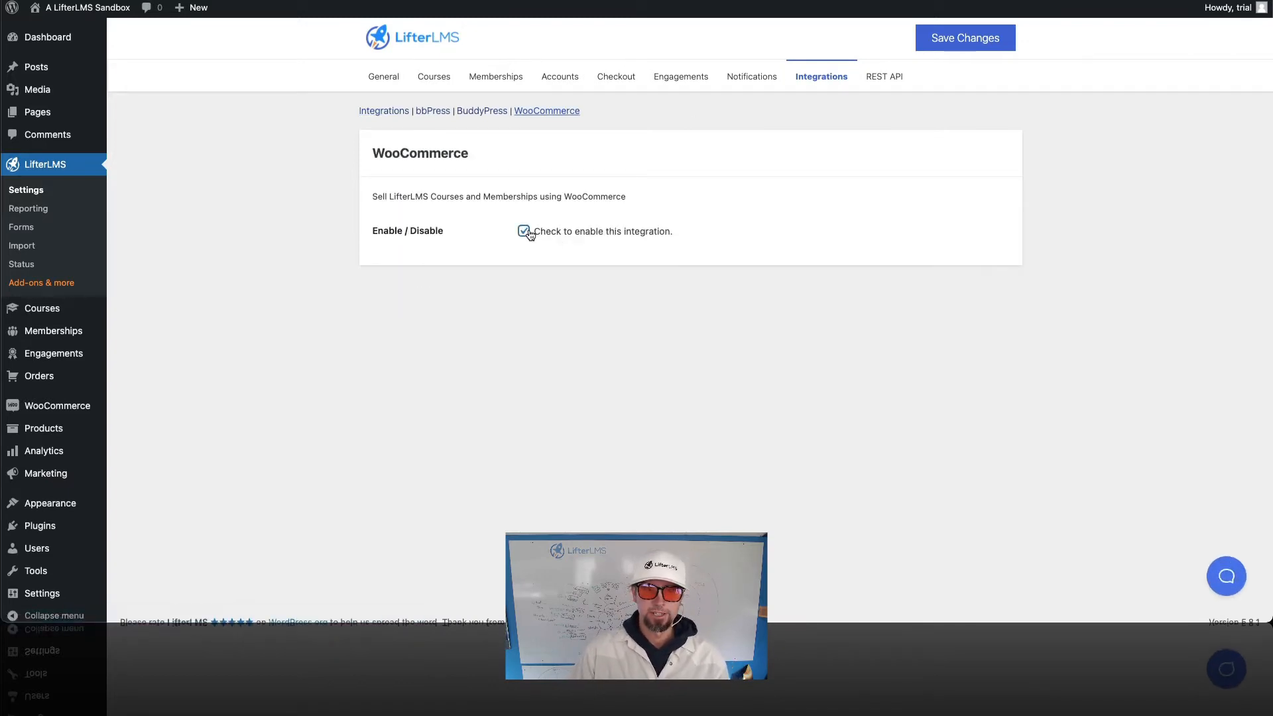
left_click(964, 37)
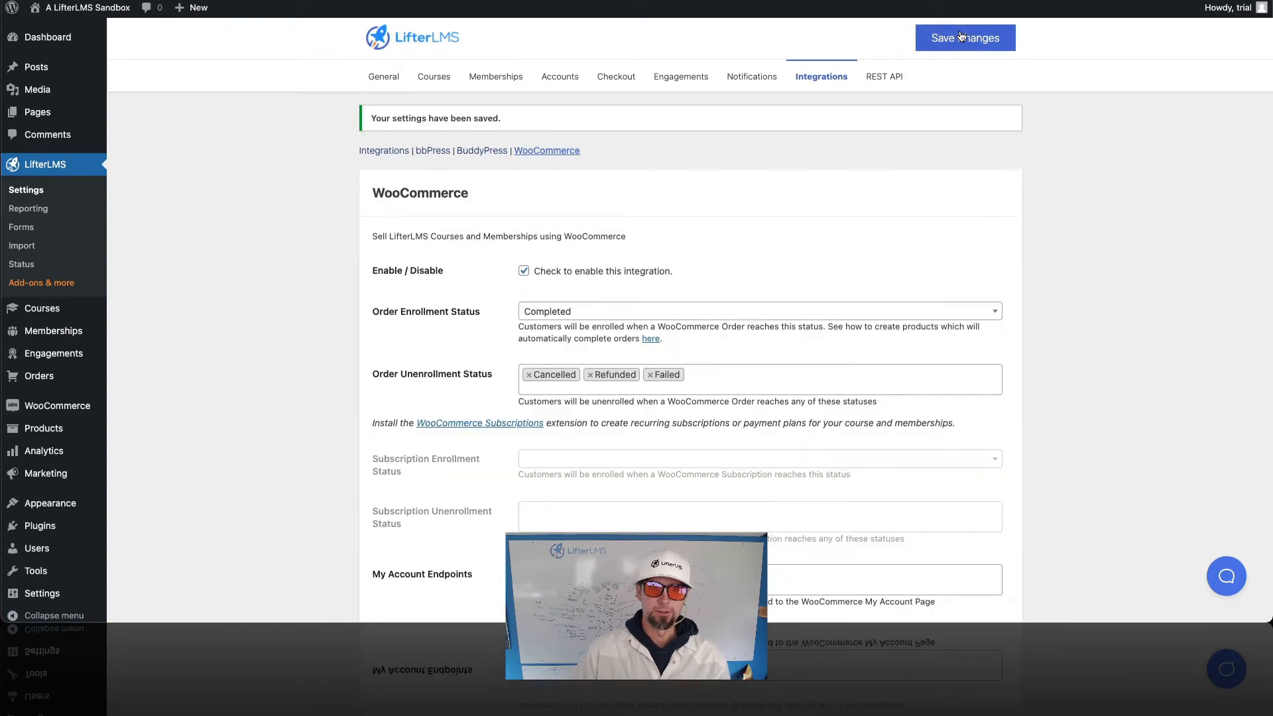
scroll("down", 3)
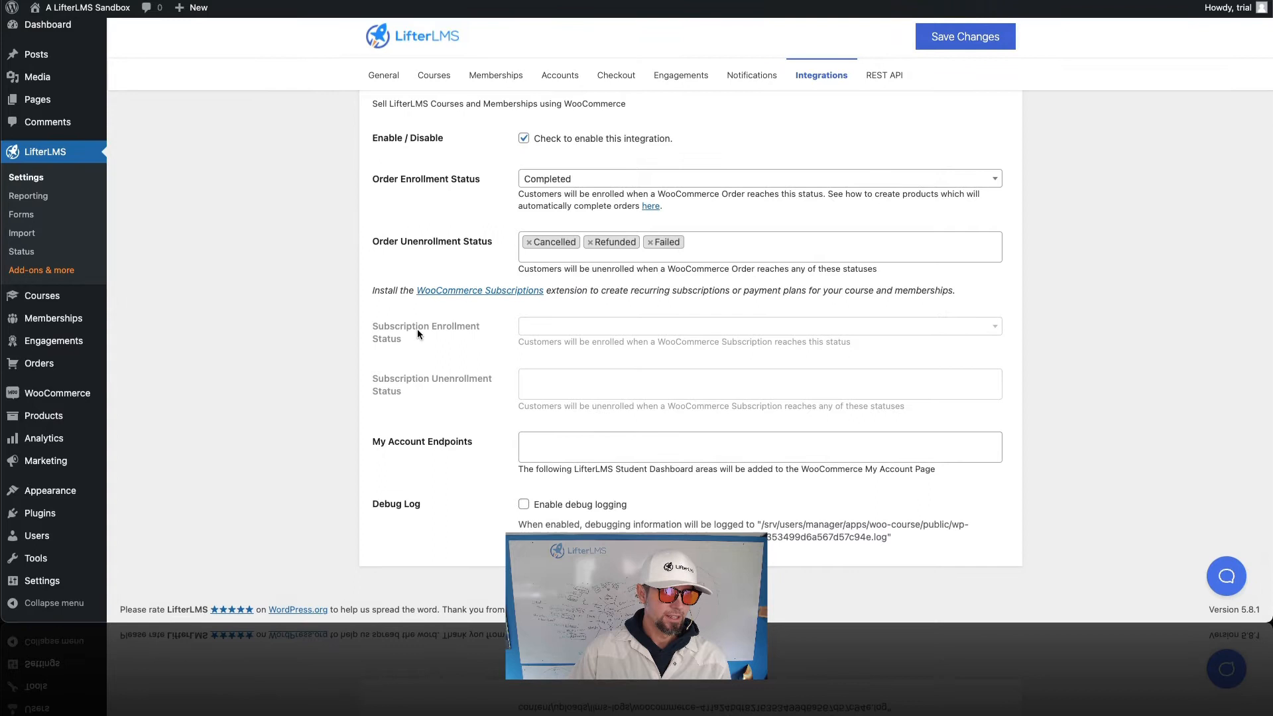
mouse_move(42, 415)
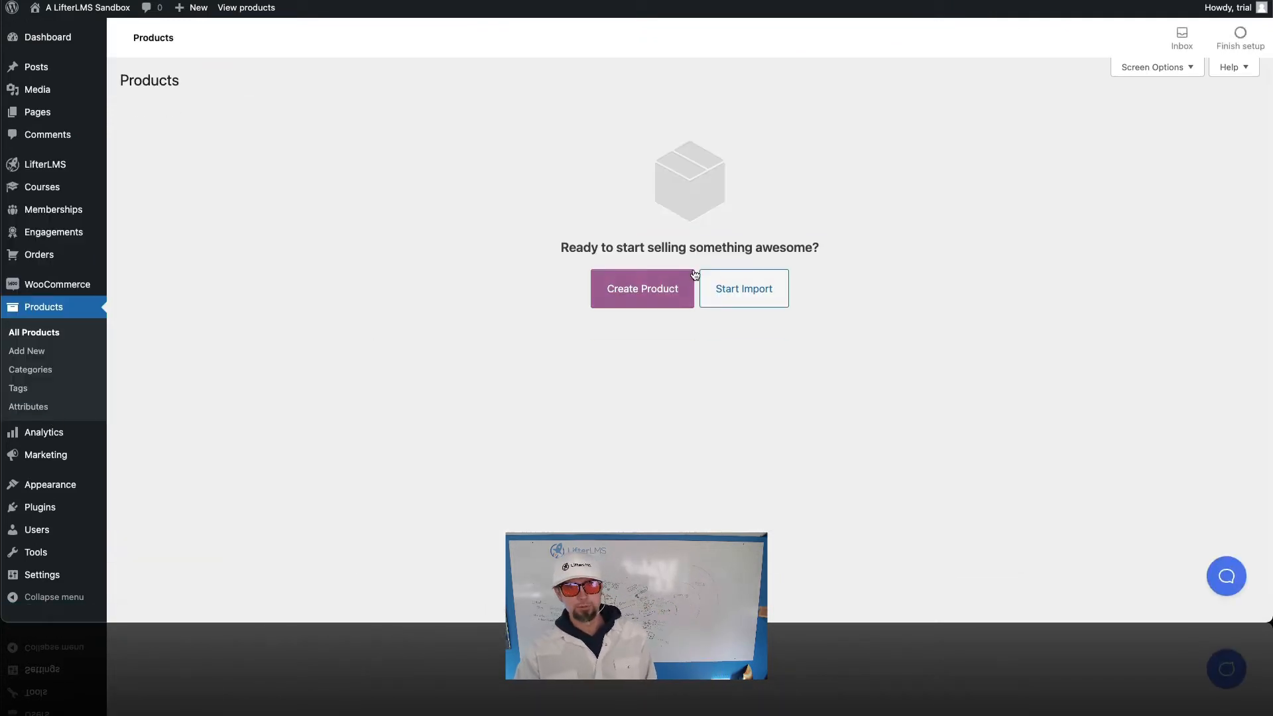
Step: Create a new product named 'Awesome Course' with description 'Lorem ipsum'
left_click(642, 288)
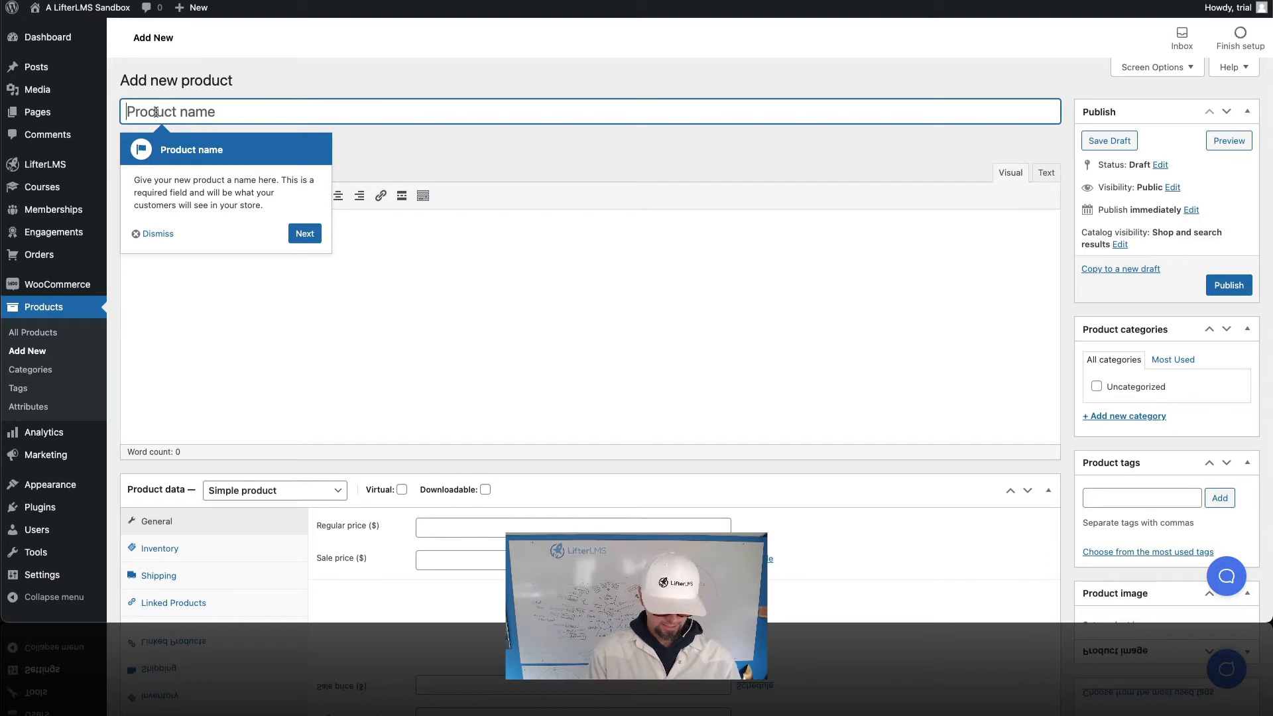
left_click(305, 233)
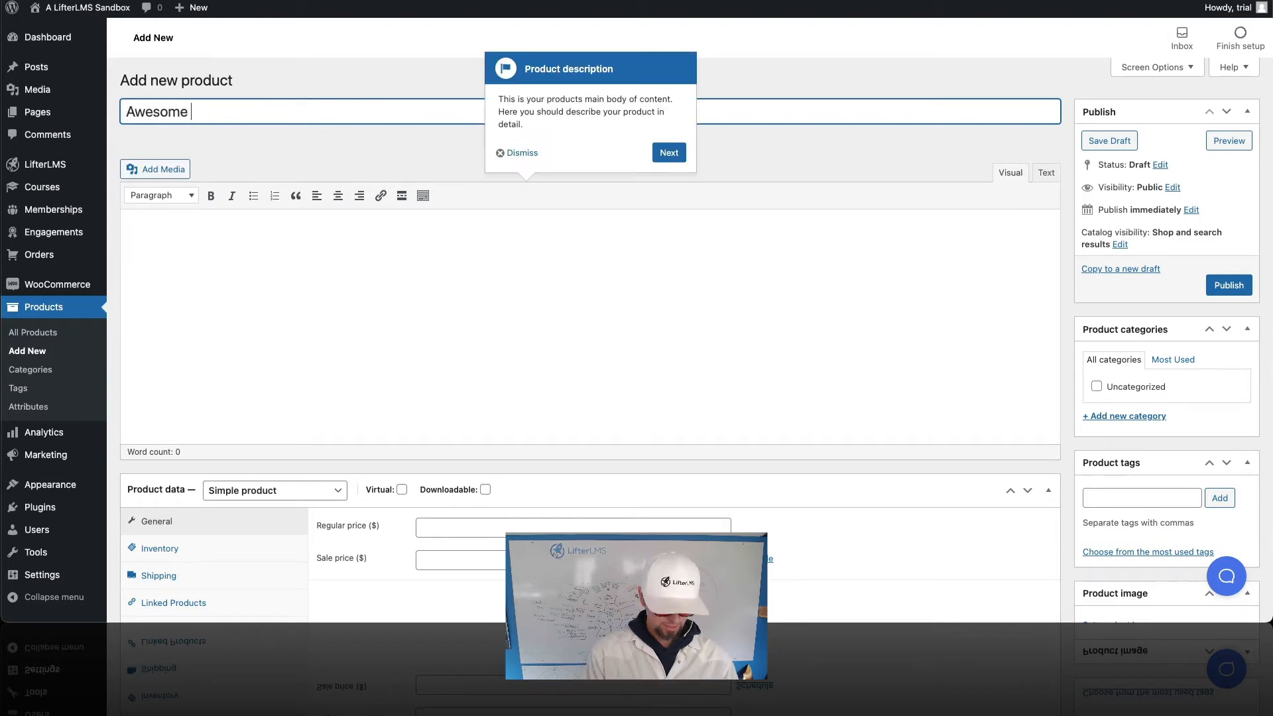
type("Course")
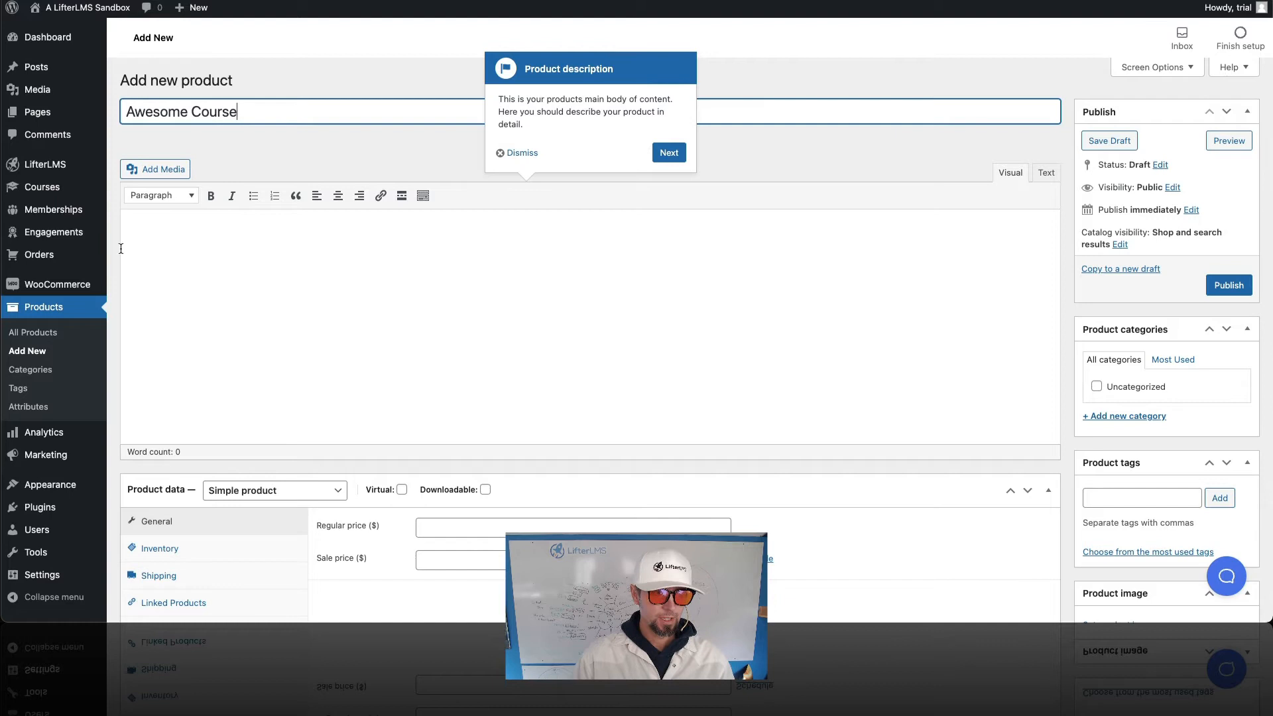
type("Lorem")
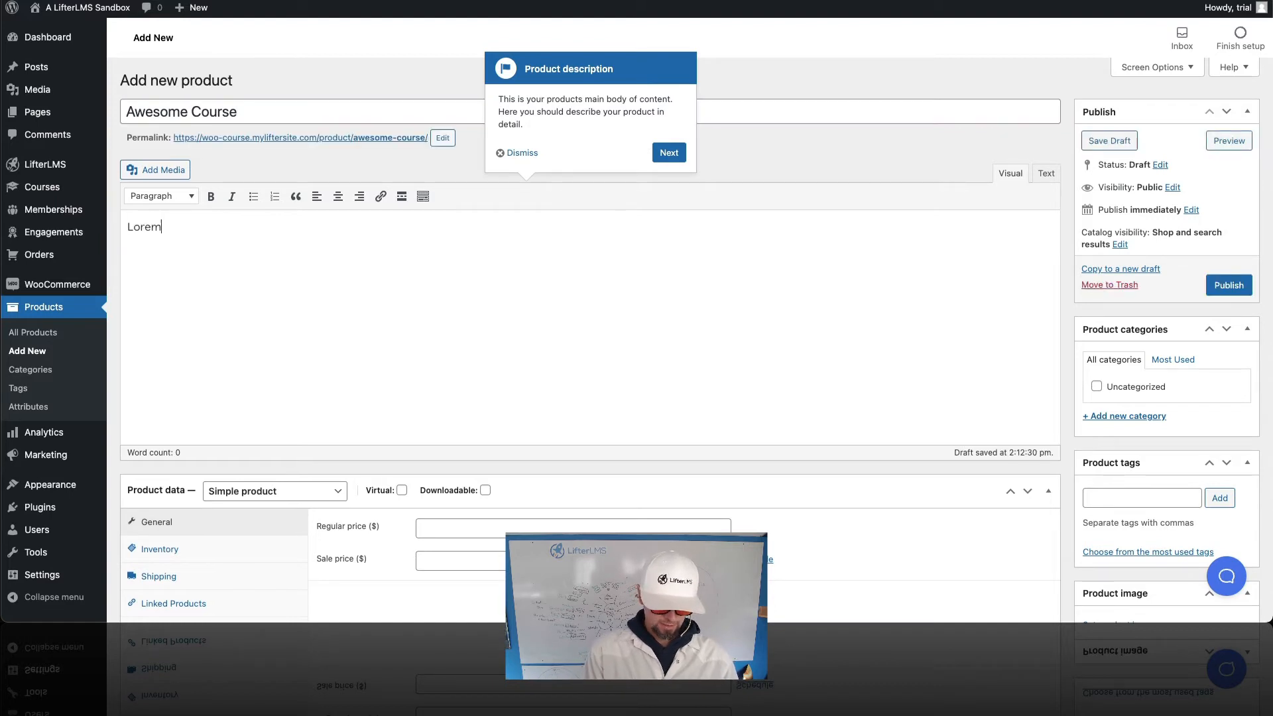
type("ipsum")
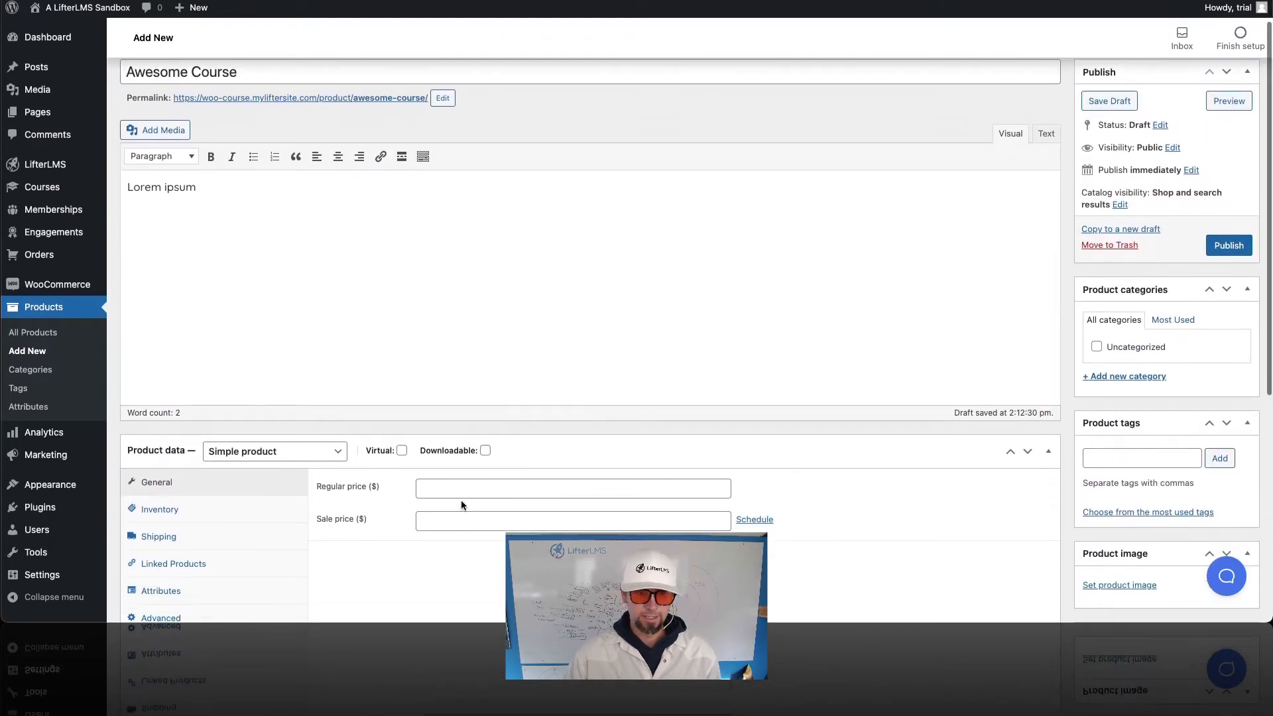
Step: Set the regular price to 2000, mark it virtual, and publish the product
type("2000")
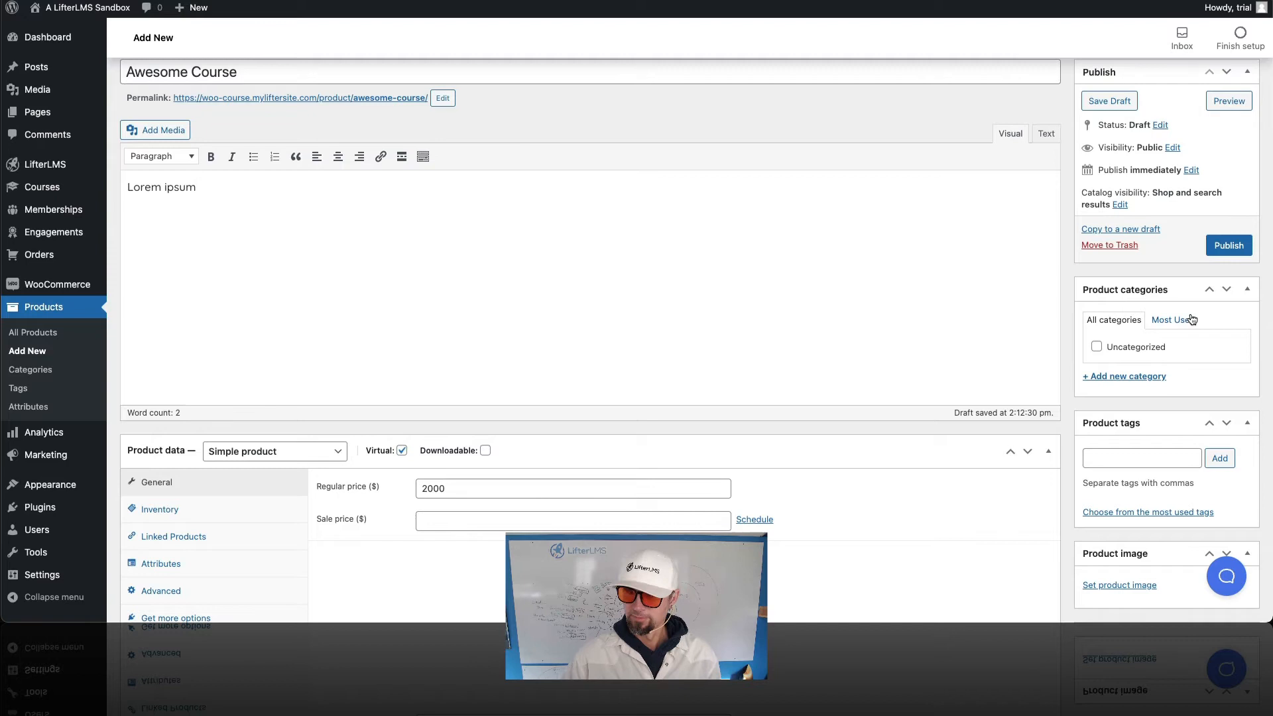
left_click(1228, 245)
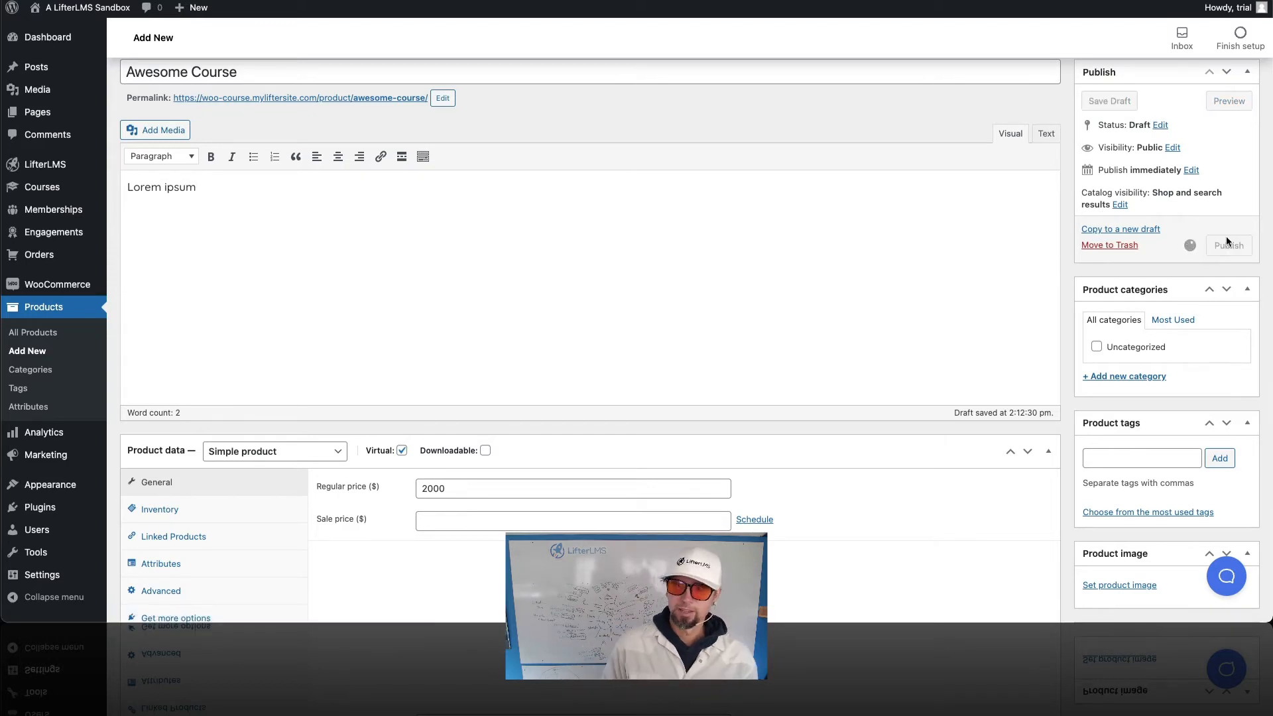
left_click(1228, 246)
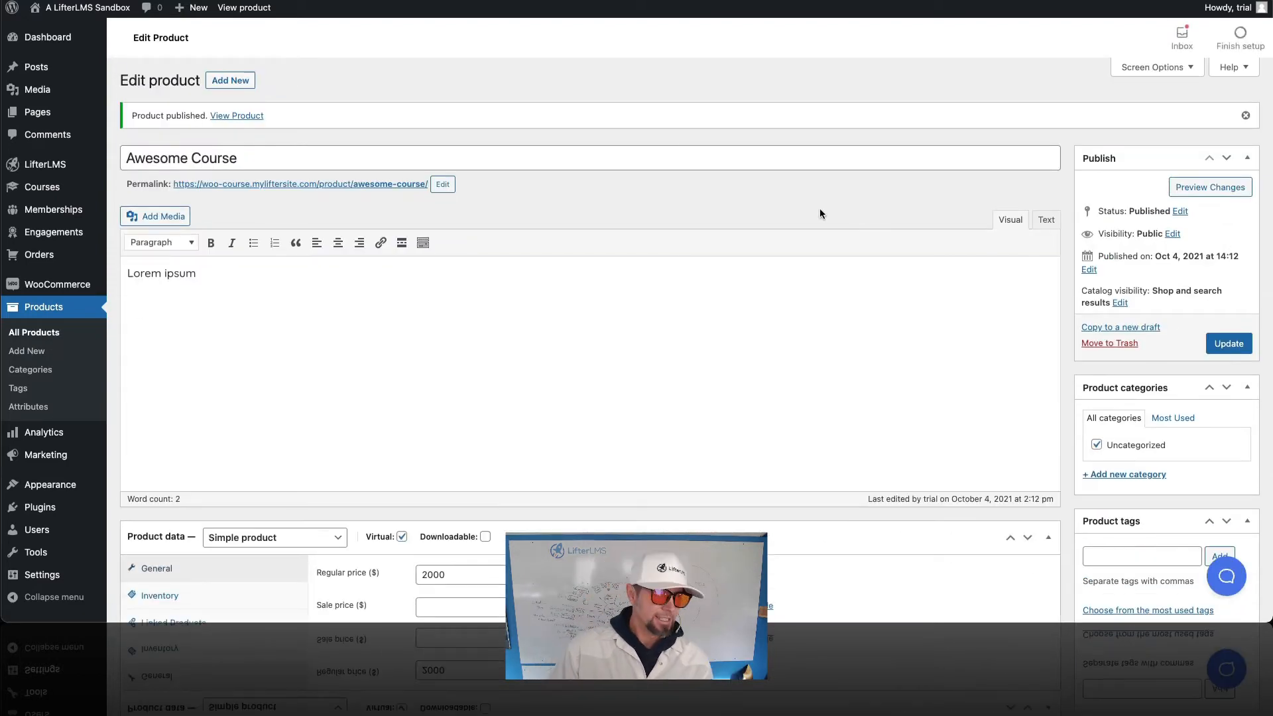
mouse_move(41, 187)
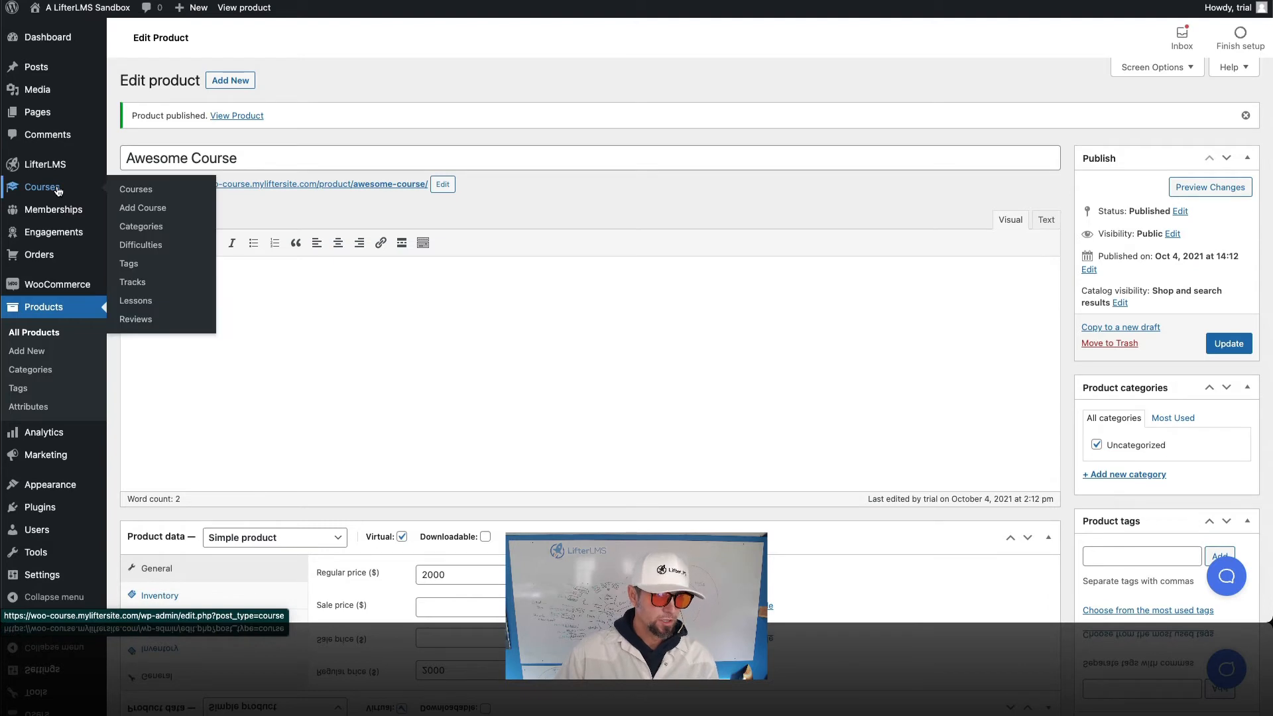
Step: Create a new course titled 'Awesome Course' with a lorem ipsum description
left_click(135, 190)
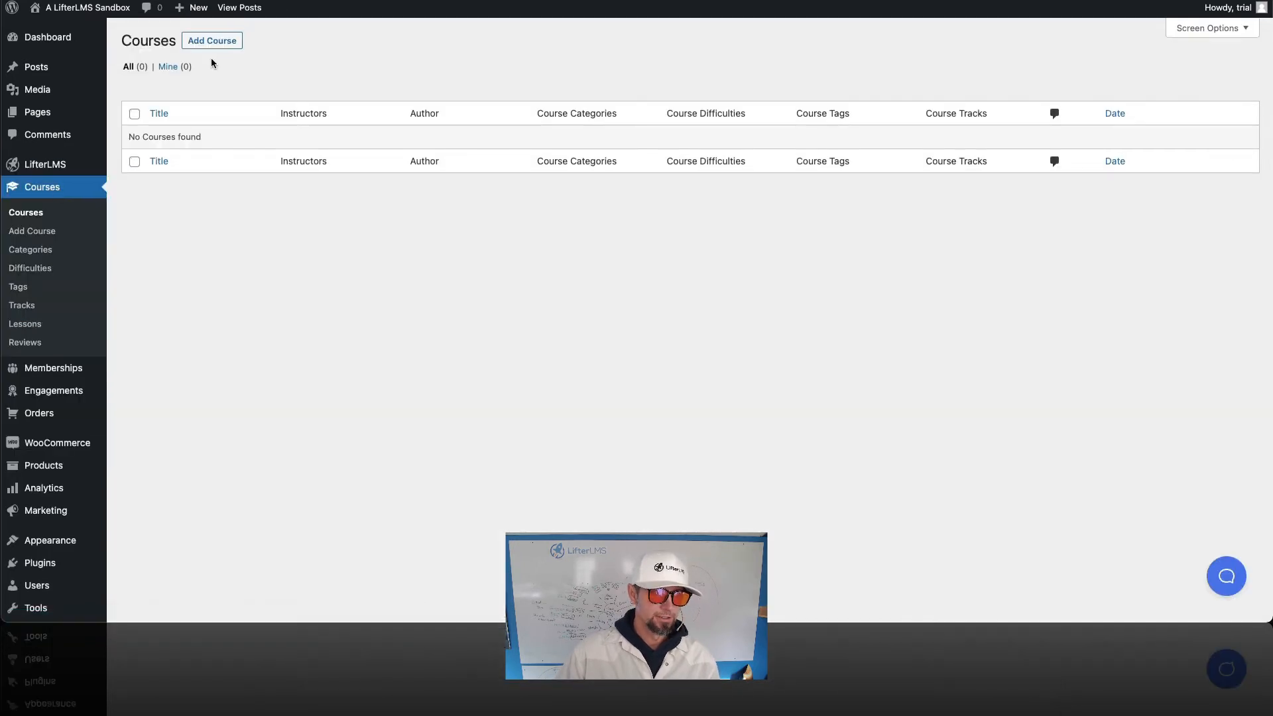
left_click(210, 41)
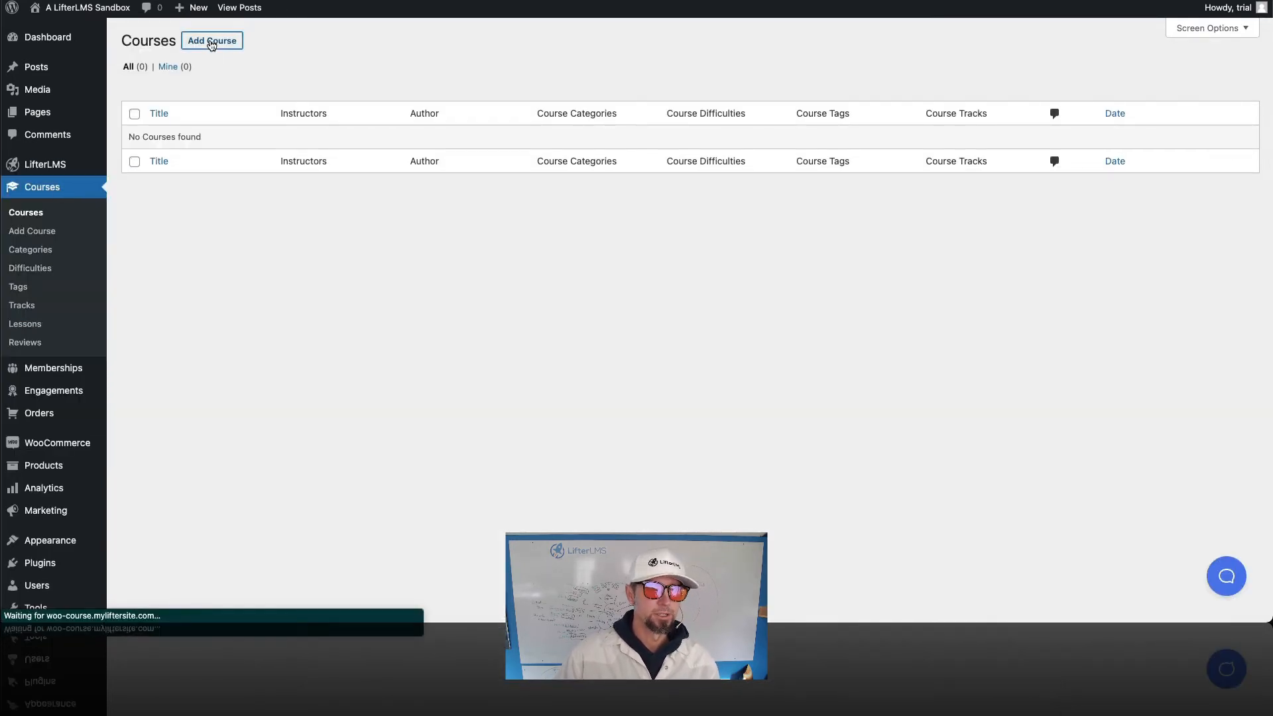
left_click(211, 41)
type("A")
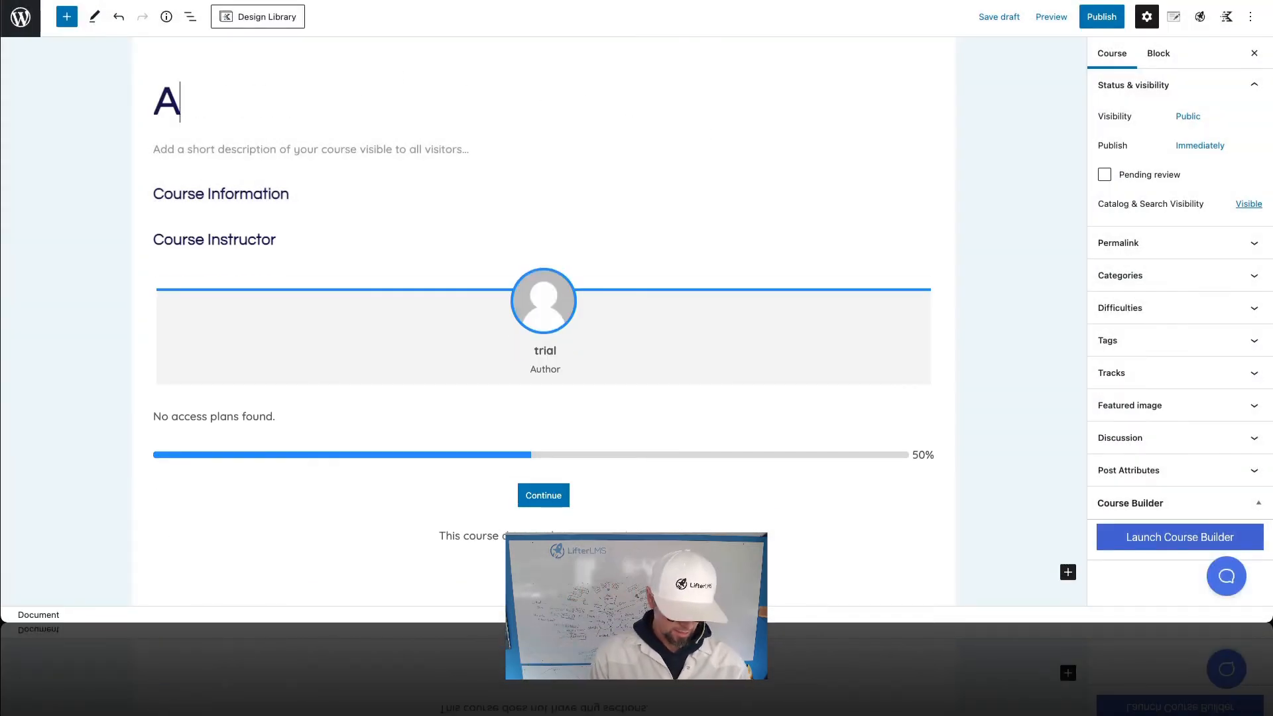
type("wesome Course")
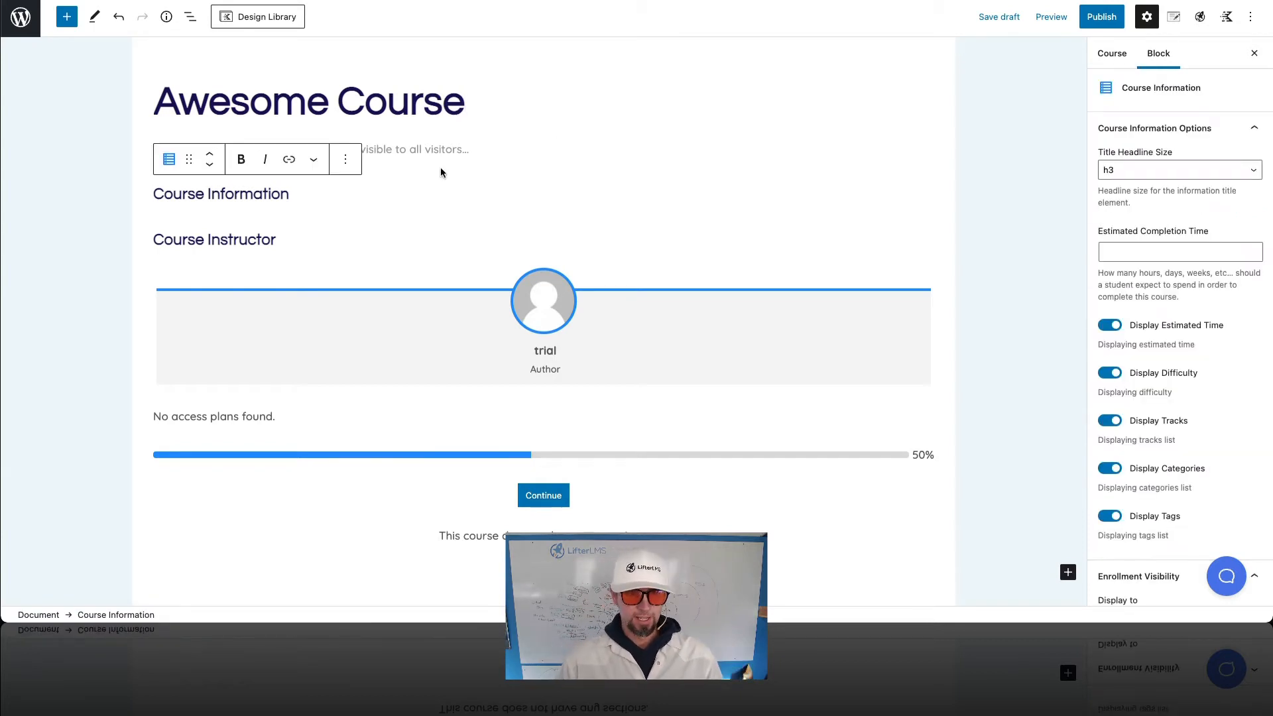
type("lorem ipsum")
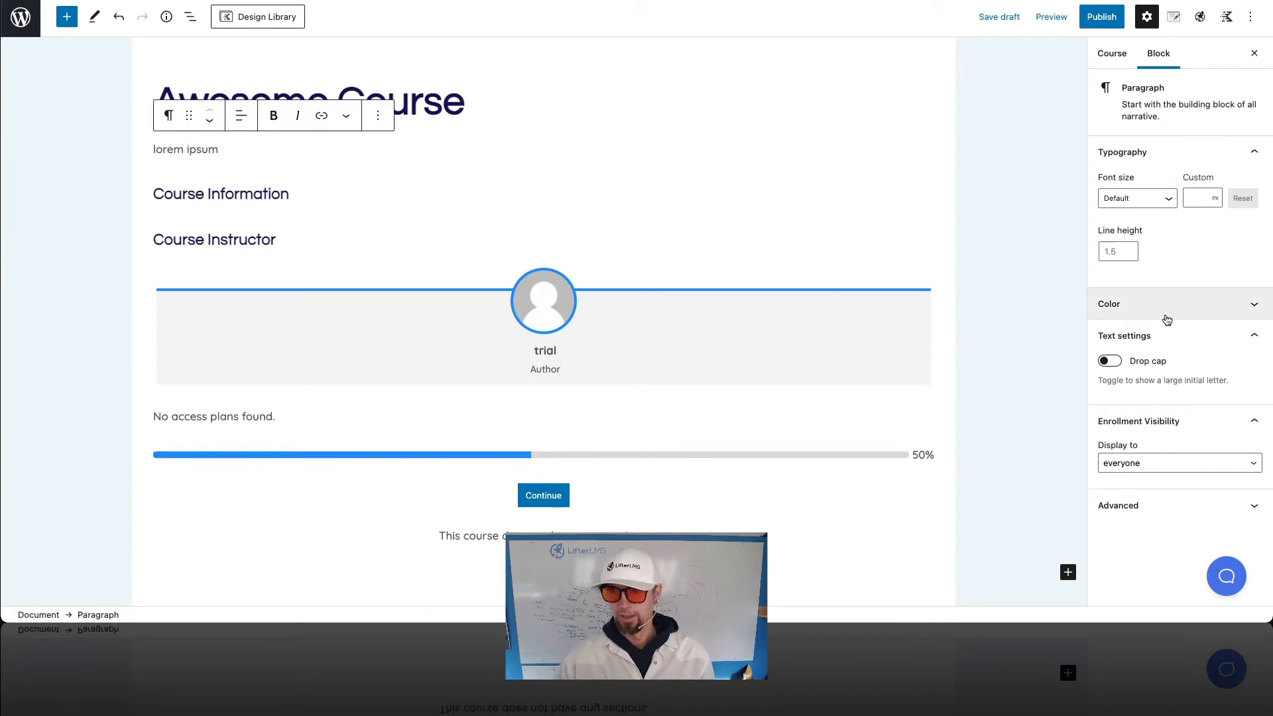
Step: Publish the course and launch its course builder
left_click(1111, 53)
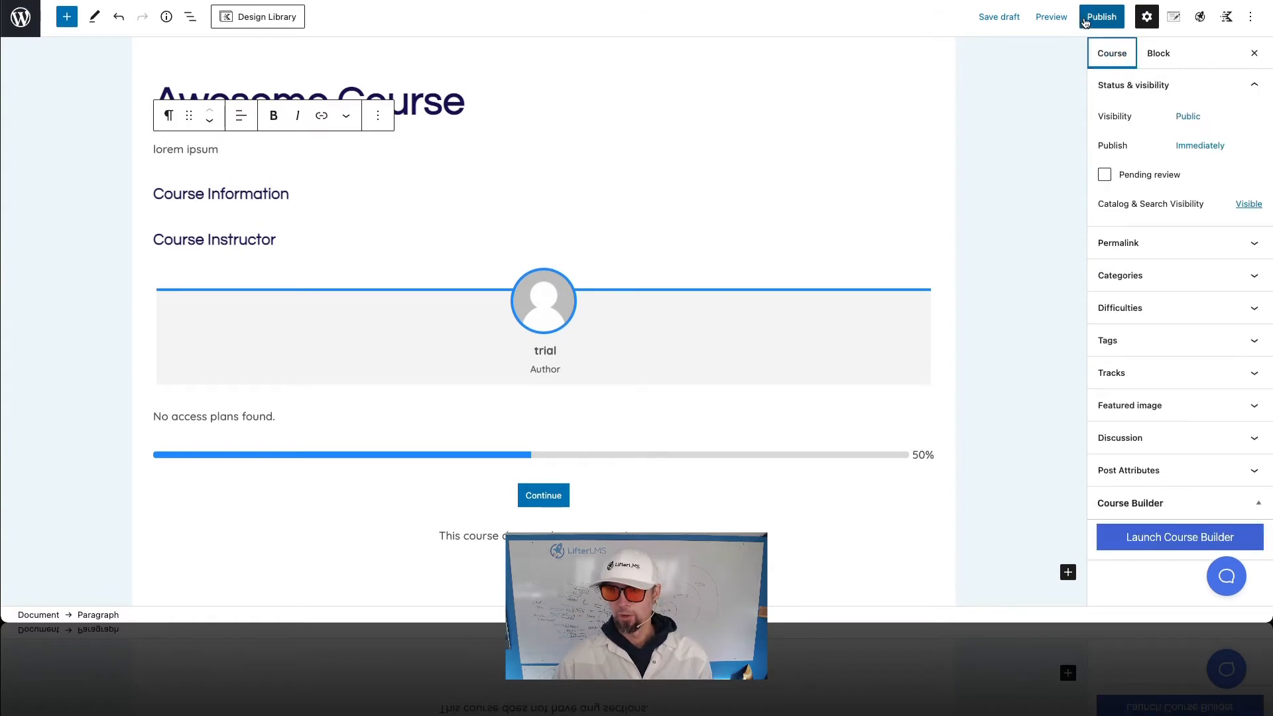
left_click(1101, 16)
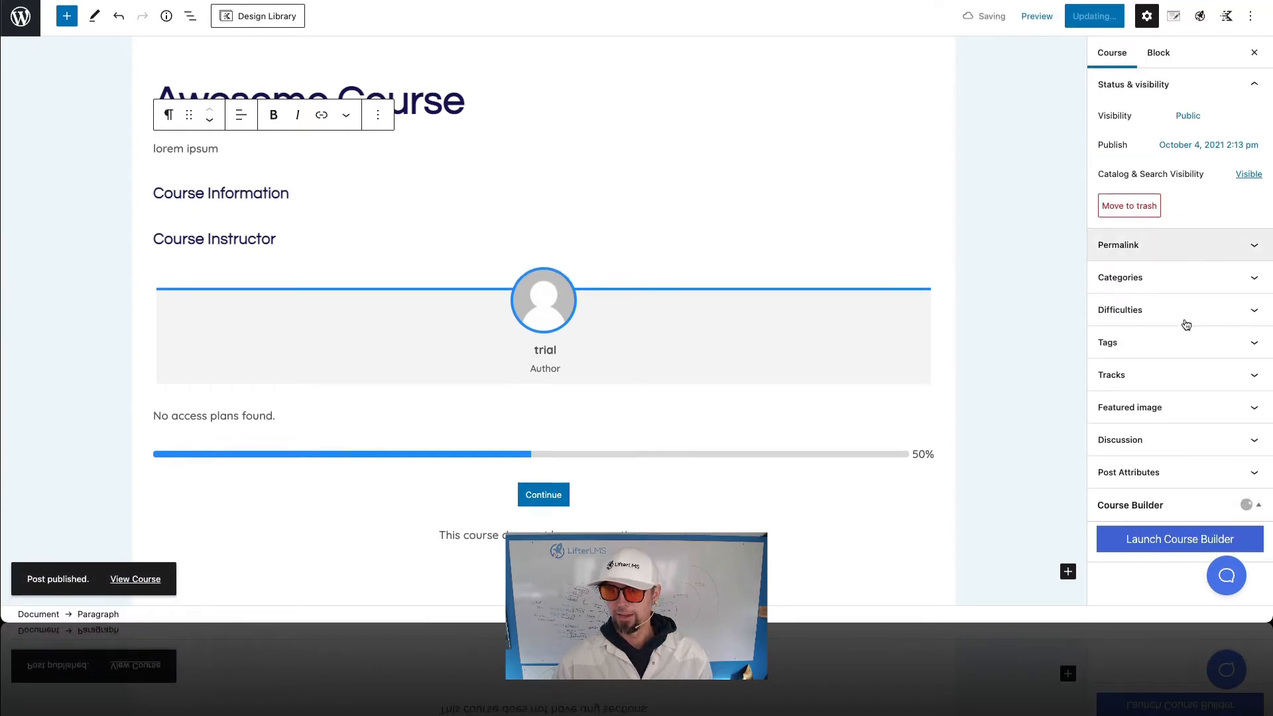
left_click(1177, 539)
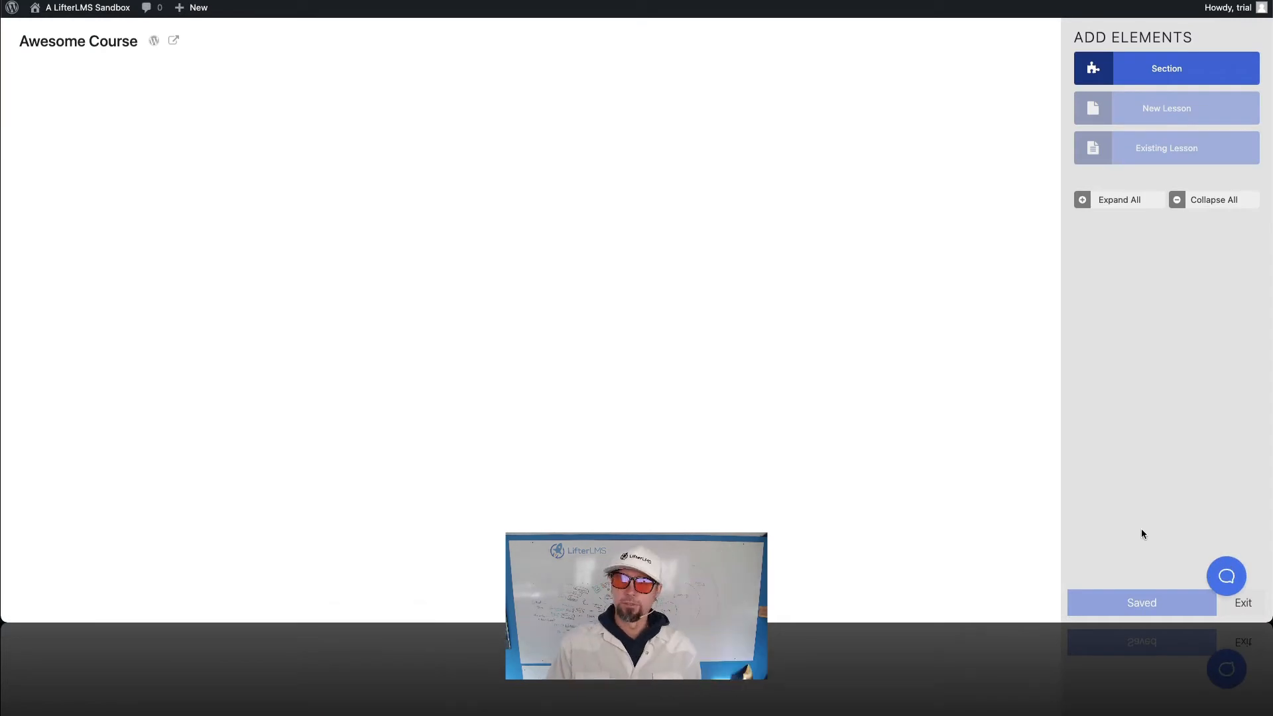
Step: Add three sections to the outline, each filled with new lessons
left_click(1166, 68)
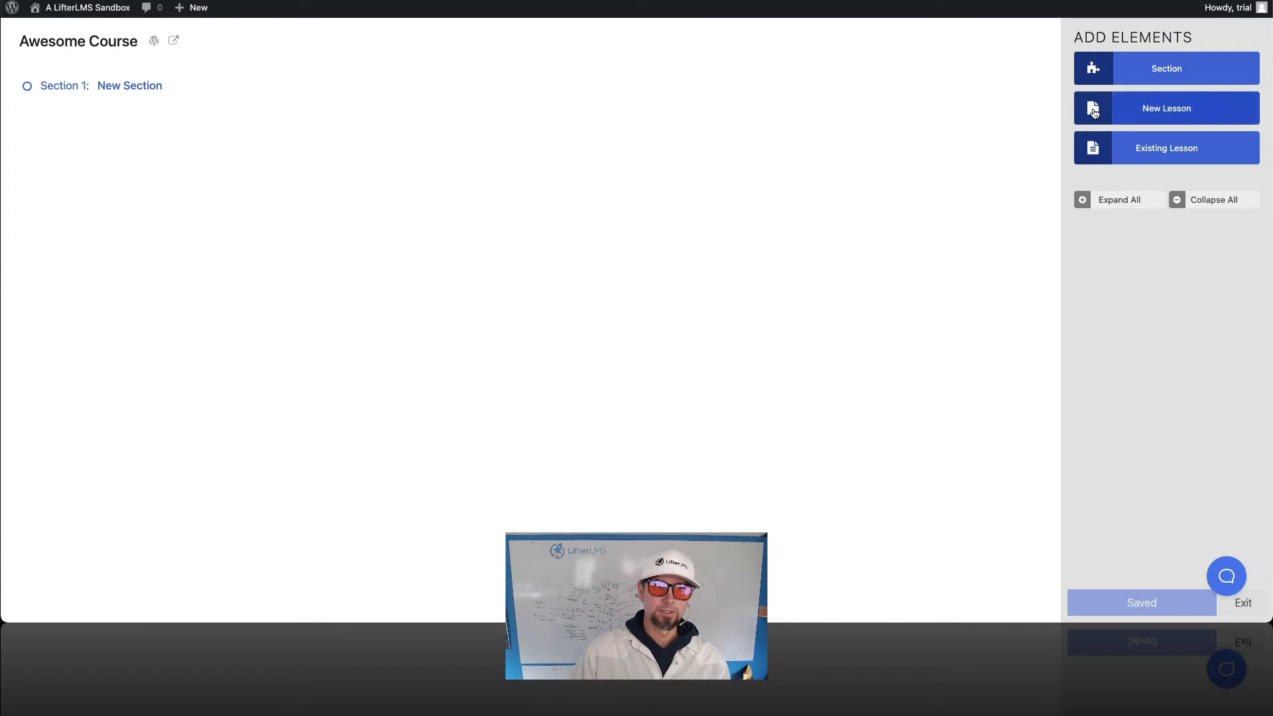
left_click(1166, 107)
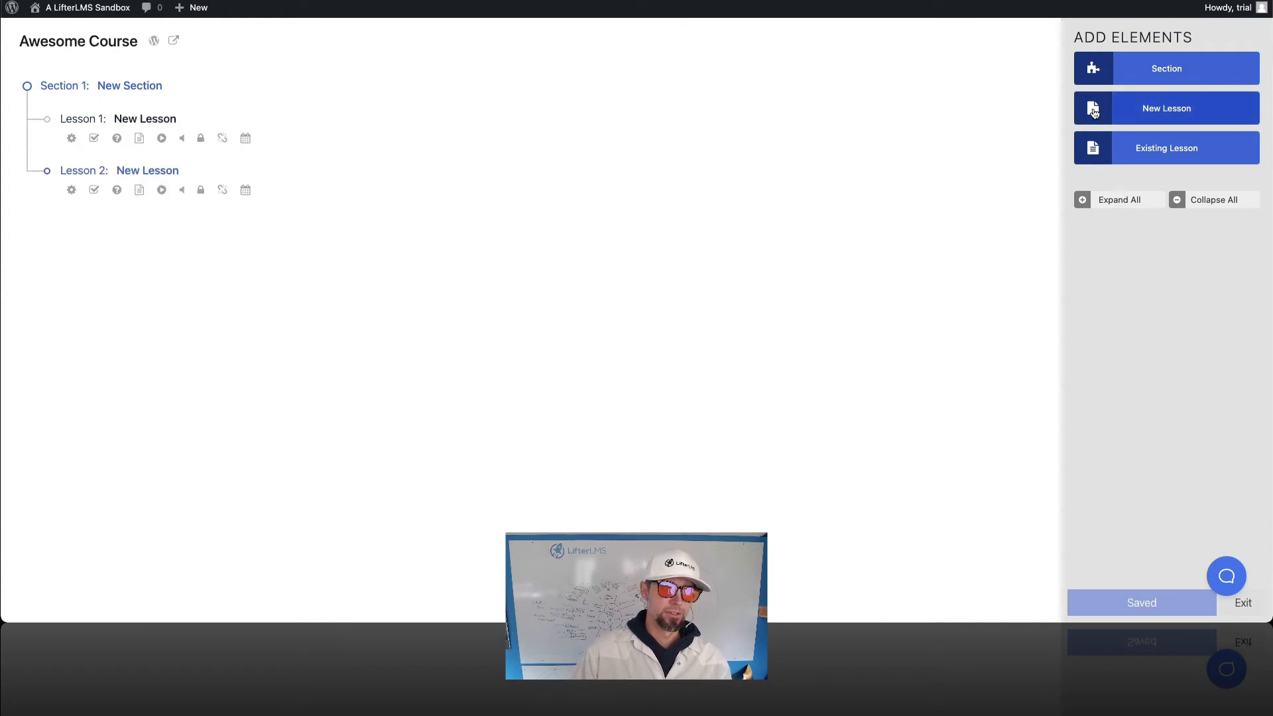
left_click(1167, 108)
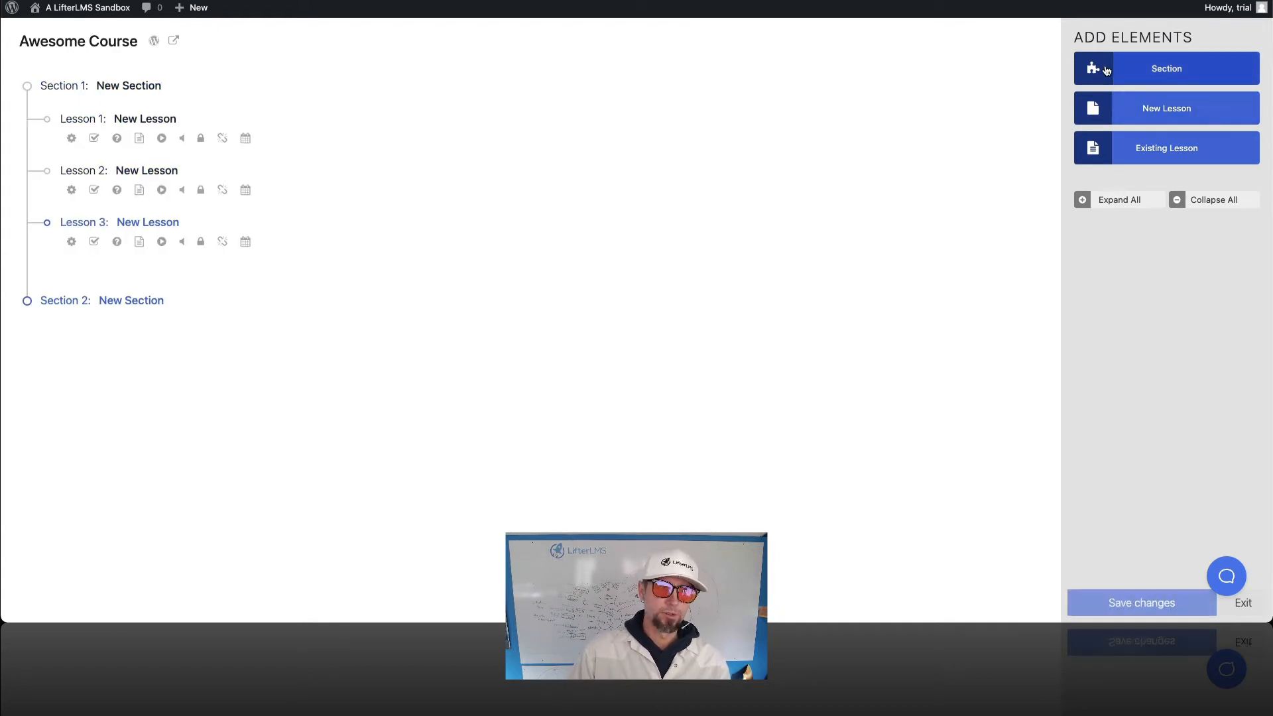
left_click(1166, 108)
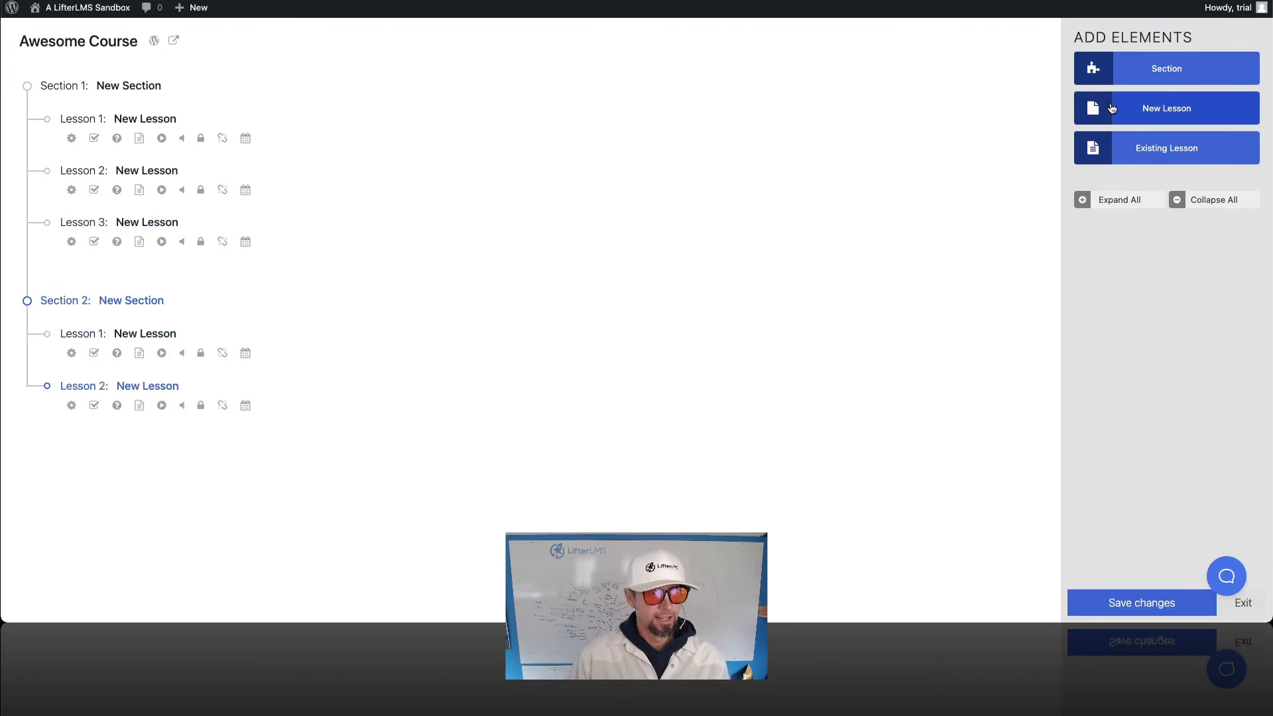
left_click(1167, 107)
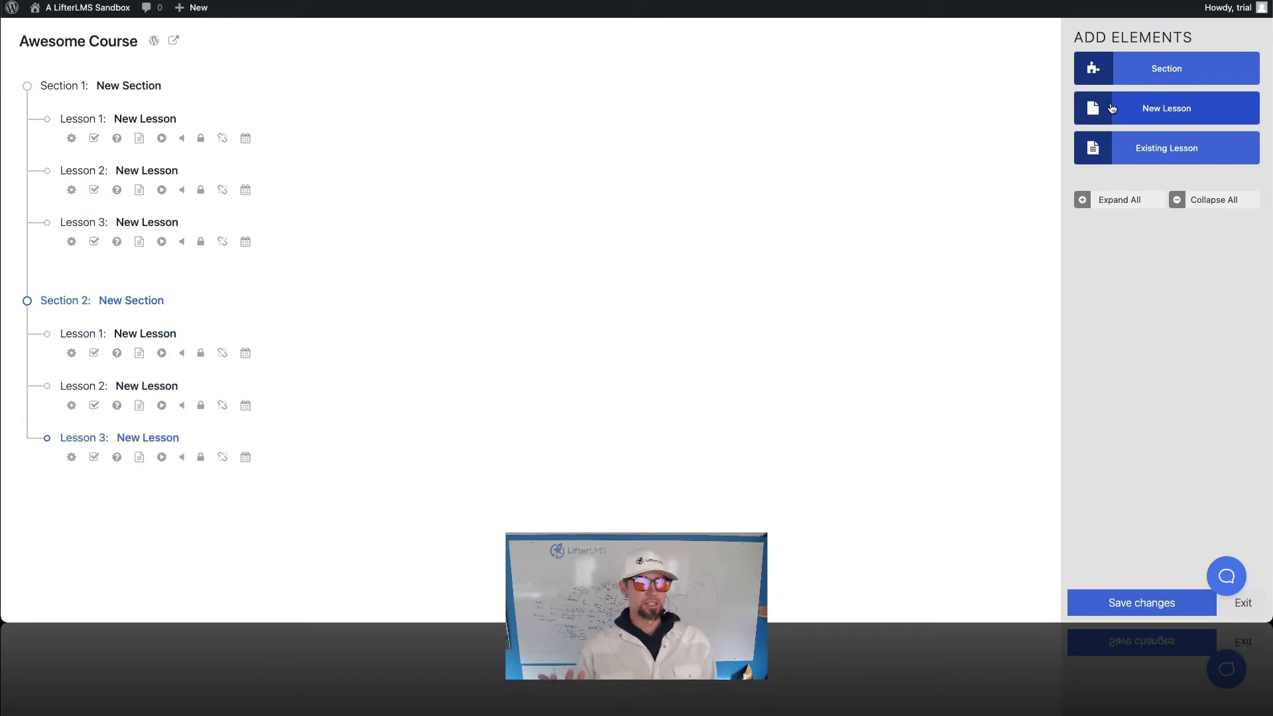
left_click(1141, 602)
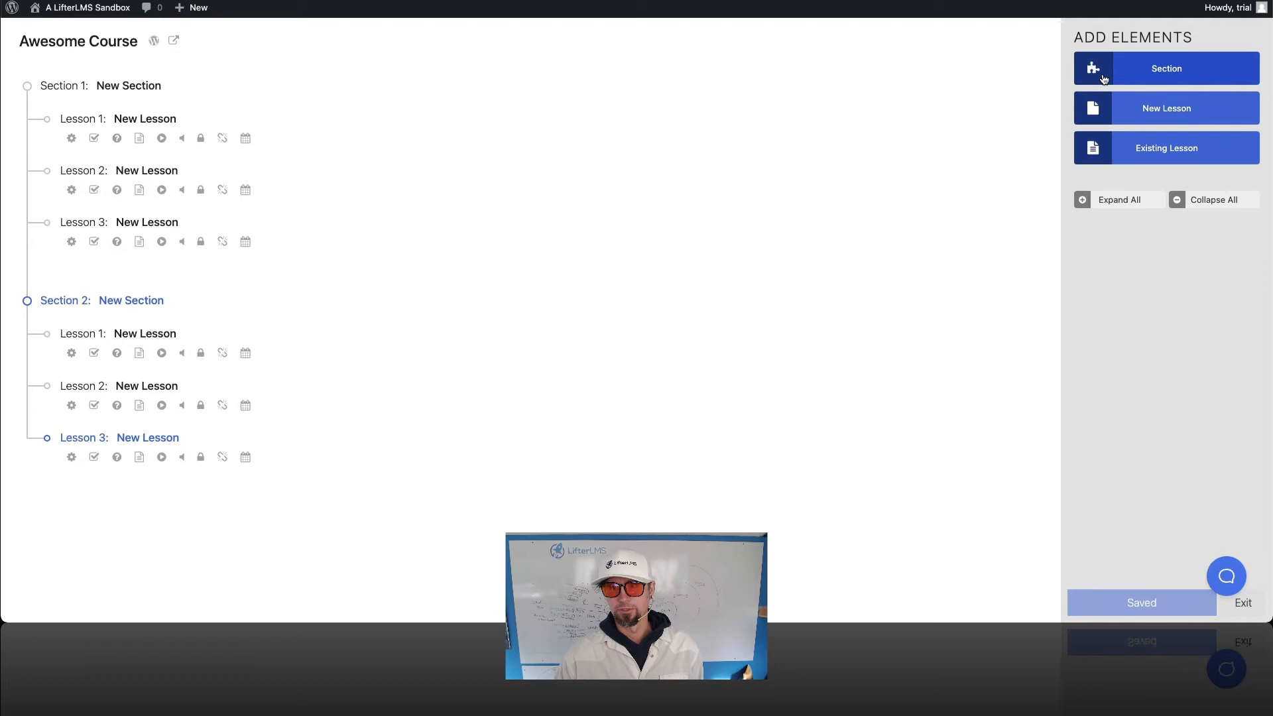
left_click(1167, 68)
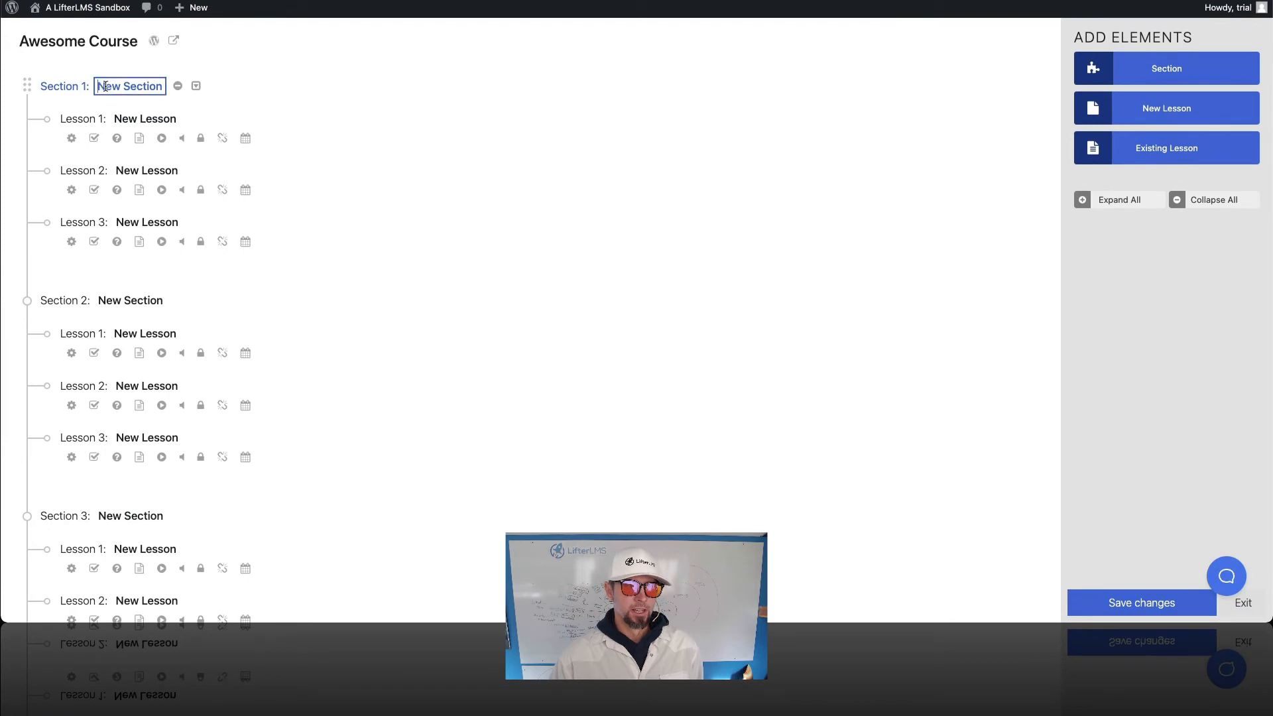
Step: Rename Section 1 to 'introduction' and bring up Lesson 1's settings
type("introduction")
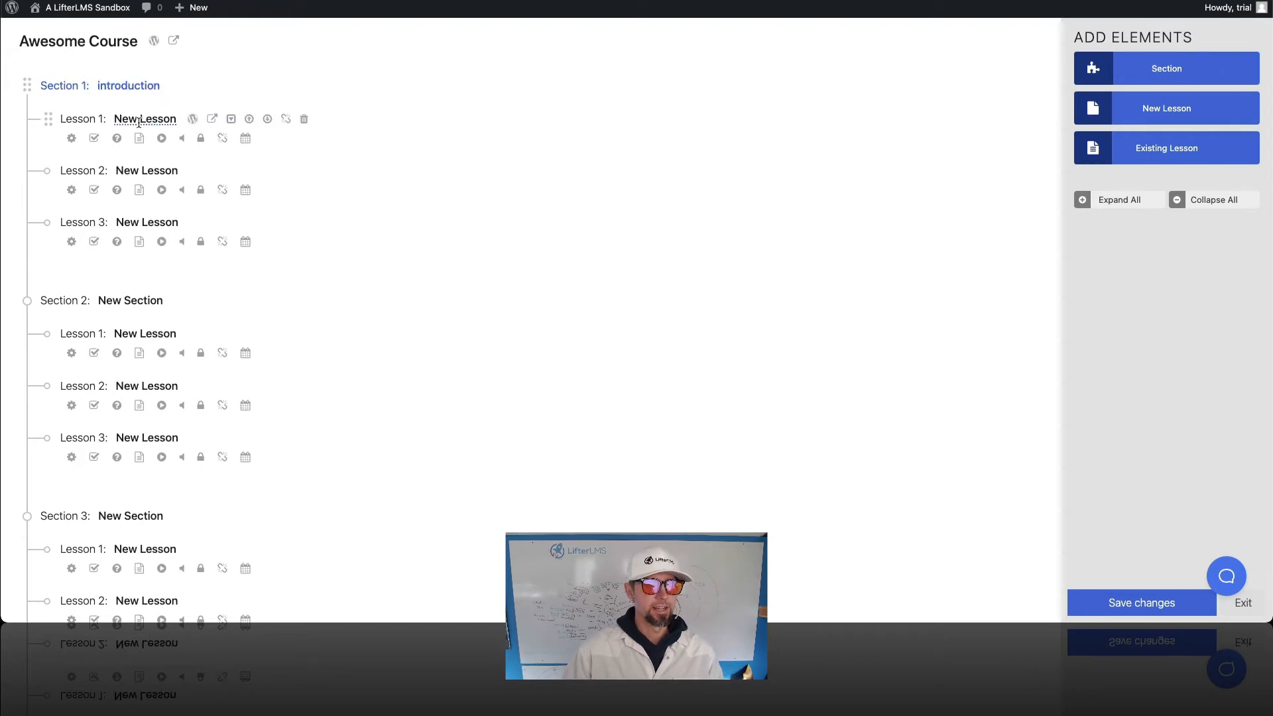
left_click(145, 118)
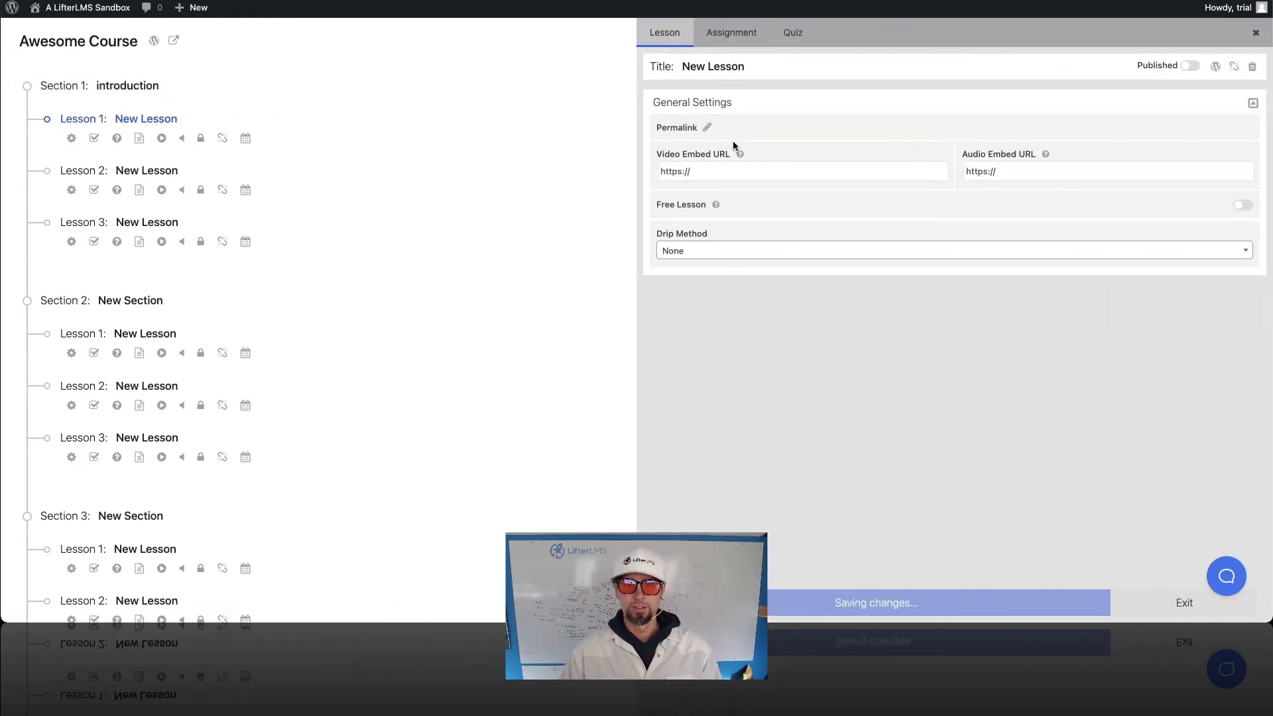
left_click(801, 171)
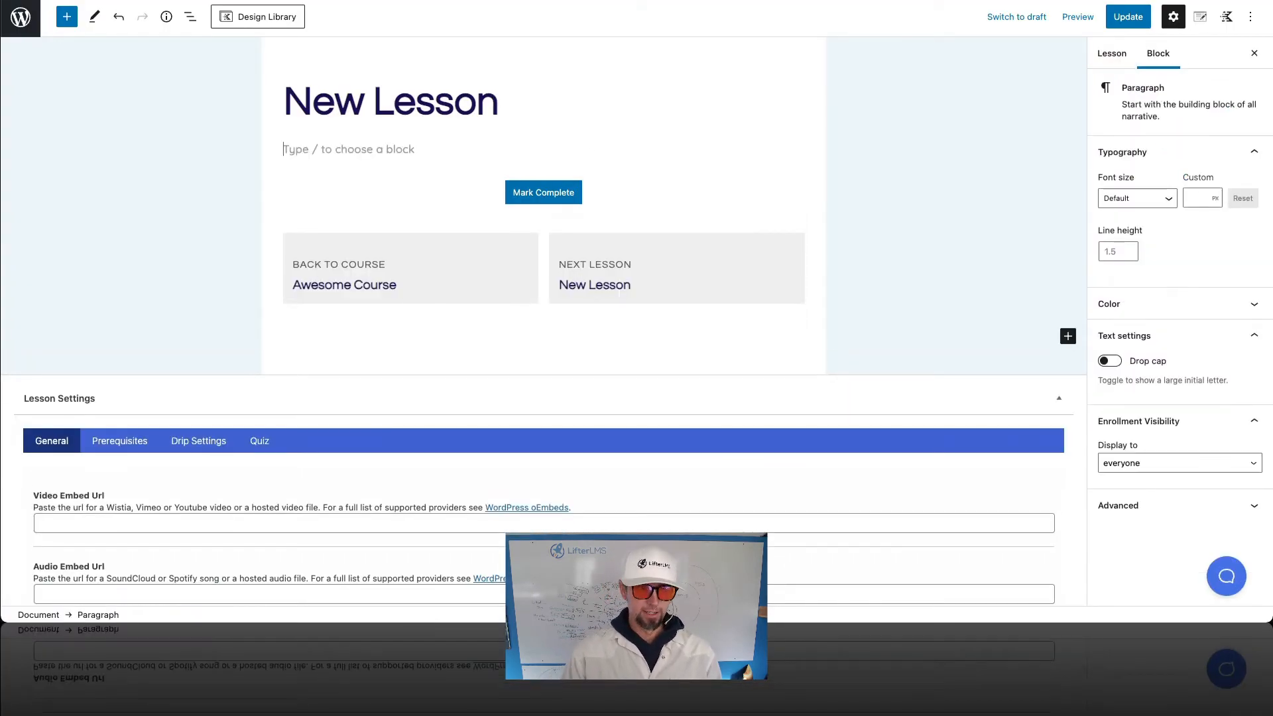
left_click(66, 16)
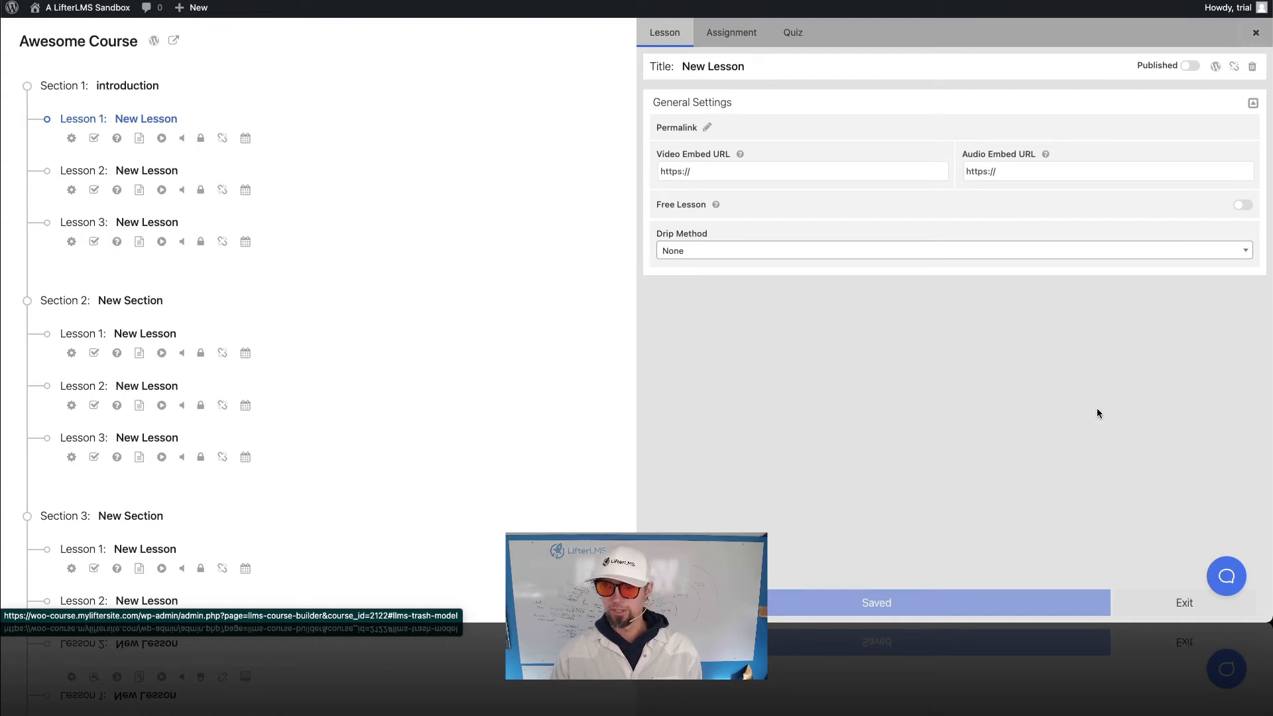
left_click(1185, 602)
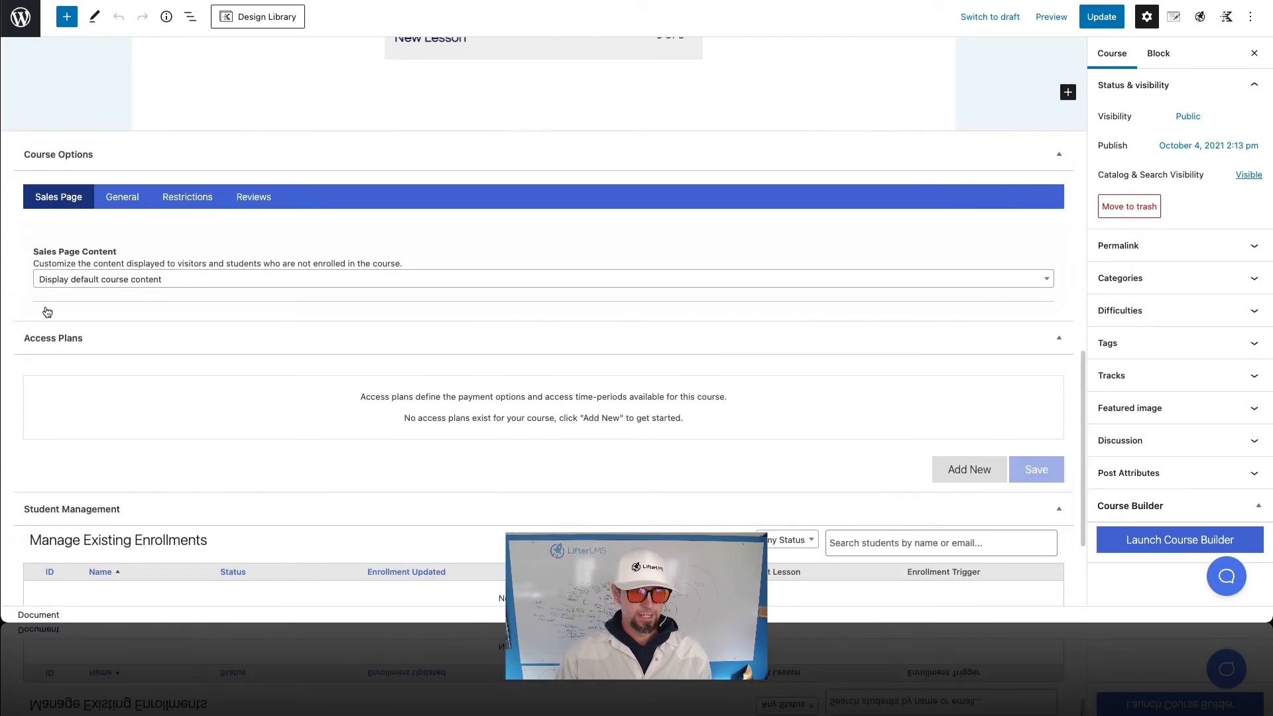
Step: Start a new access plan titled 'One Time Payment' under Access Plans
scroll("down", 3)
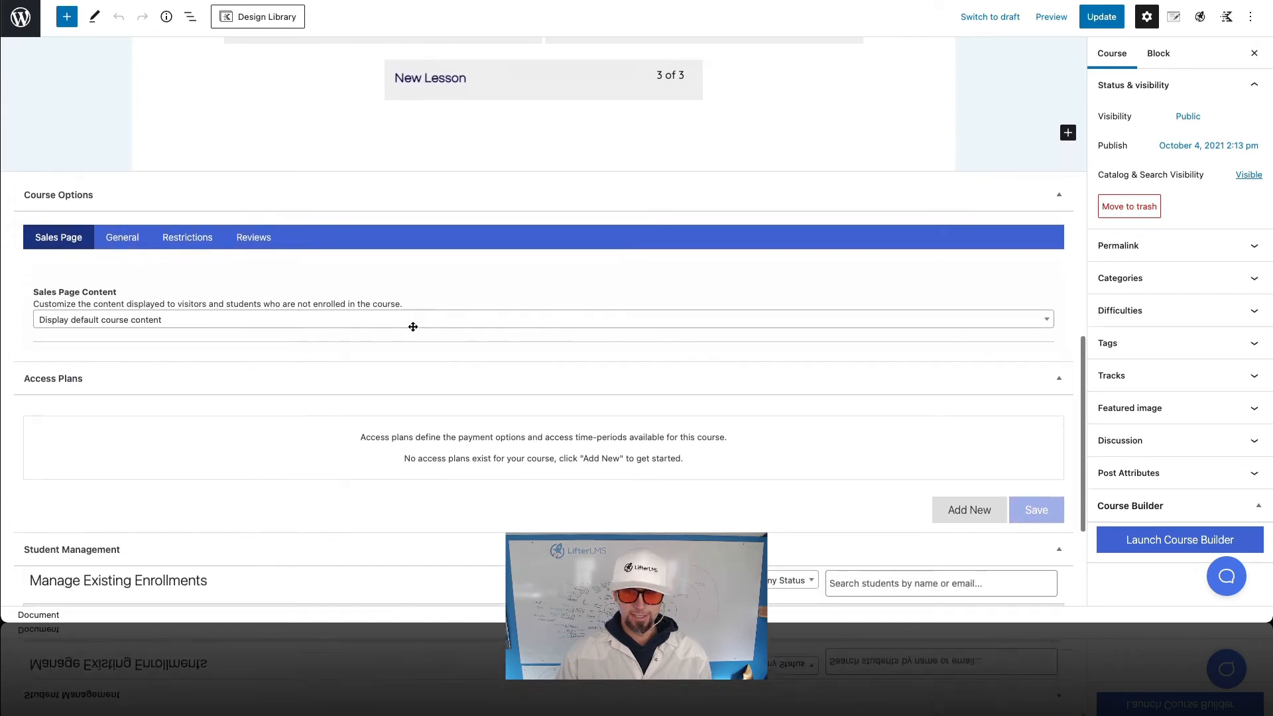
left_click(968, 509)
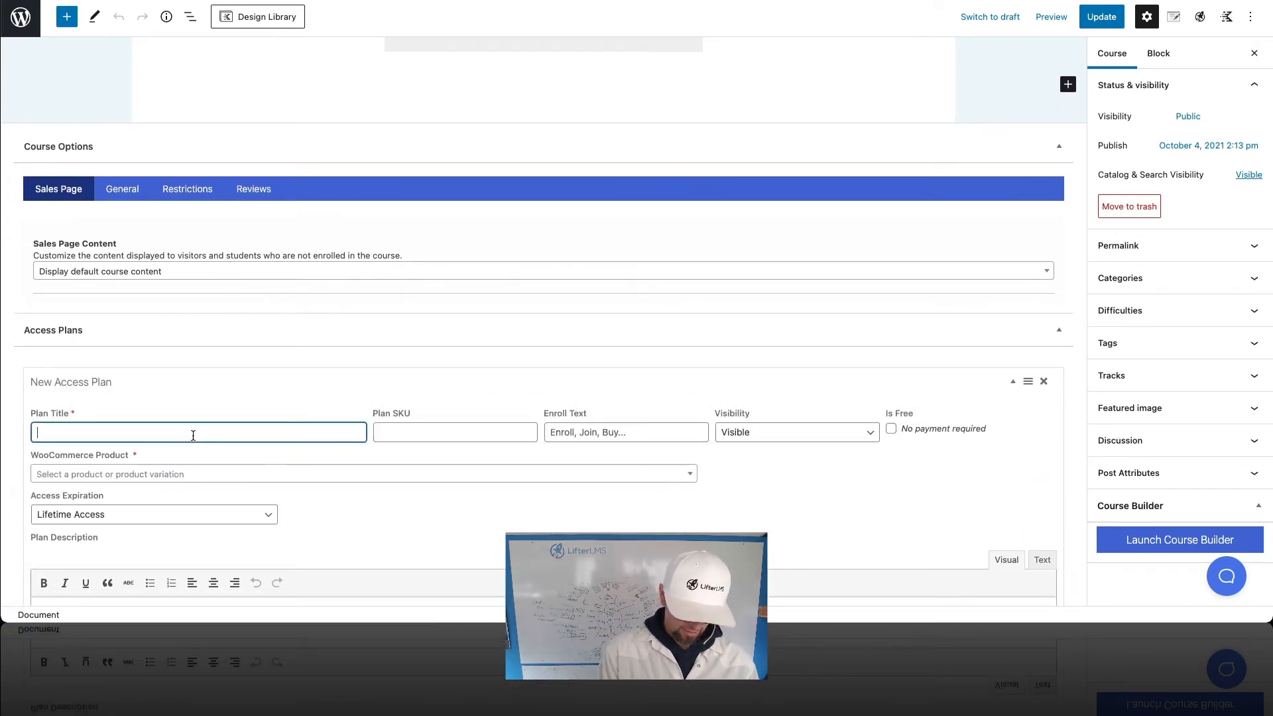
type("One Timn")
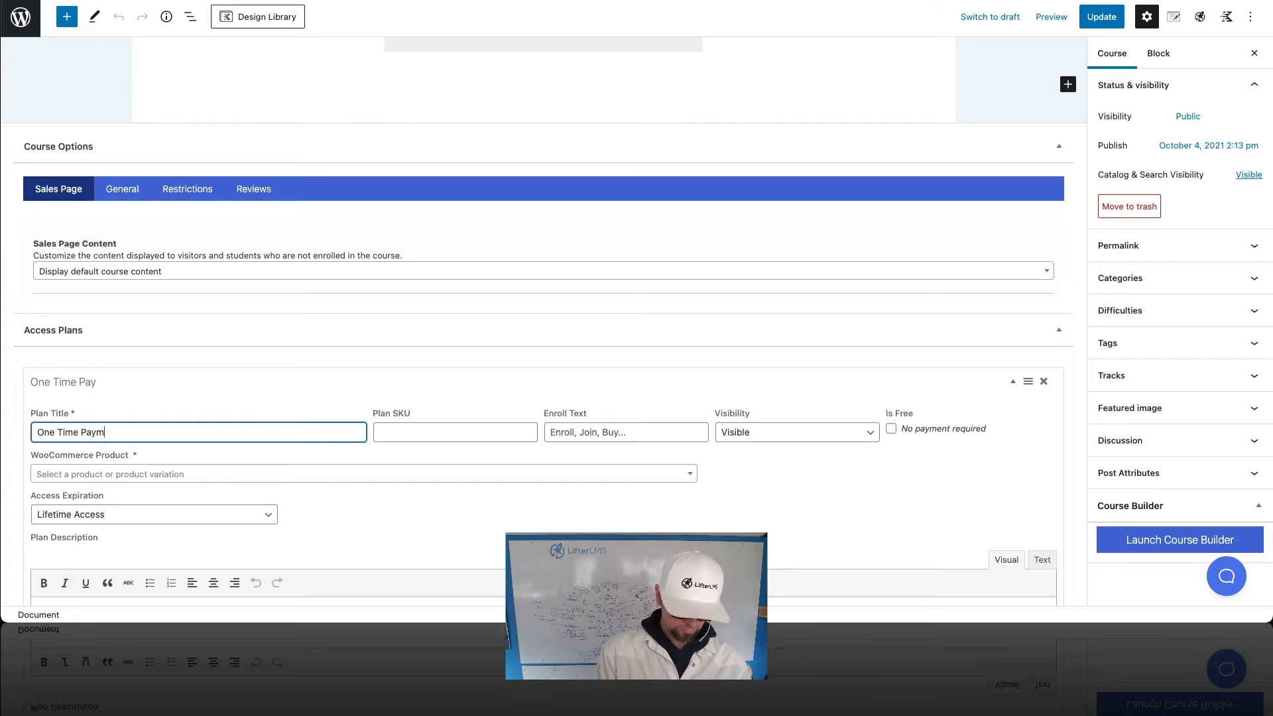
type("ent")
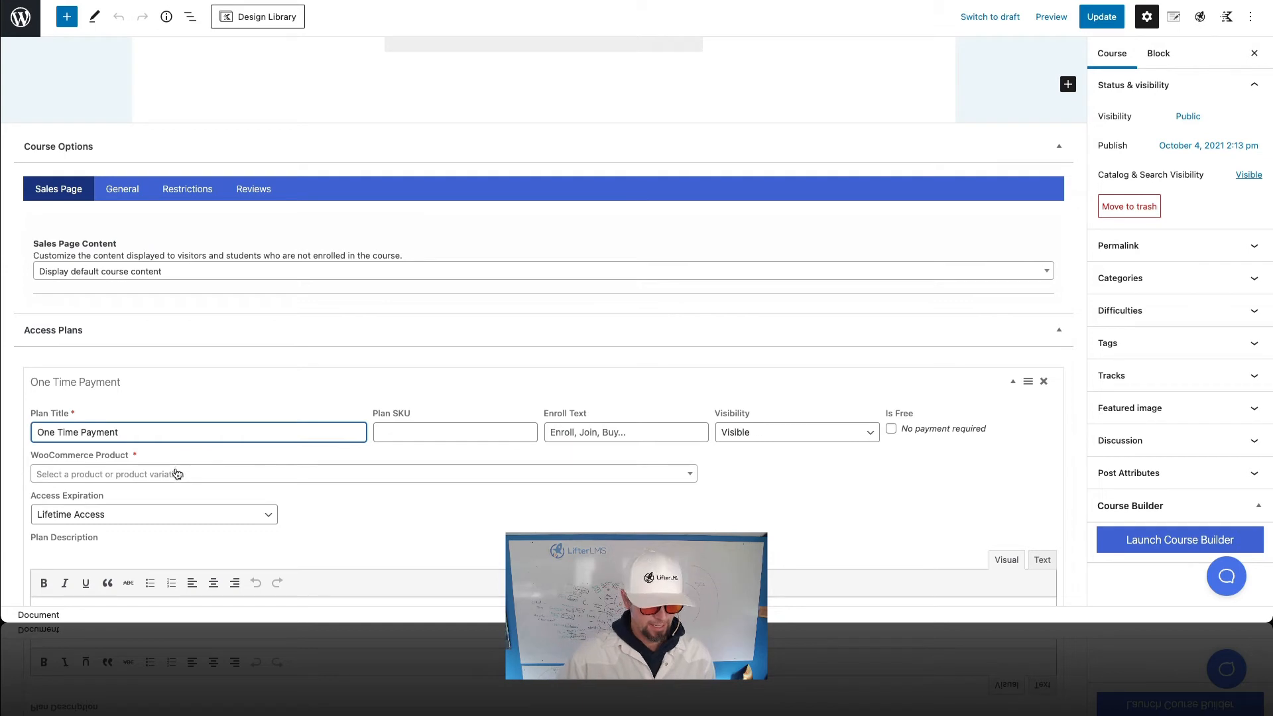
Step: Link the plan to the Awesome Course WooCommerce product and save it
left_click(360, 473)
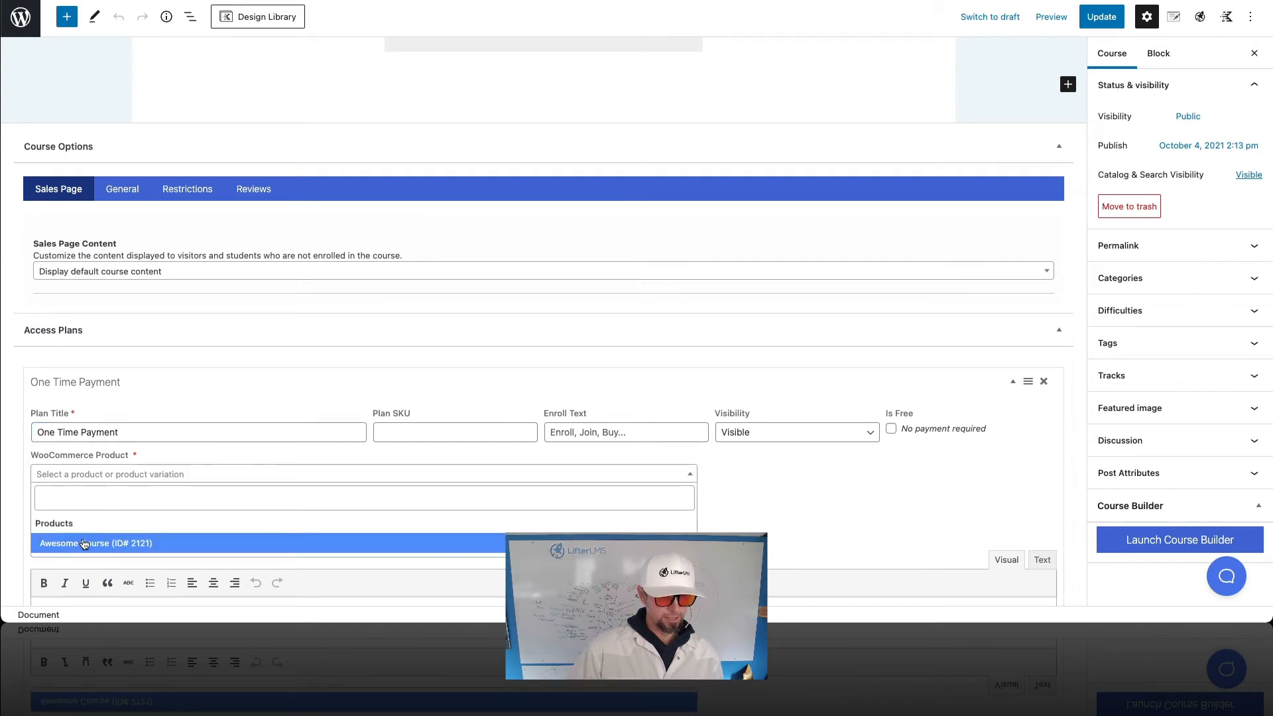
left_click(94, 544)
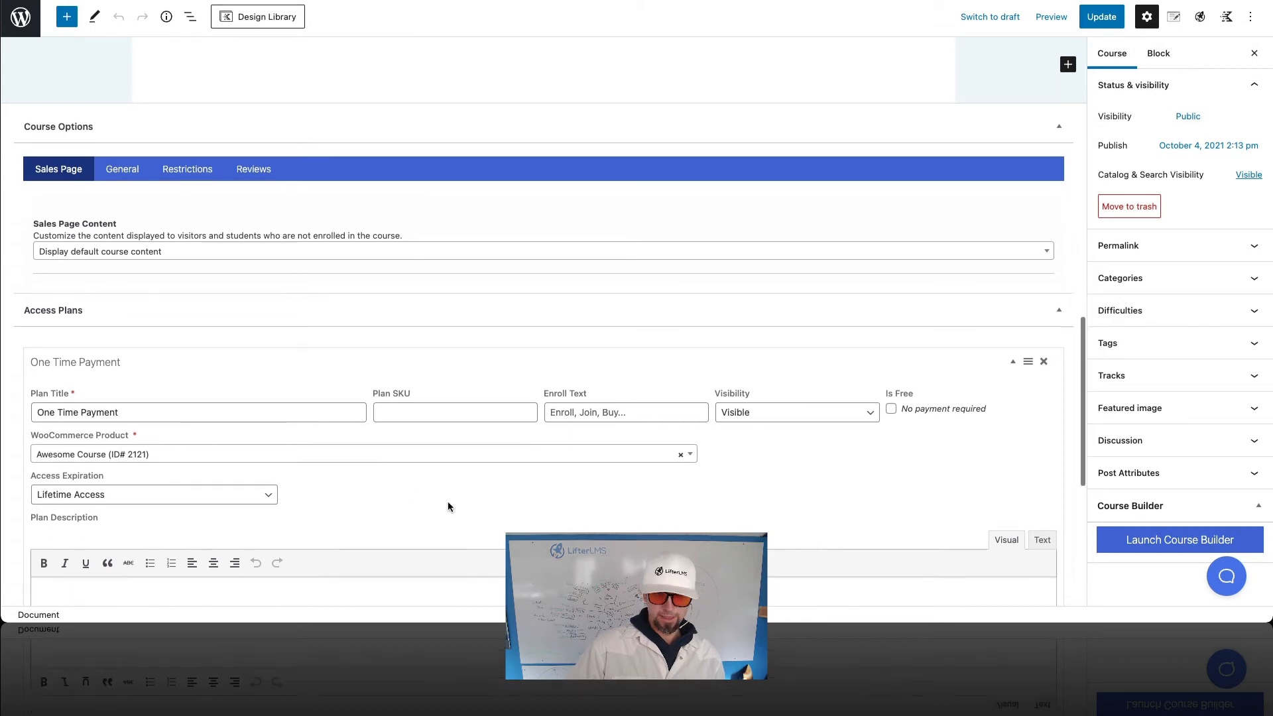
left_click(1101, 16)
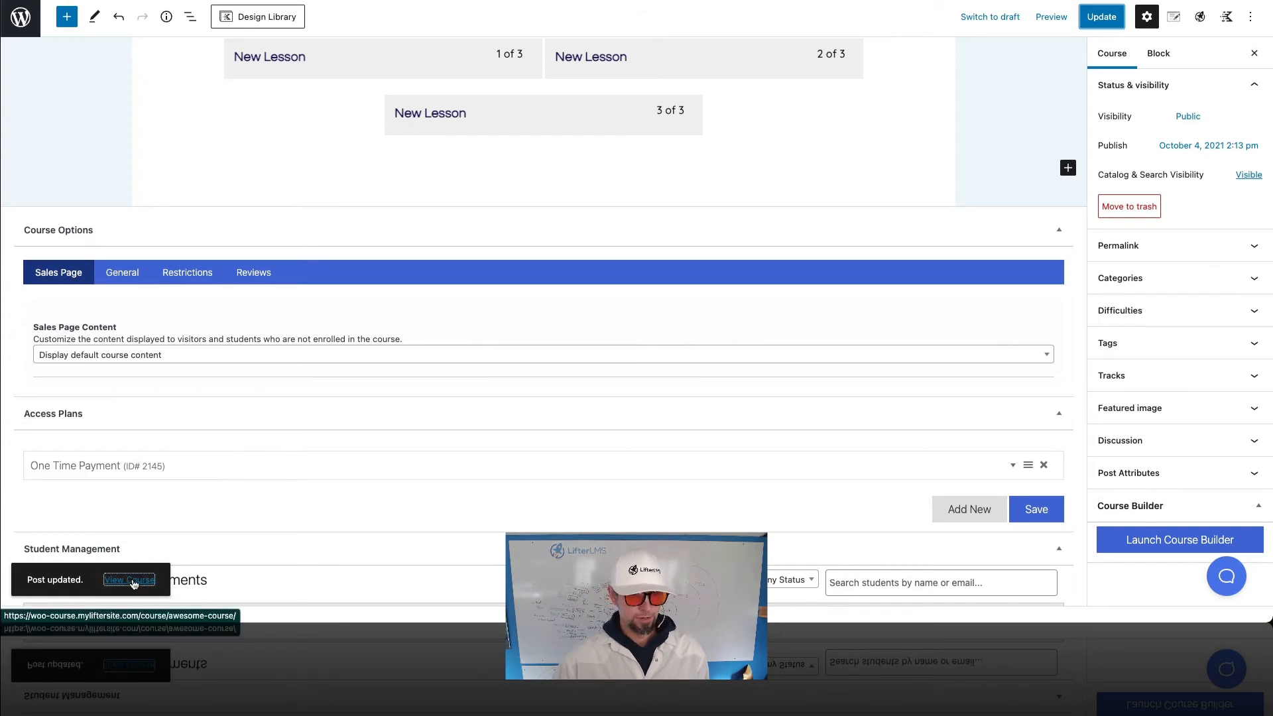
Step: View the course page and enroll via the $2,000.00 One Time Payment plan, adding it to the cart
left_click(130, 580)
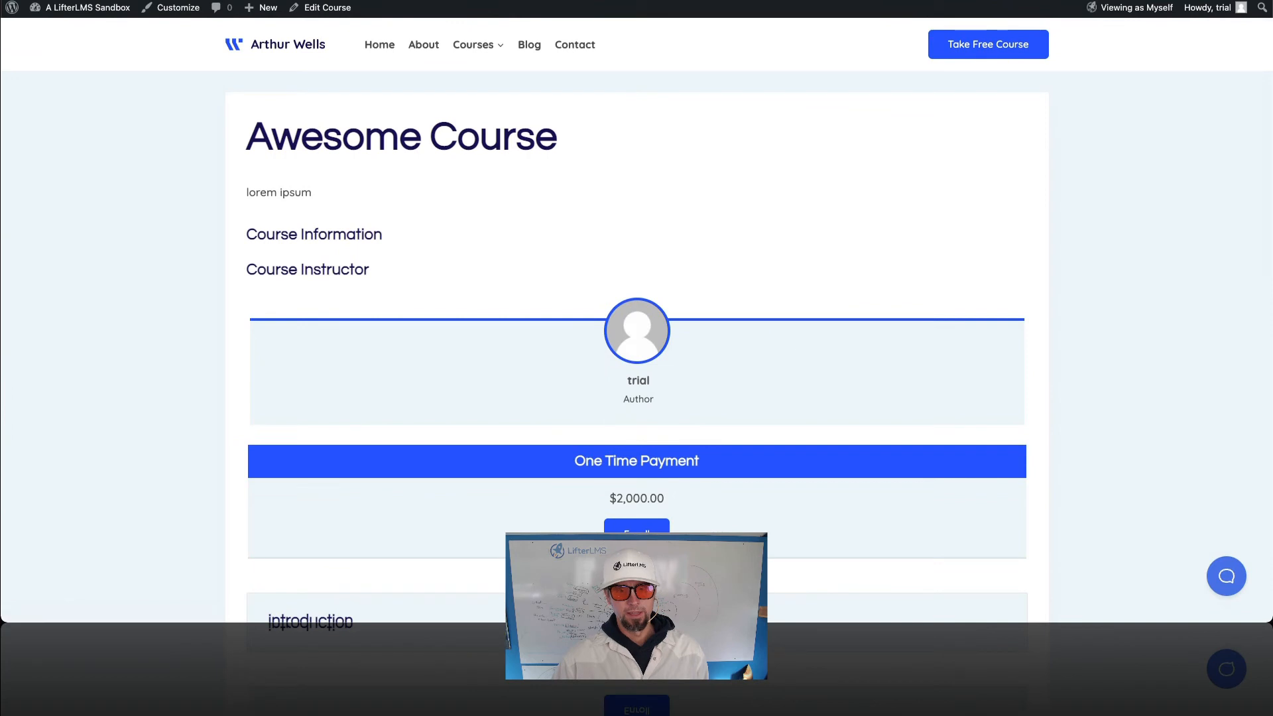
mouse_move(598, 311)
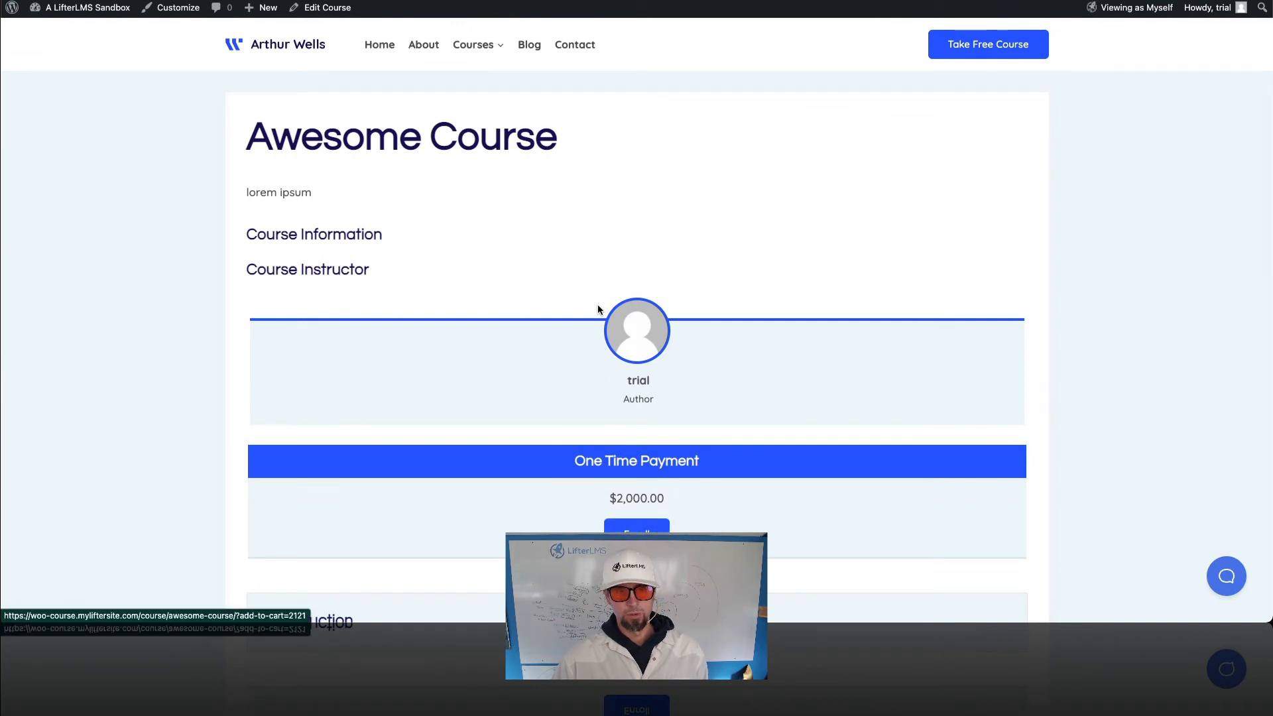
left_click(636, 532)
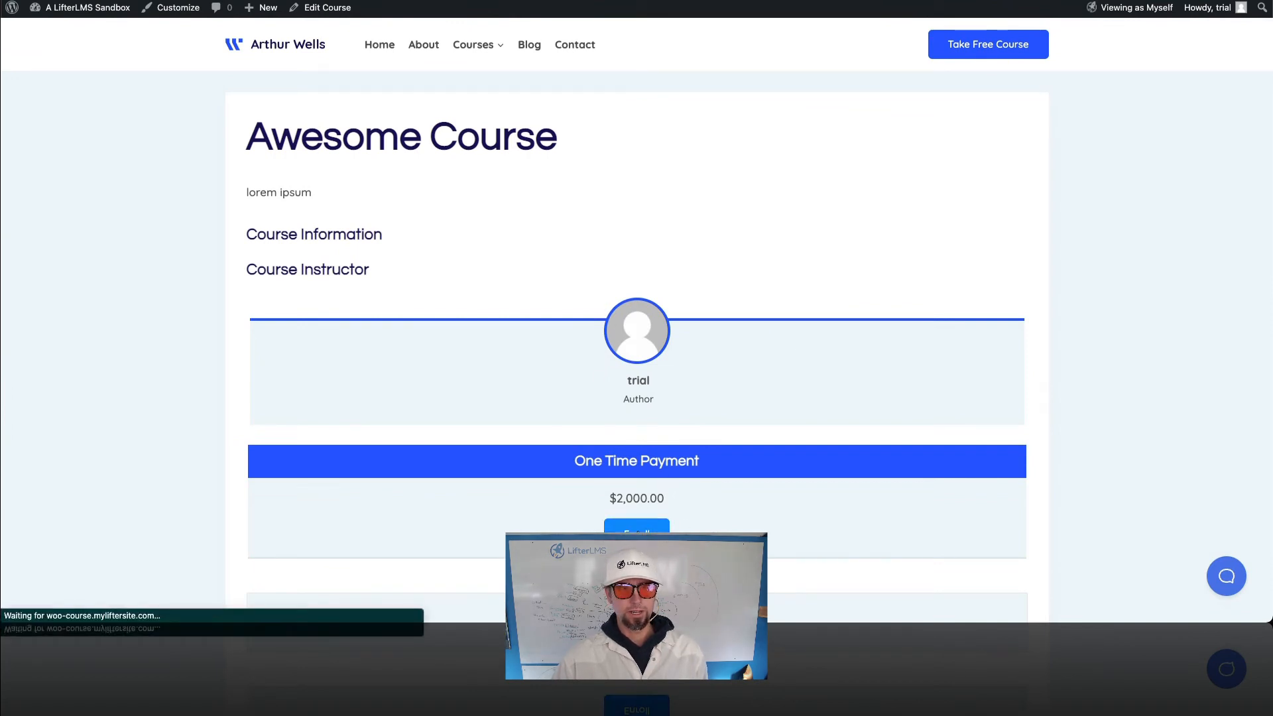
left_click(637, 528)
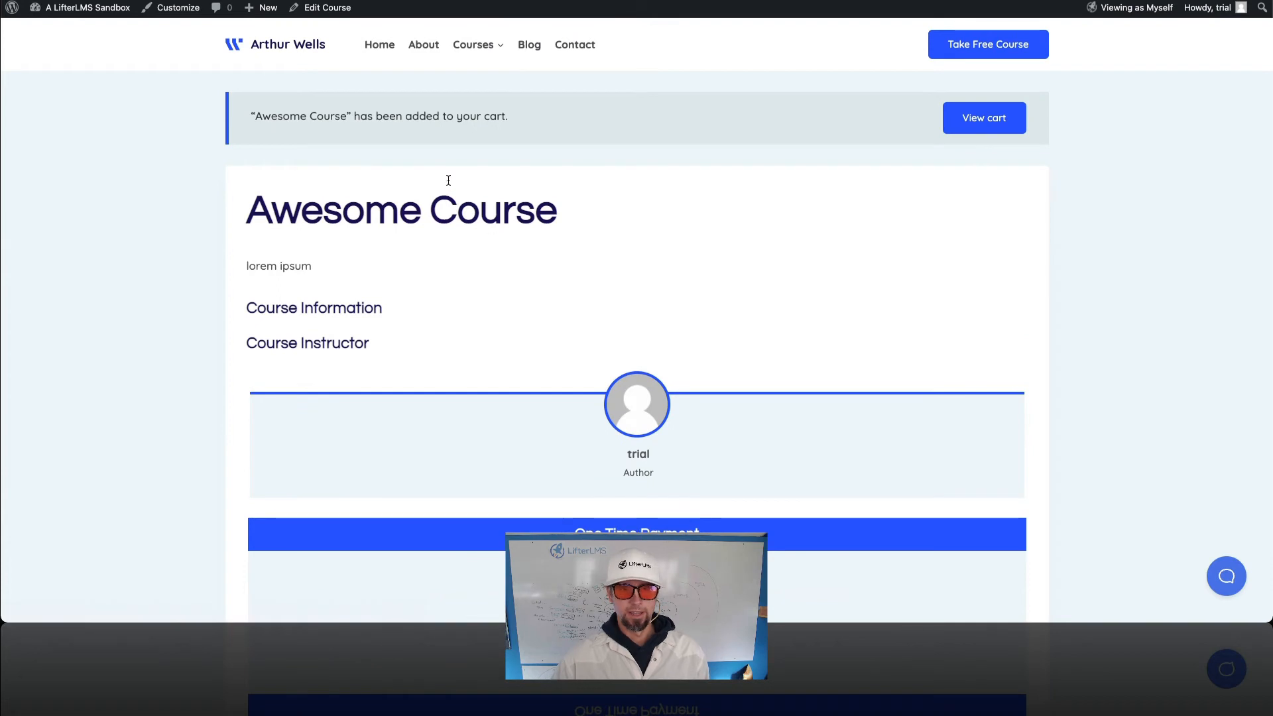
left_click(983, 118)
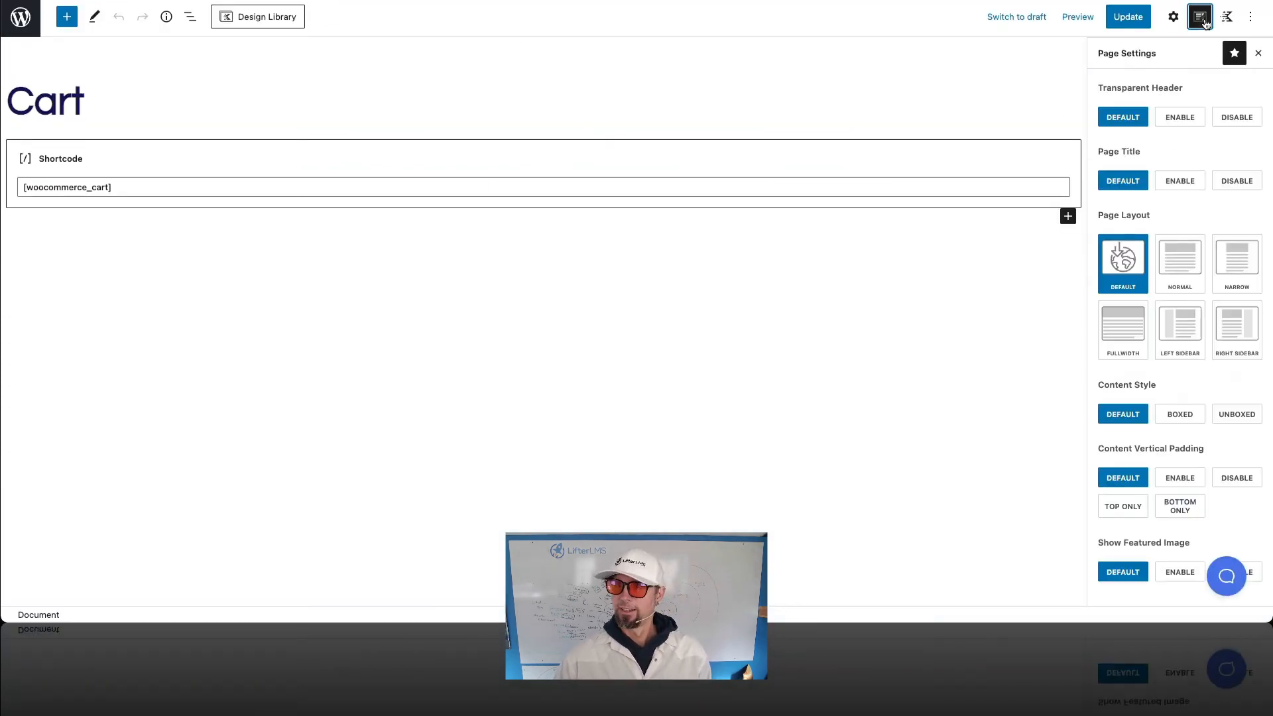
Step: Set the Cart page layout to Normal, update it and view the live cart
left_click(1179, 258)
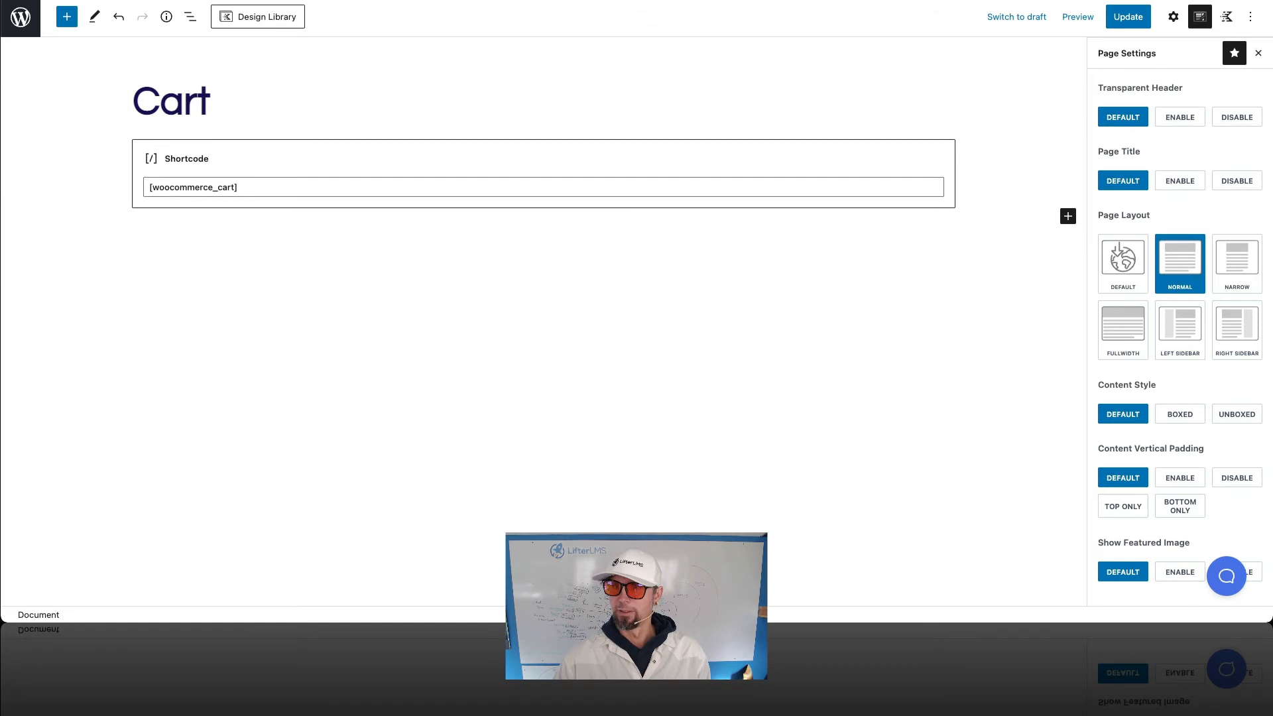
left_click(1127, 15)
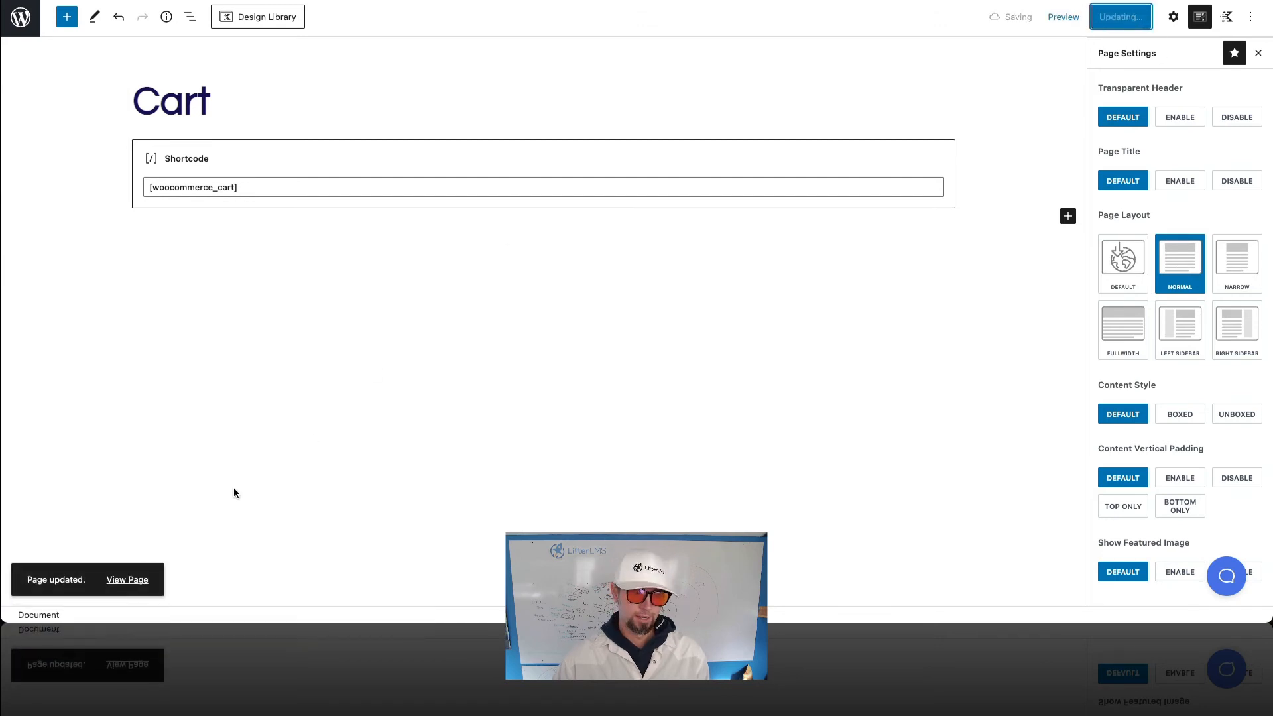
left_click(127, 579)
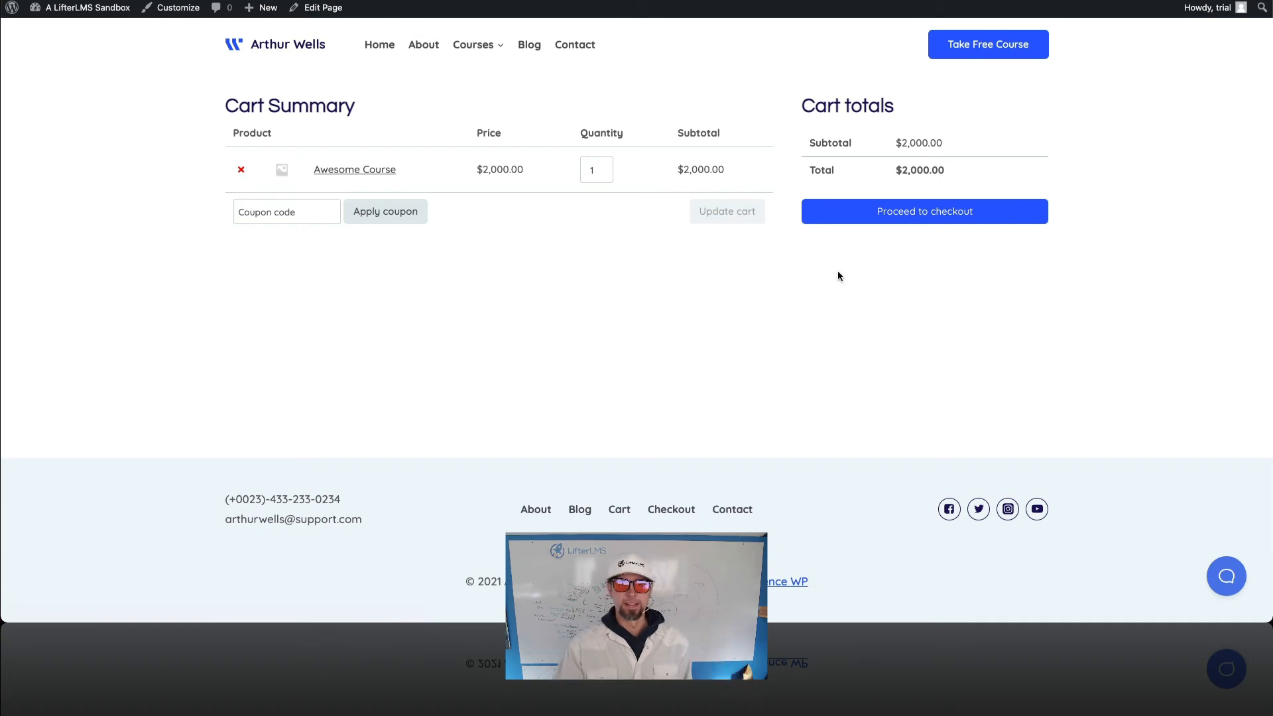
mouse_move(852, 223)
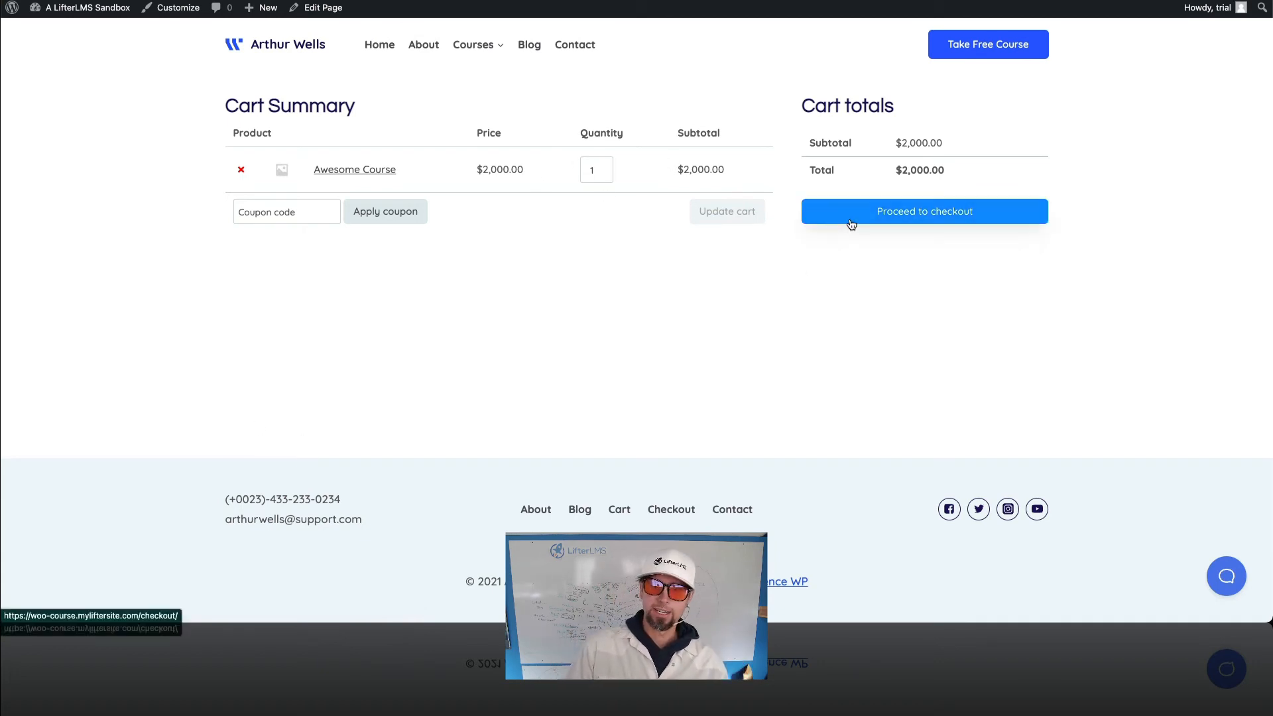
Step: Proceed to checkout, set the Checkout page layout to Normal and update it
left_click(923, 211)
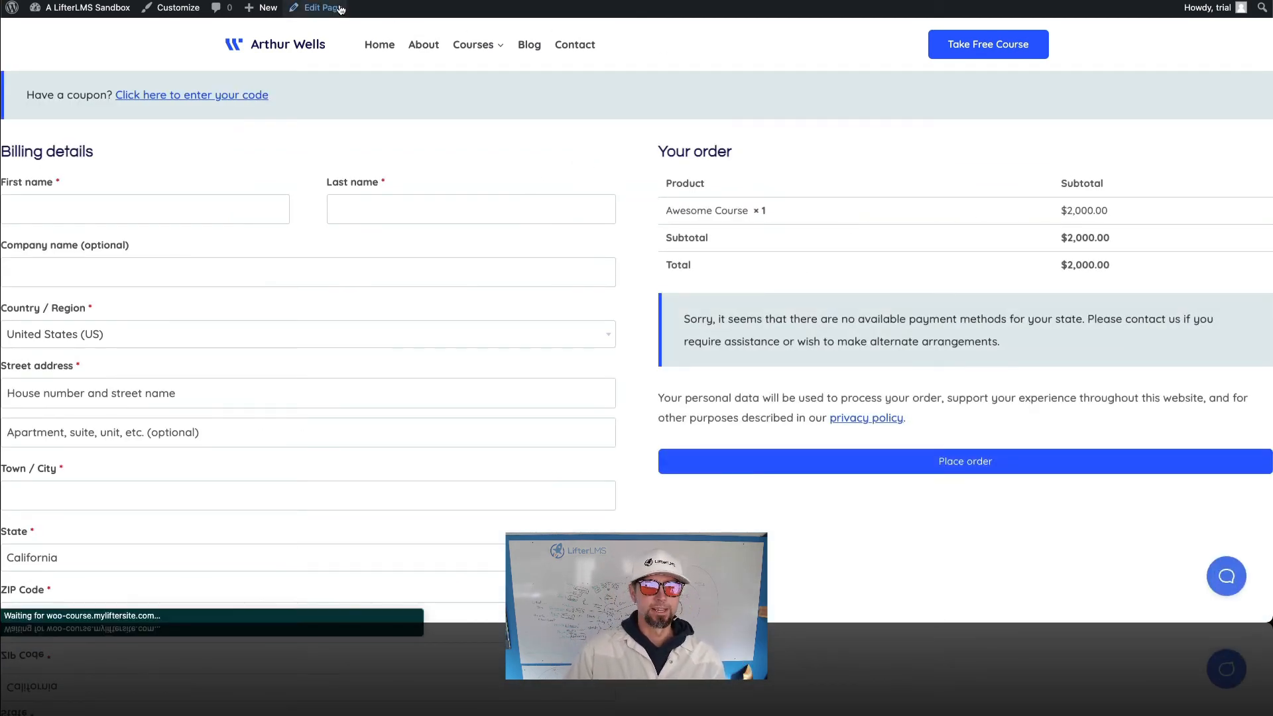
left_click(320, 8)
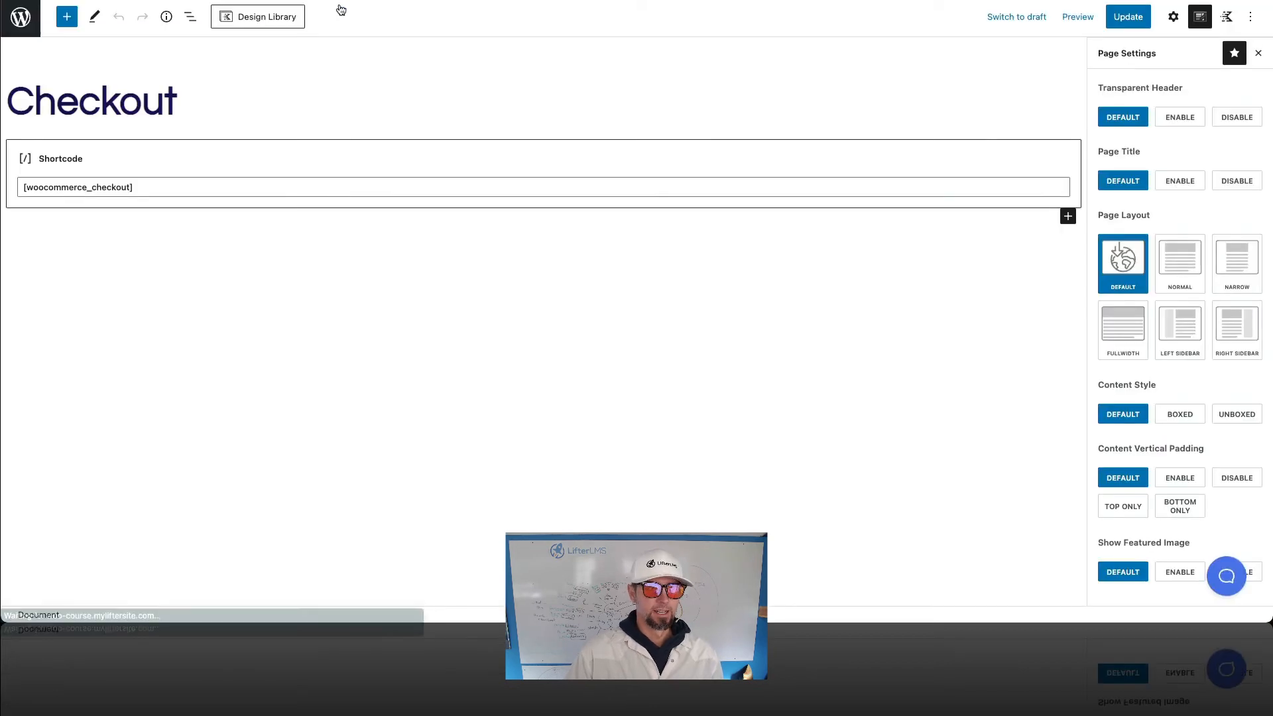
left_click(1179, 260)
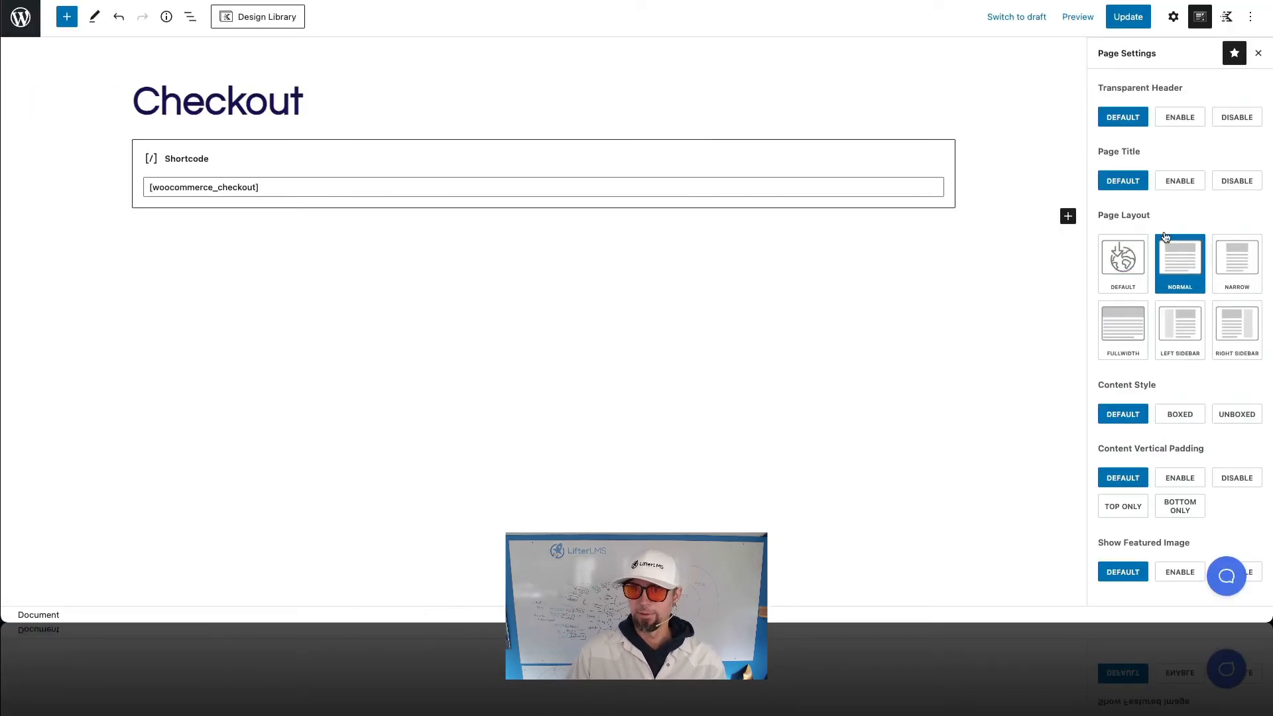
left_click(1127, 16)
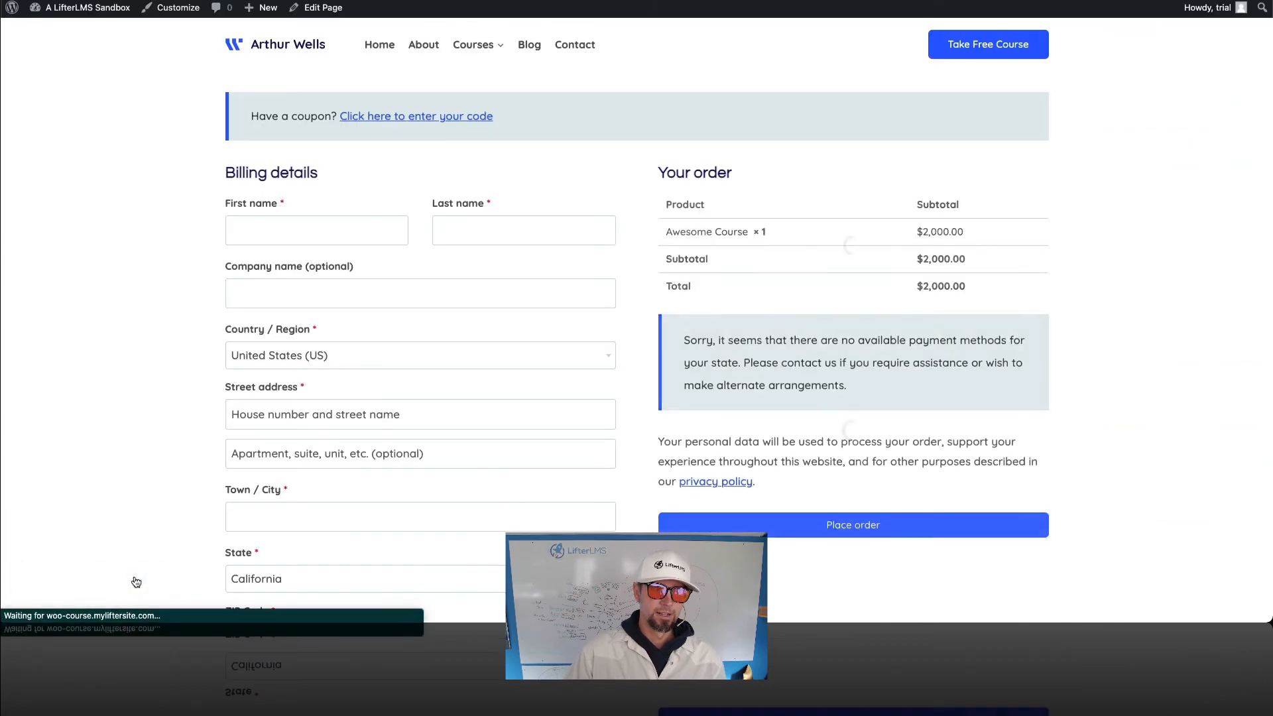
scroll("down", 3)
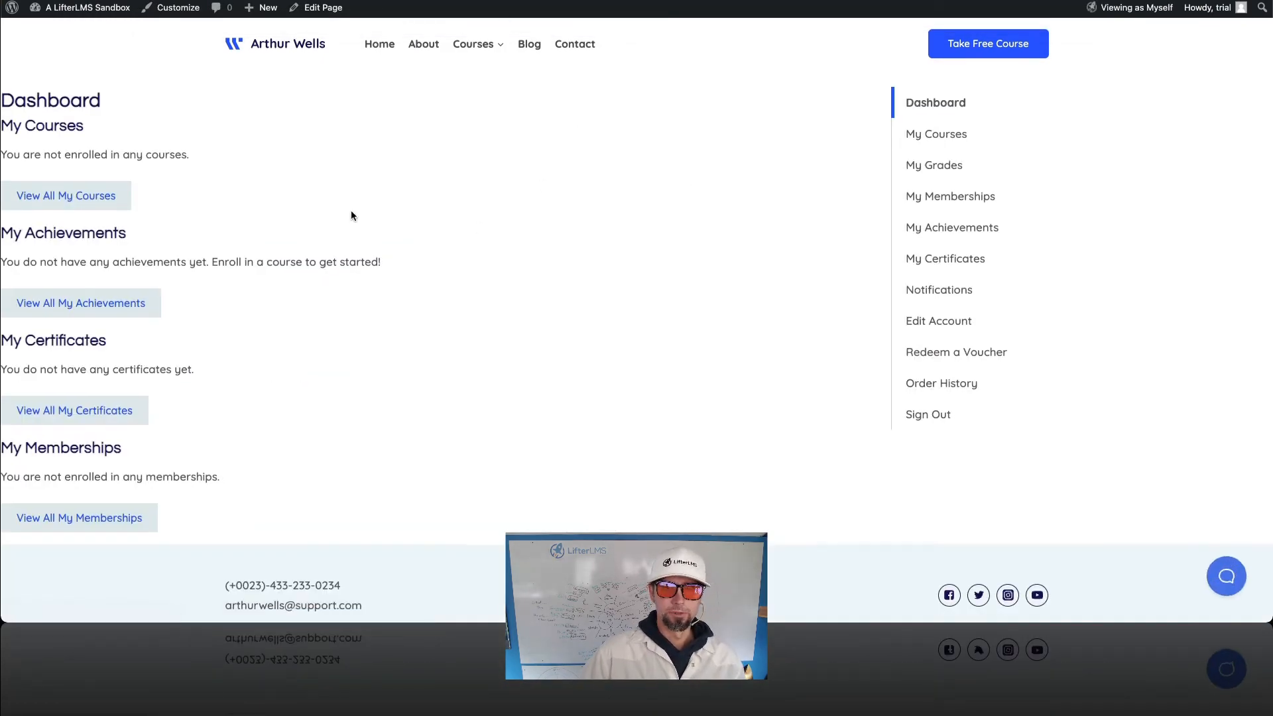
mouse_move(322, 8)
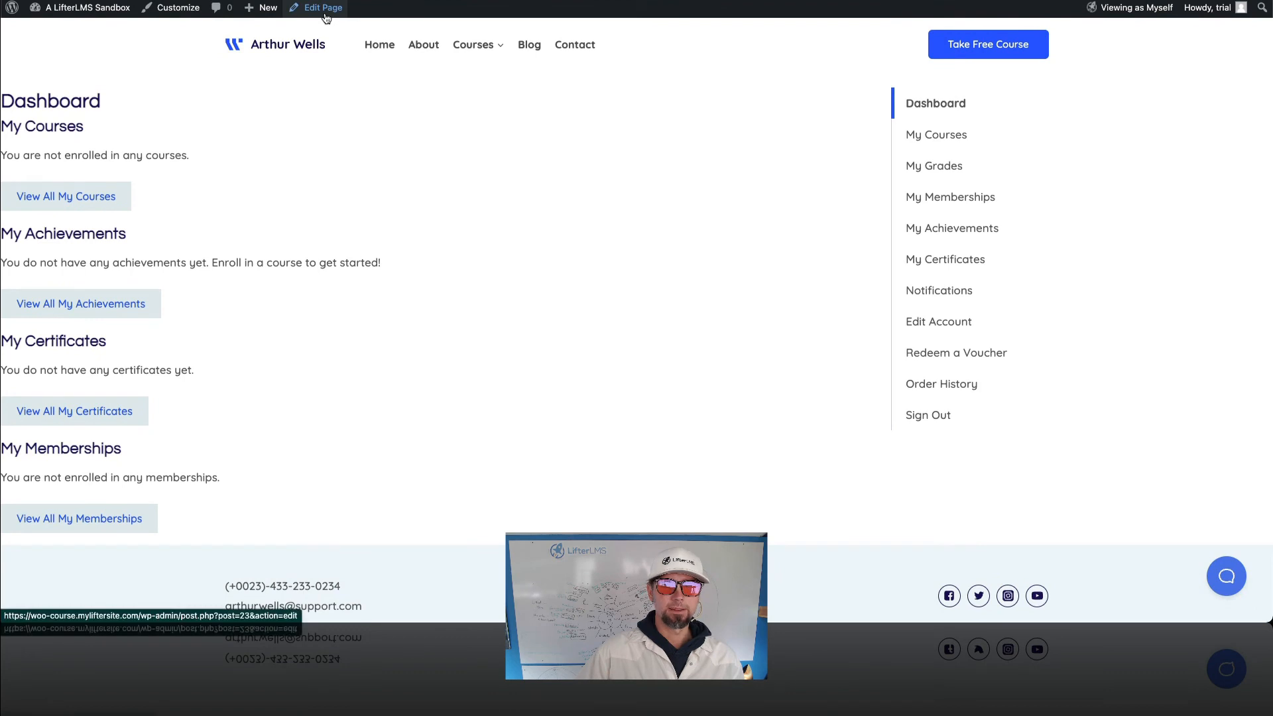
Step: Set the student Dashboard page layout to Normal, update it and exit to the admin
left_click(322, 8)
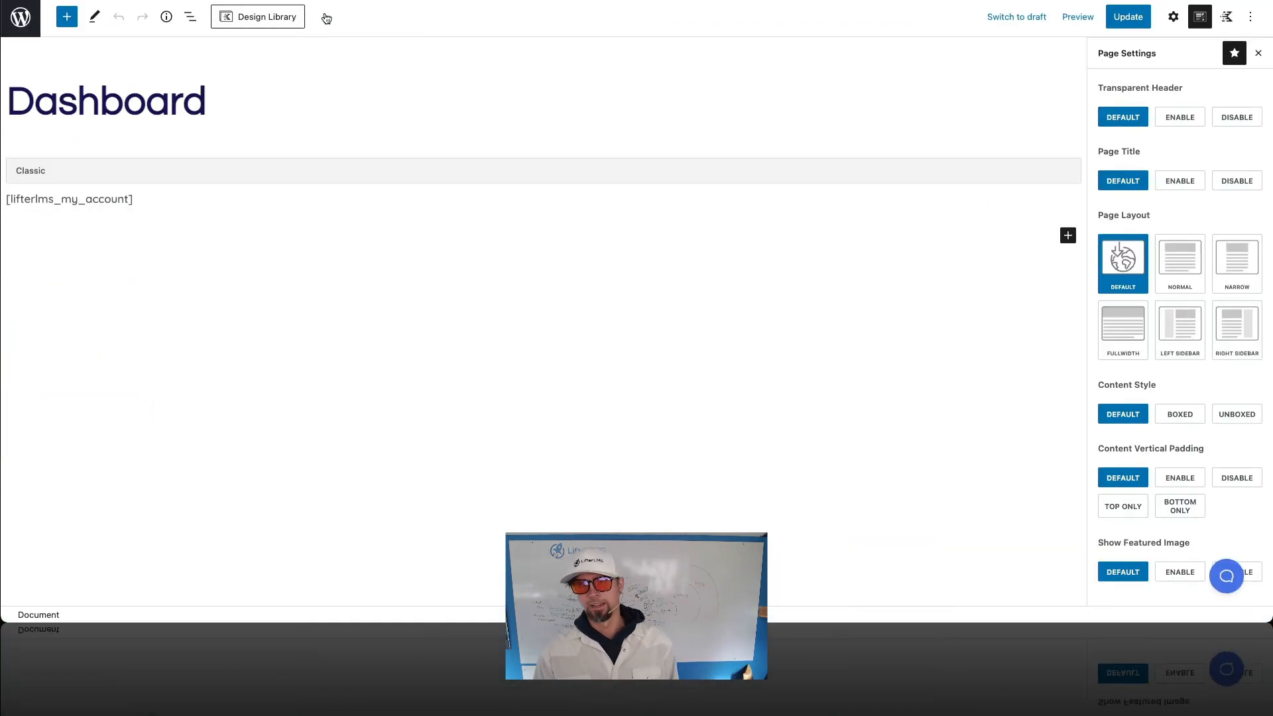
left_click(1181, 261)
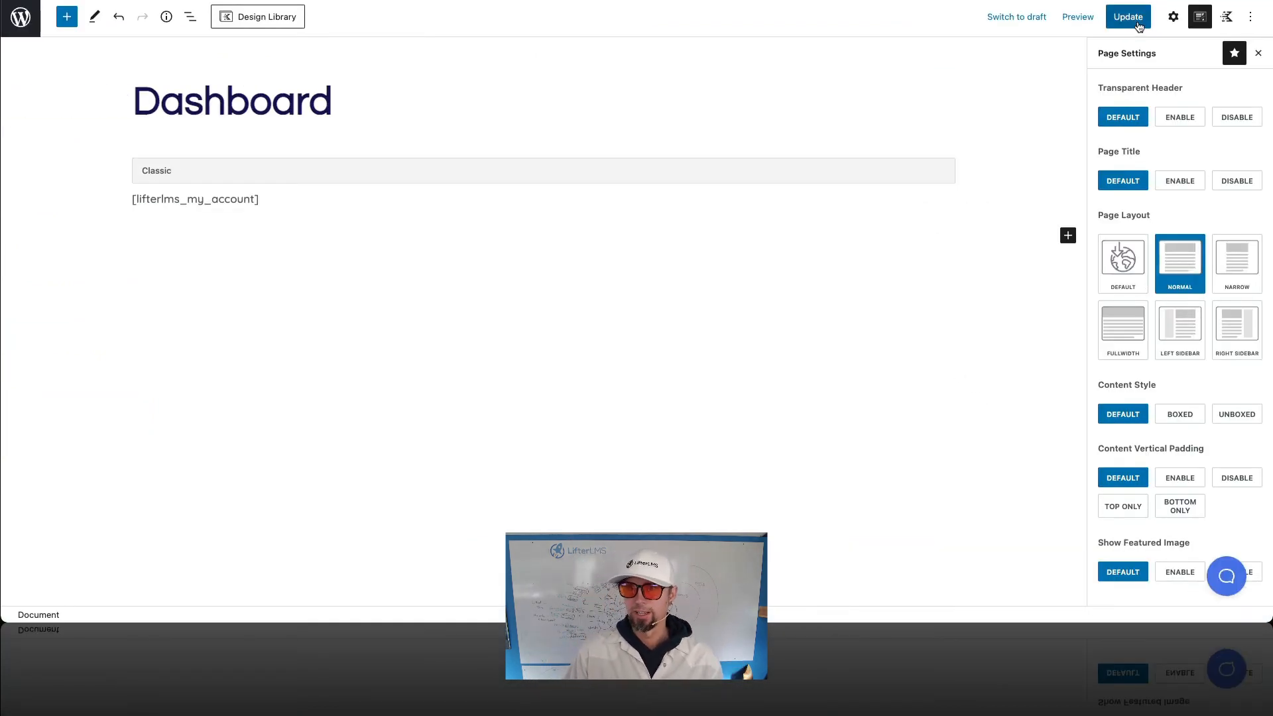
left_click(1127, 16)
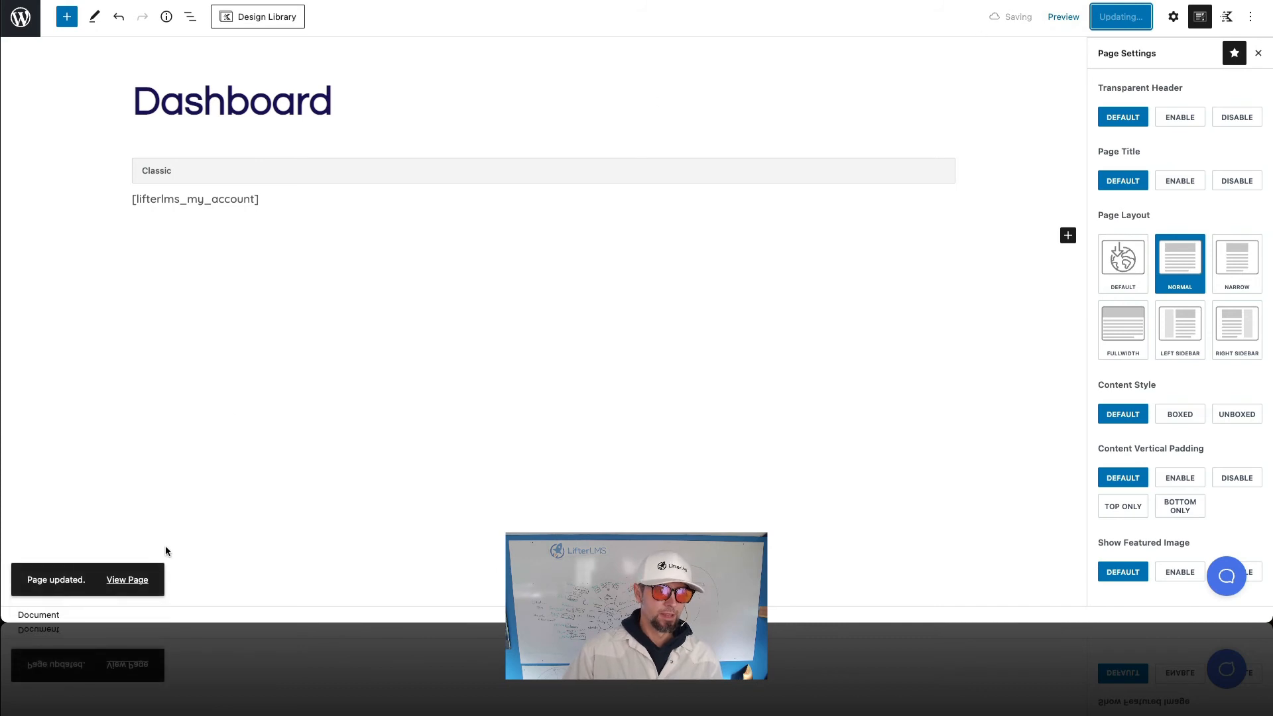
left_click(128, 580)
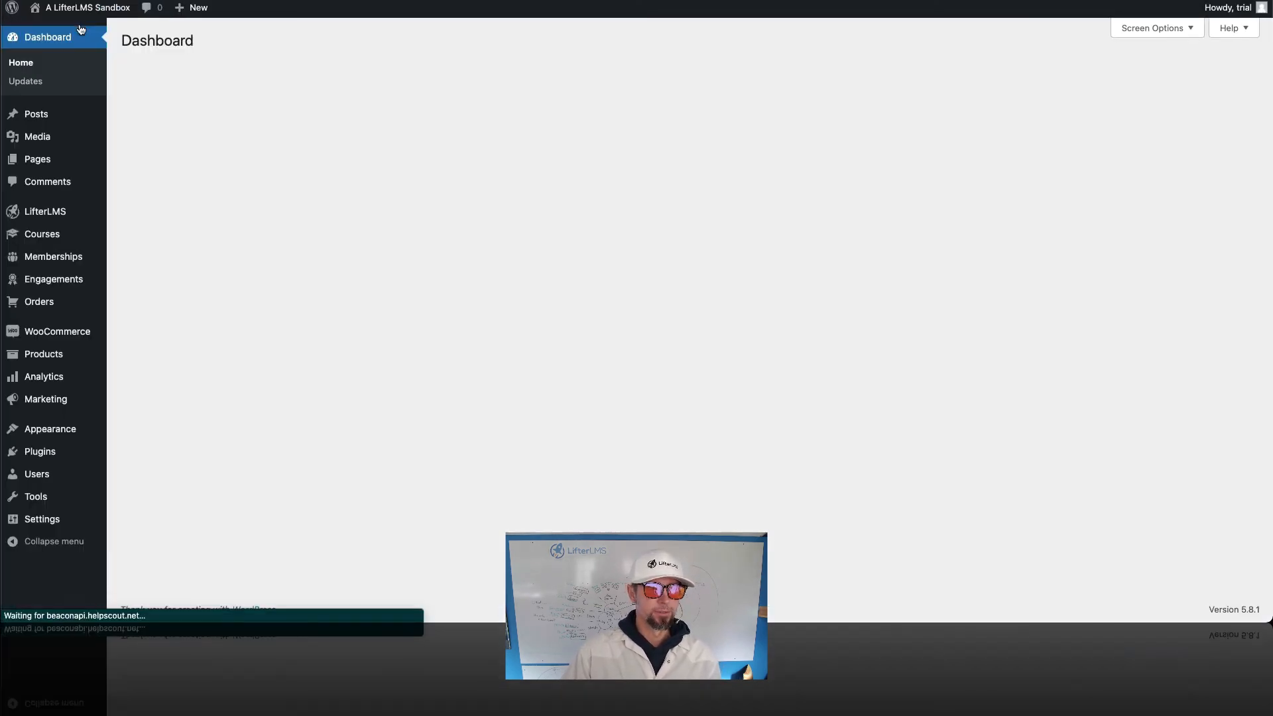
mouse_move(57, 331)
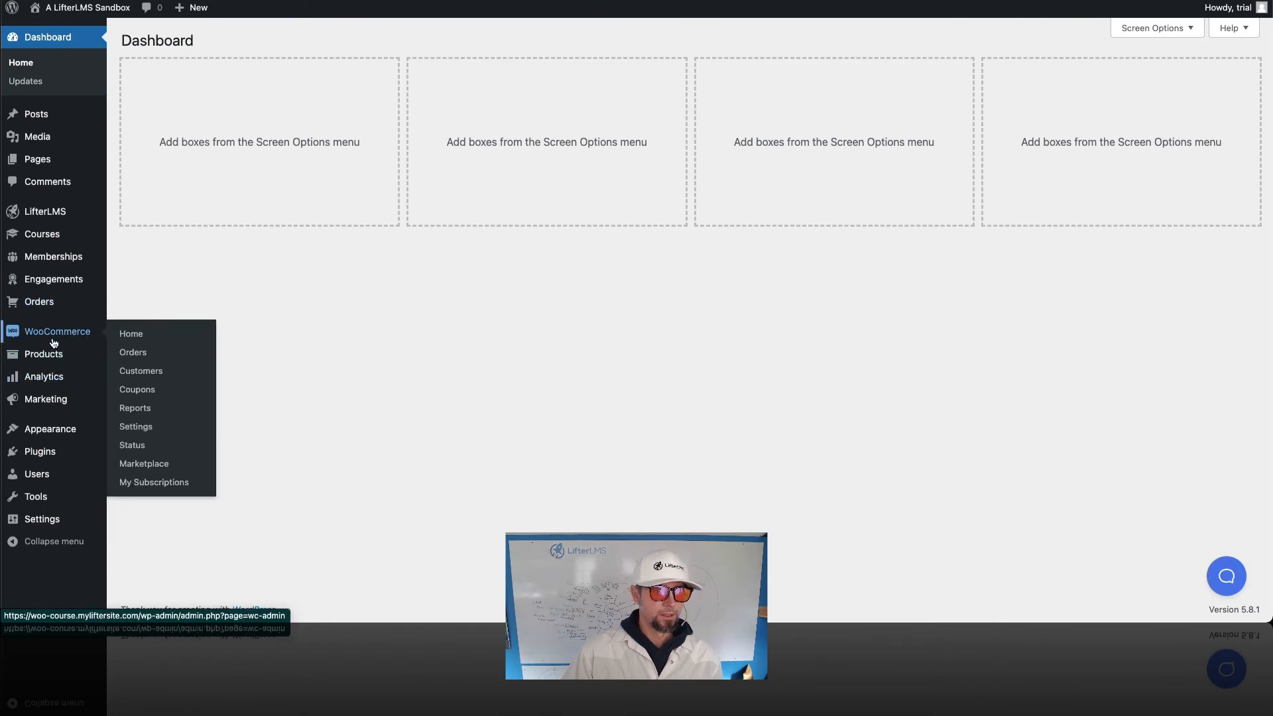
Step: From Pages > All Pages, view the My account page on the live site
left_click(37, 157)
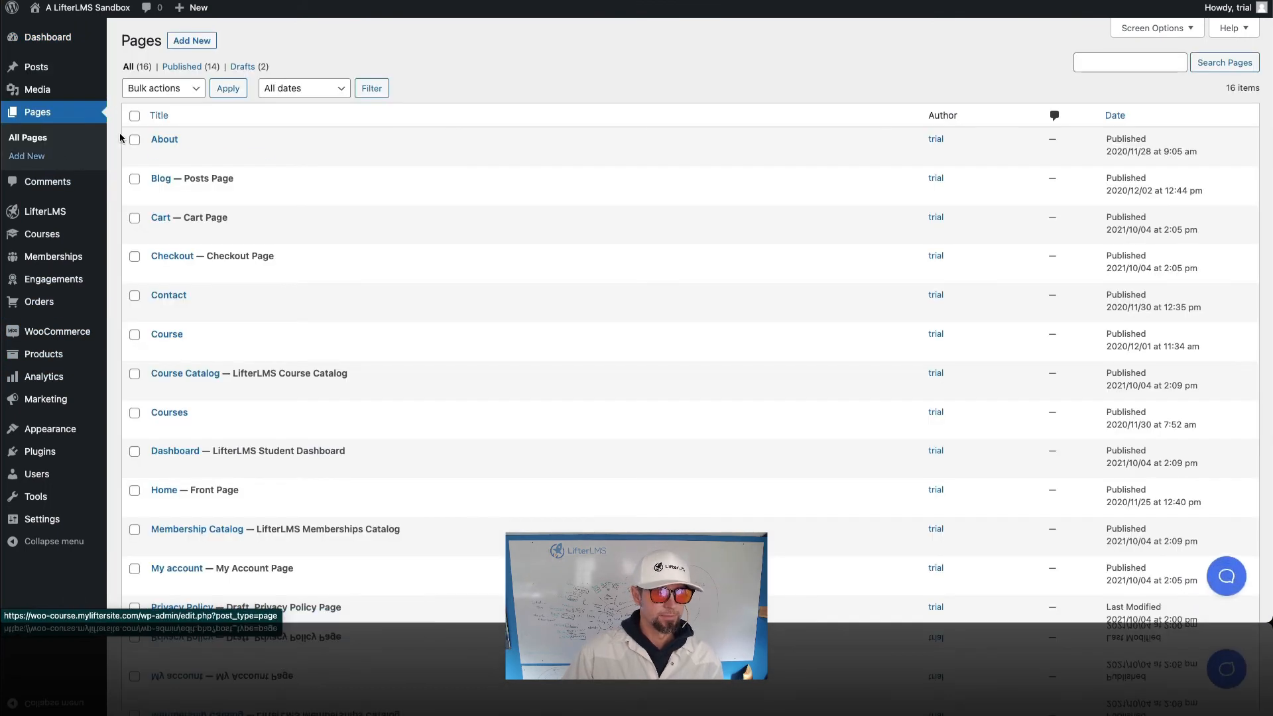
scroll("down", 3)
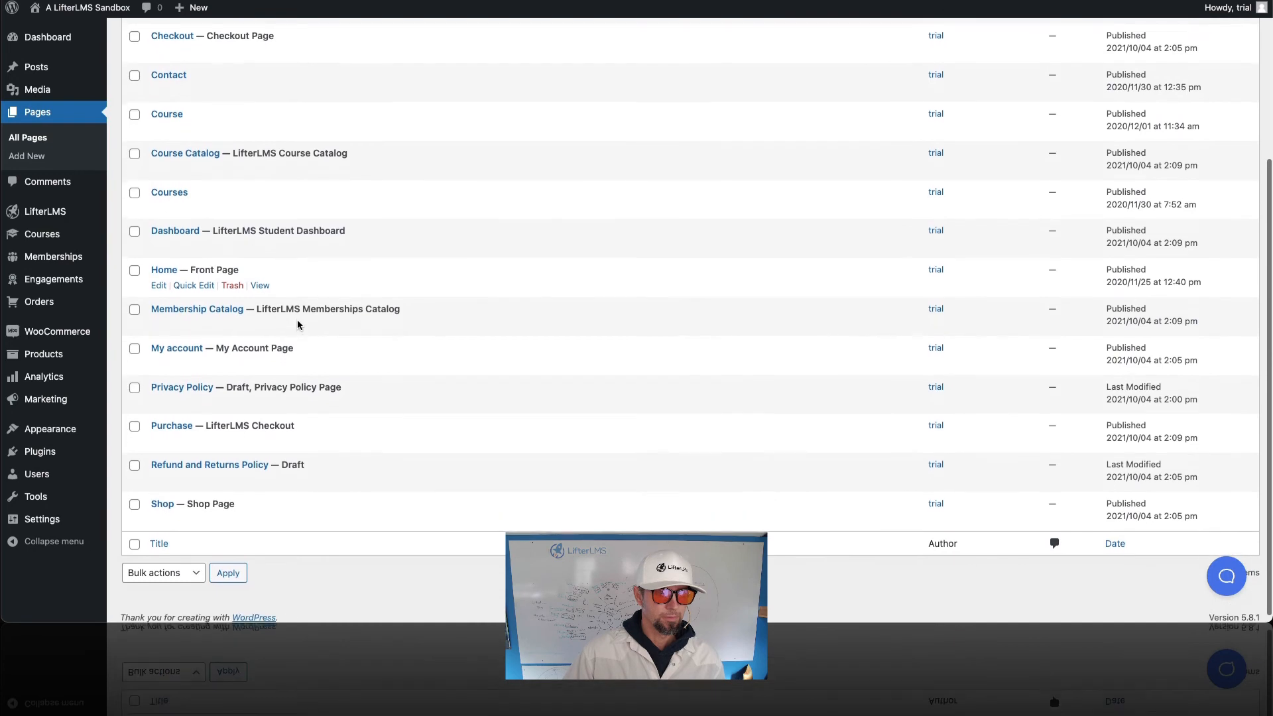
left_click(260, 358)
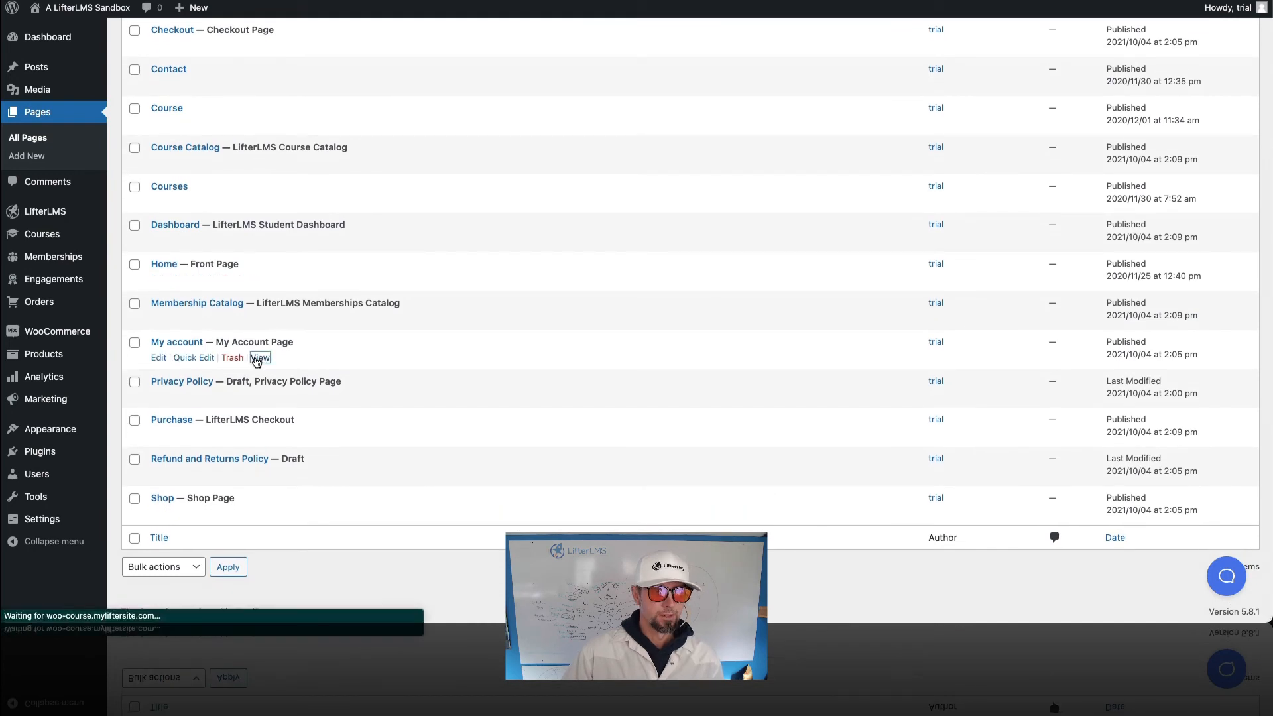
left_click(259, 357)
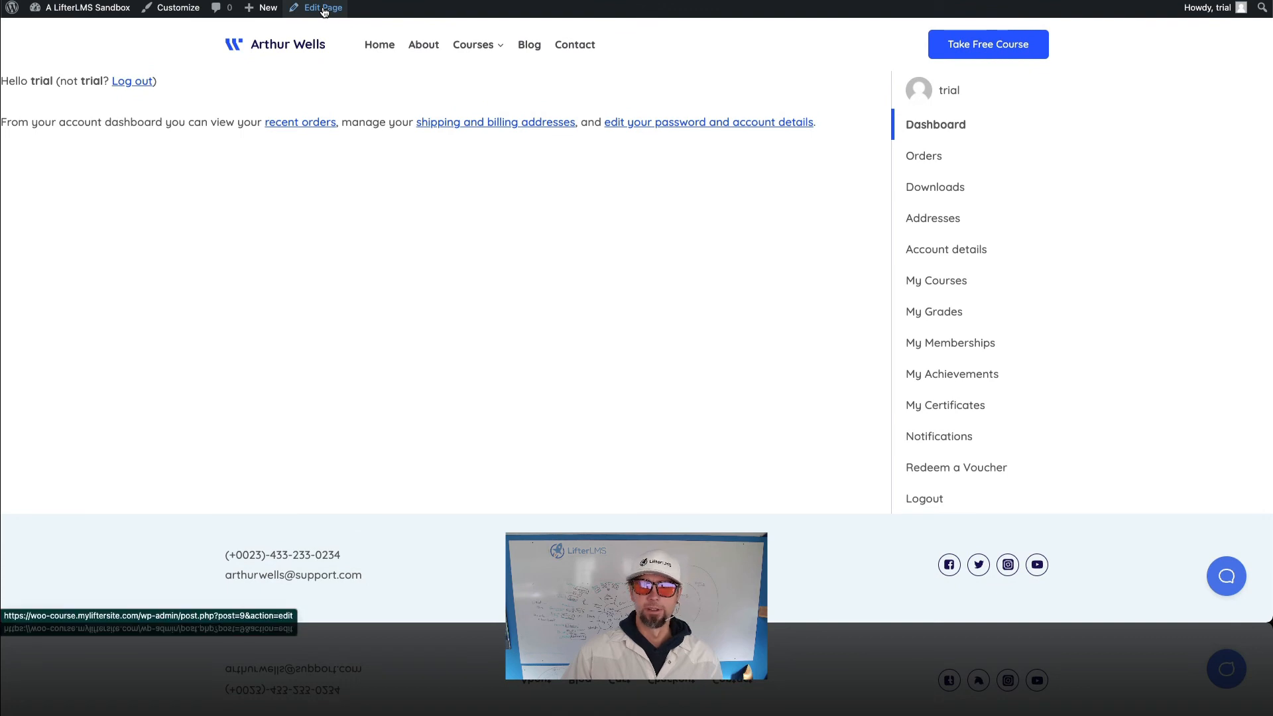
Step: Set the My account page layout to Normal, update it and view the live page
left_click(321, 8)
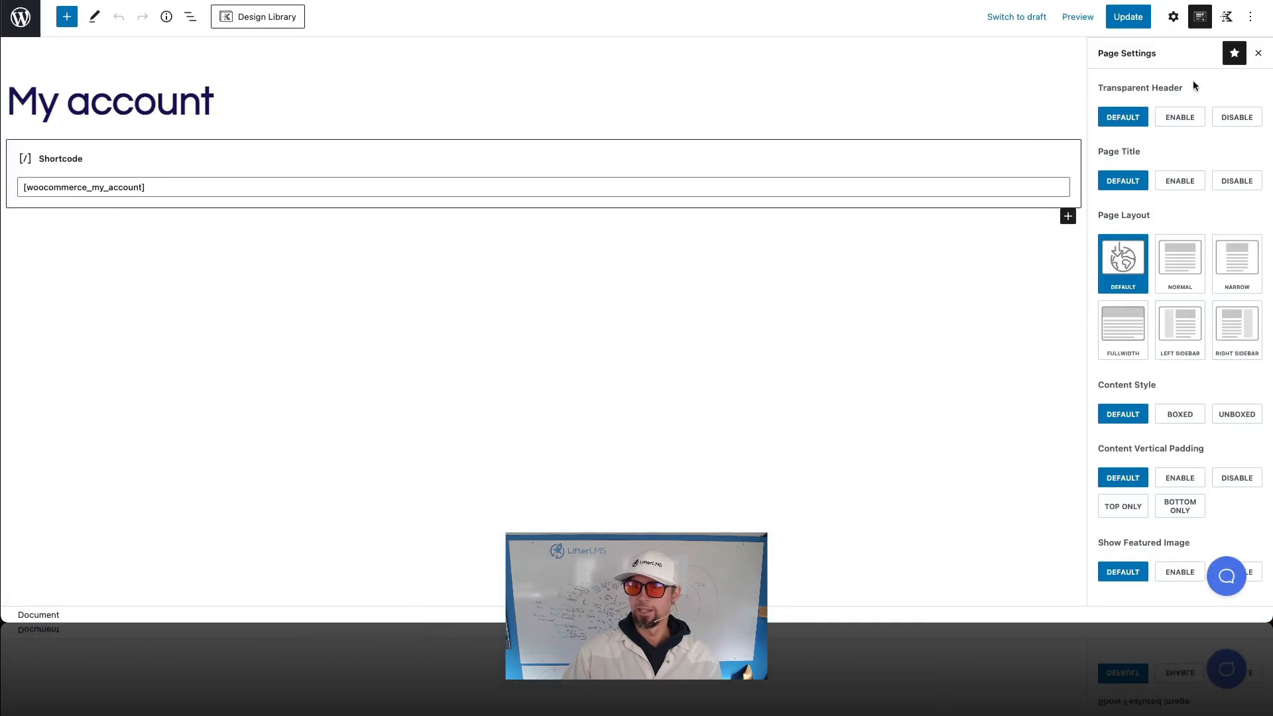
left_click(1180, 263)
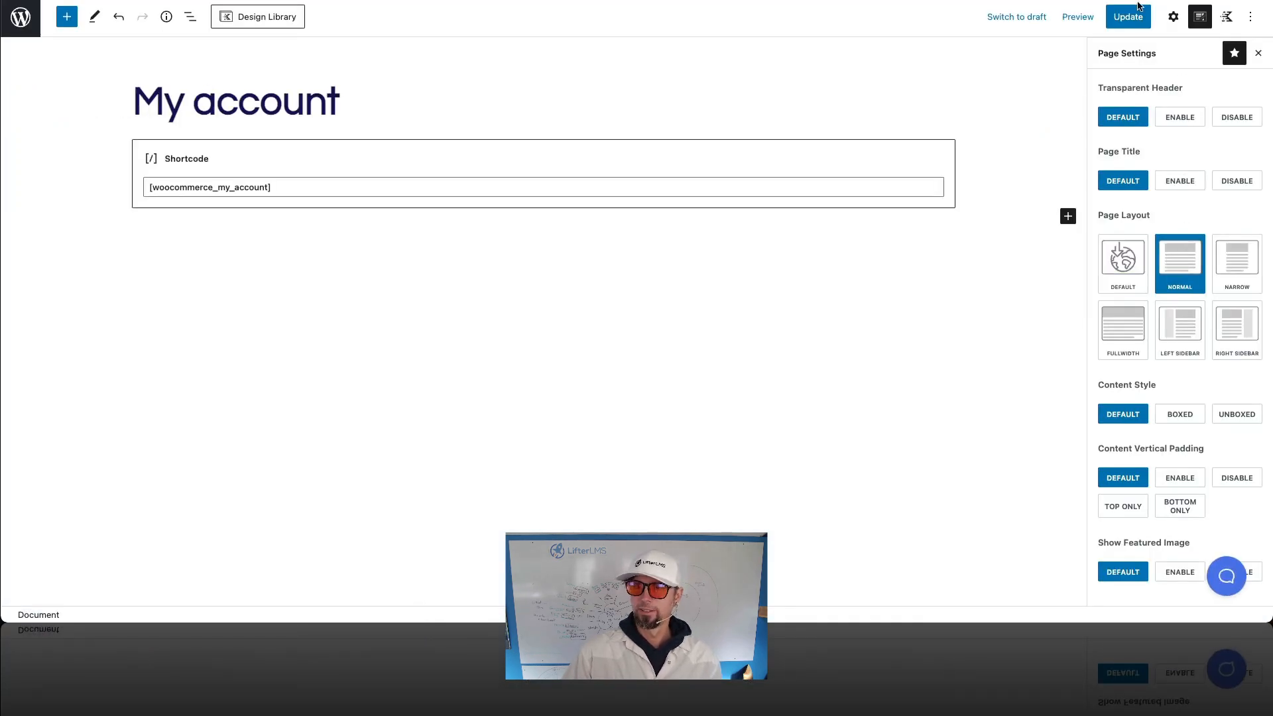
left_click(1128, 16)
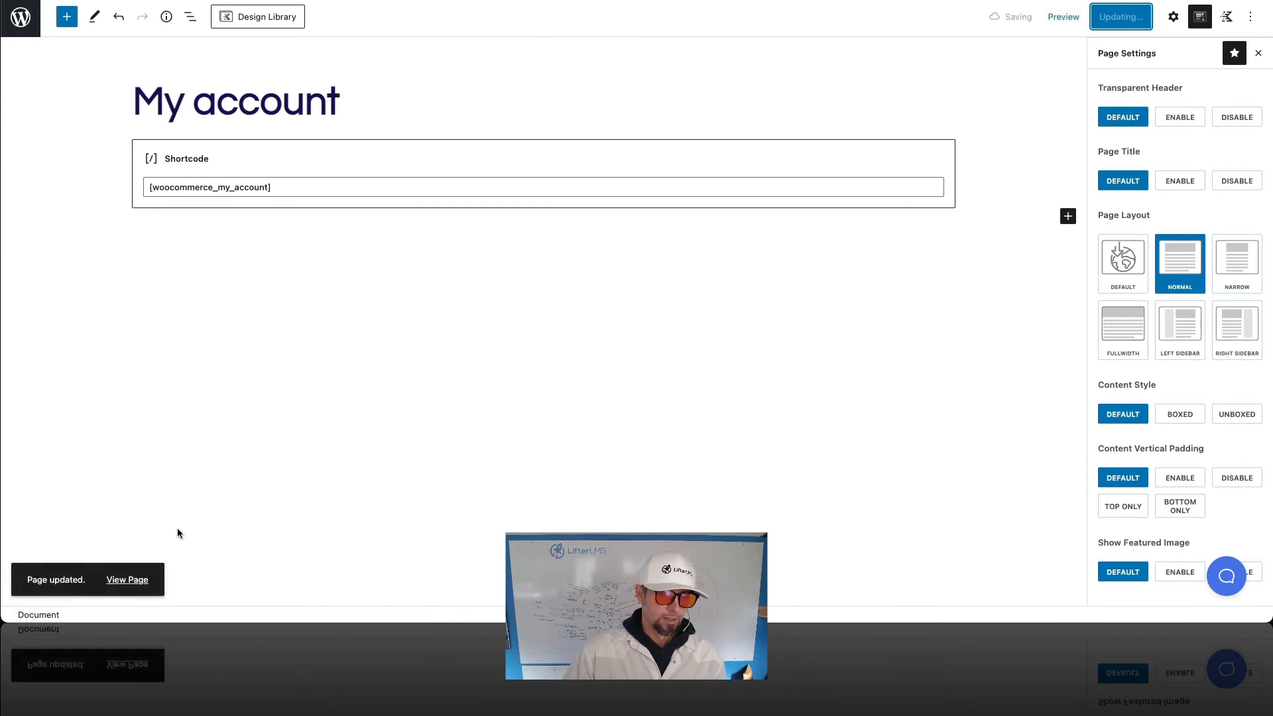
left_click(127, 580)
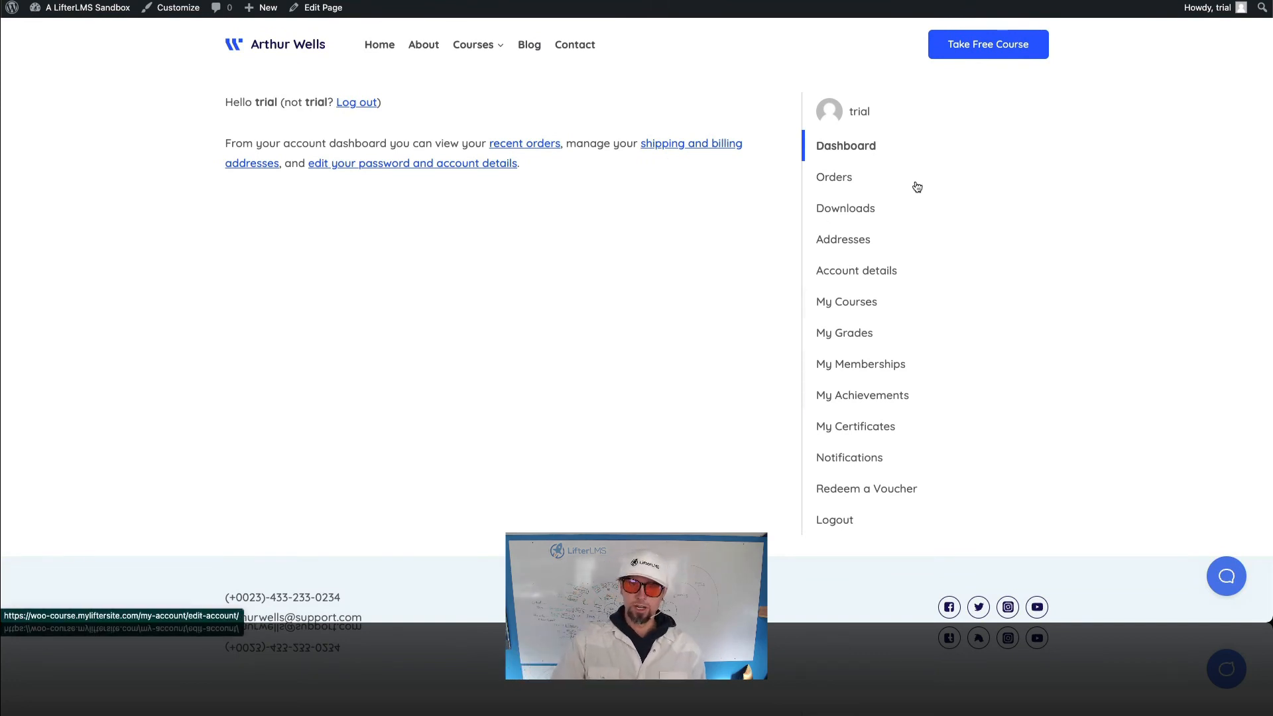
mouse_move(858, 249)
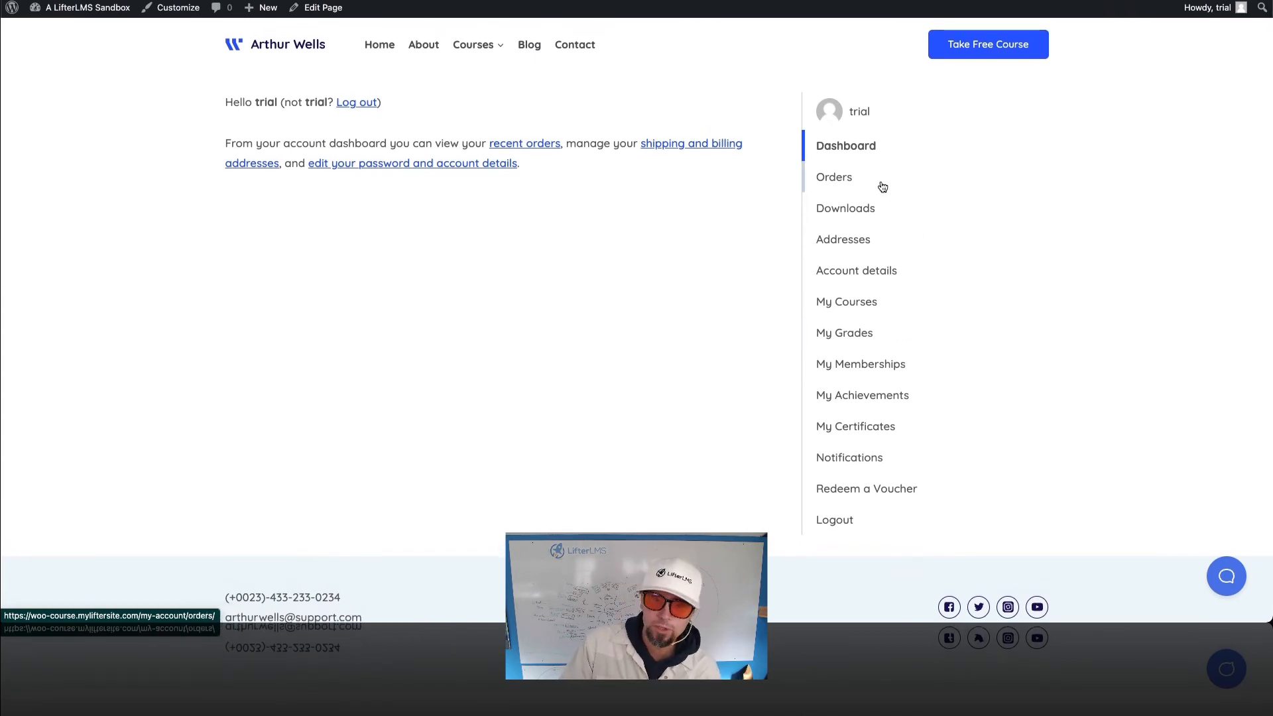
mouse_move(852, 225)
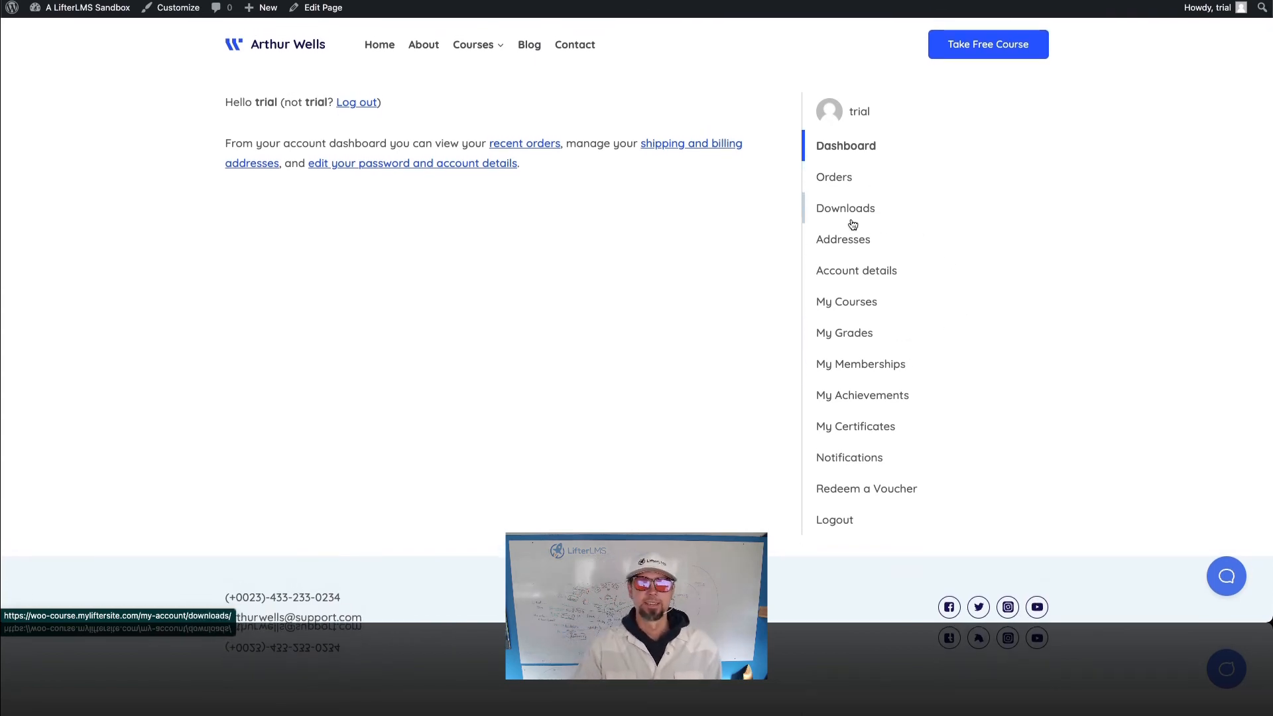
mouse_move(204, 46)
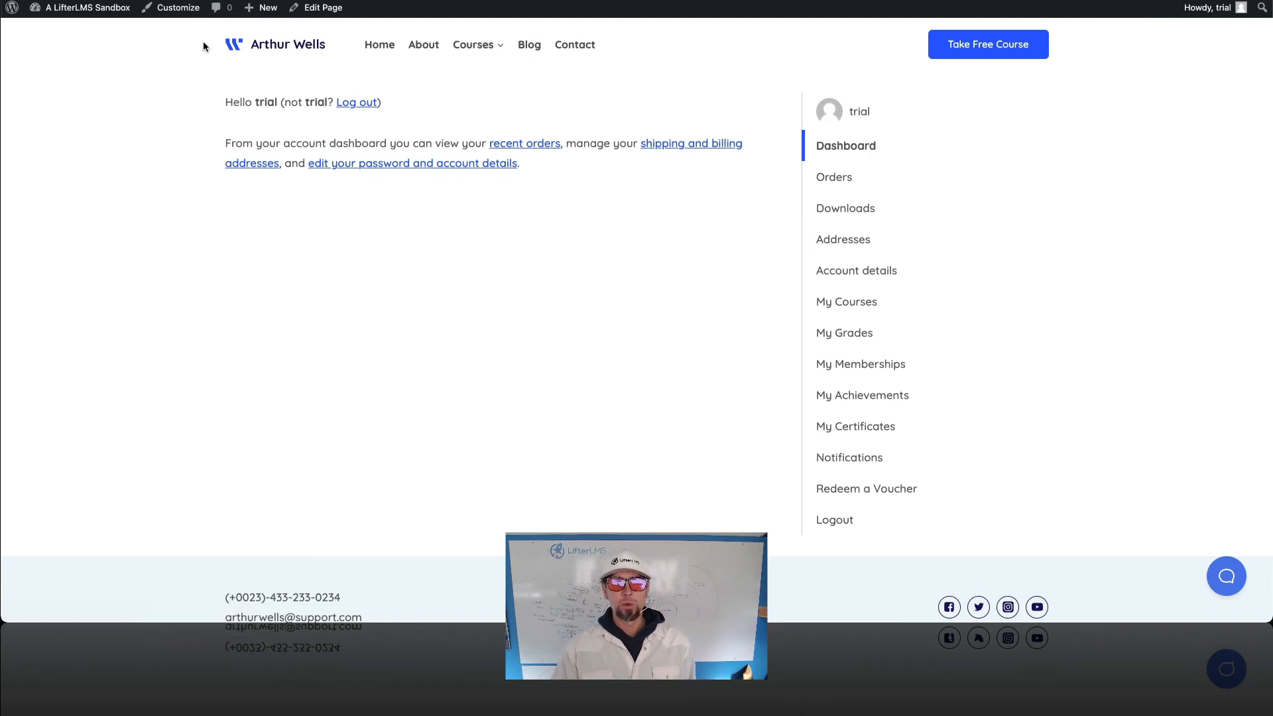
mouse_move(311, 141)
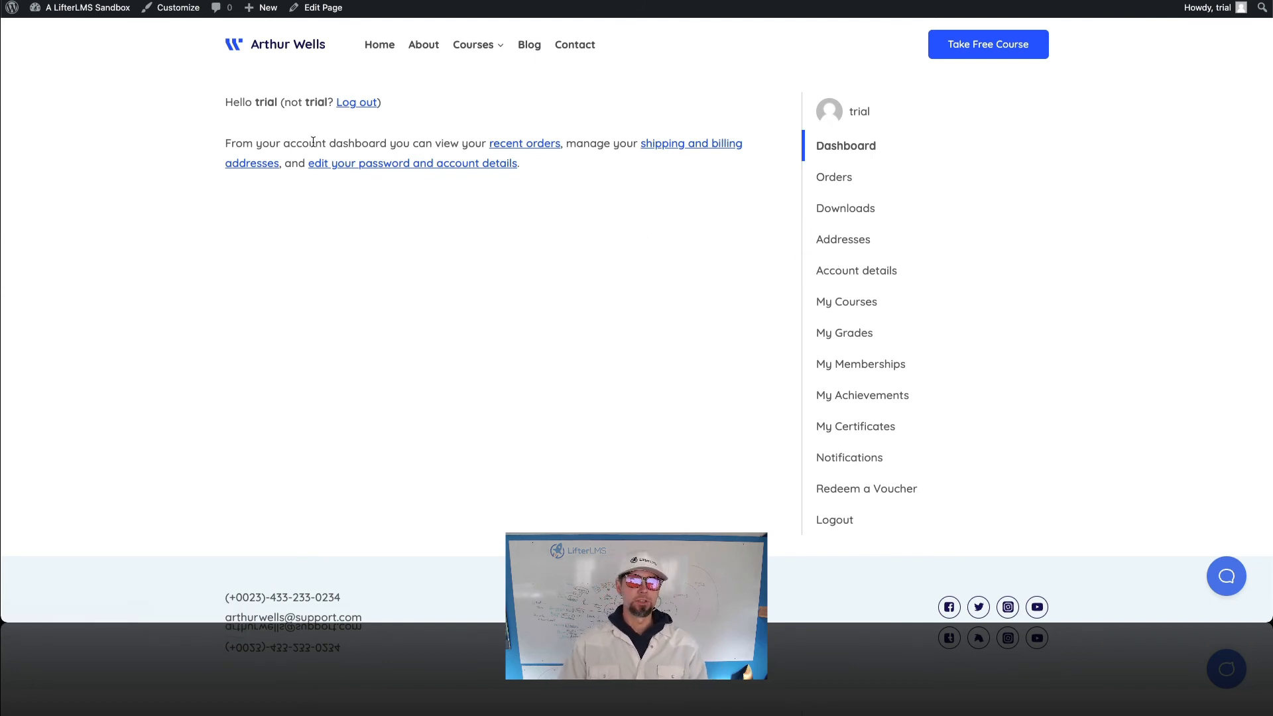
left_click(84, 8)
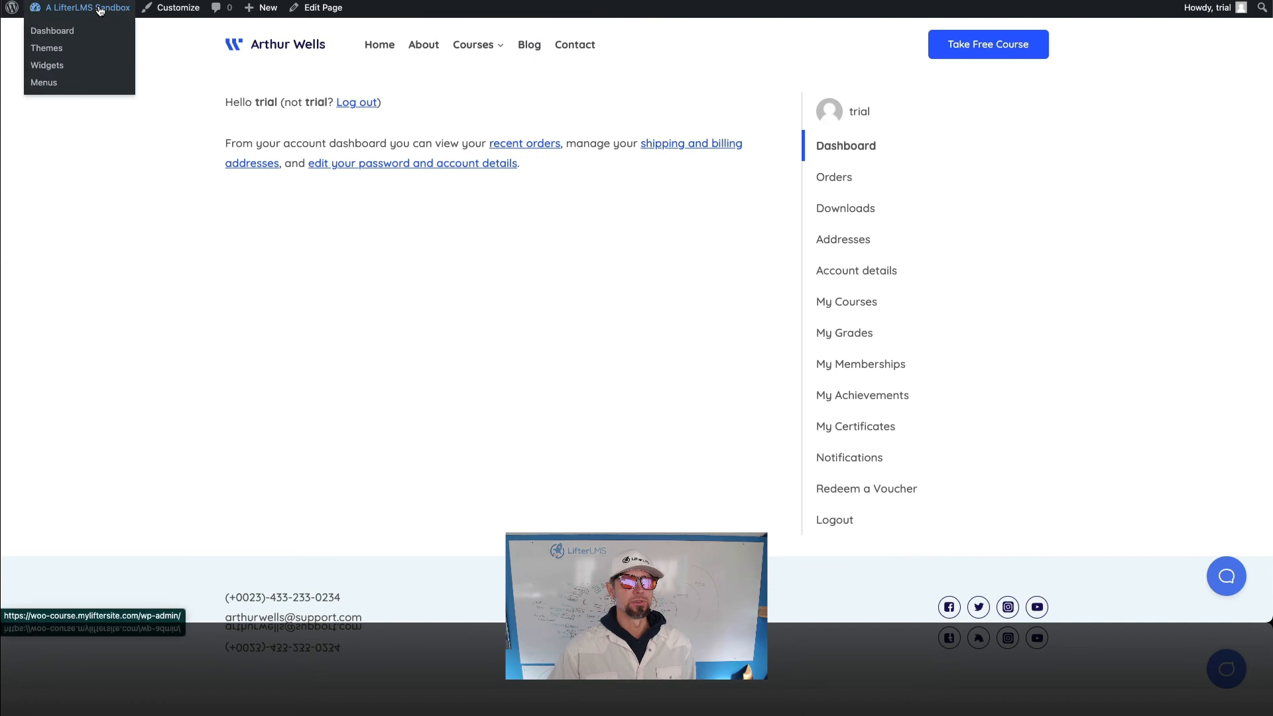
left_click(543, 316)
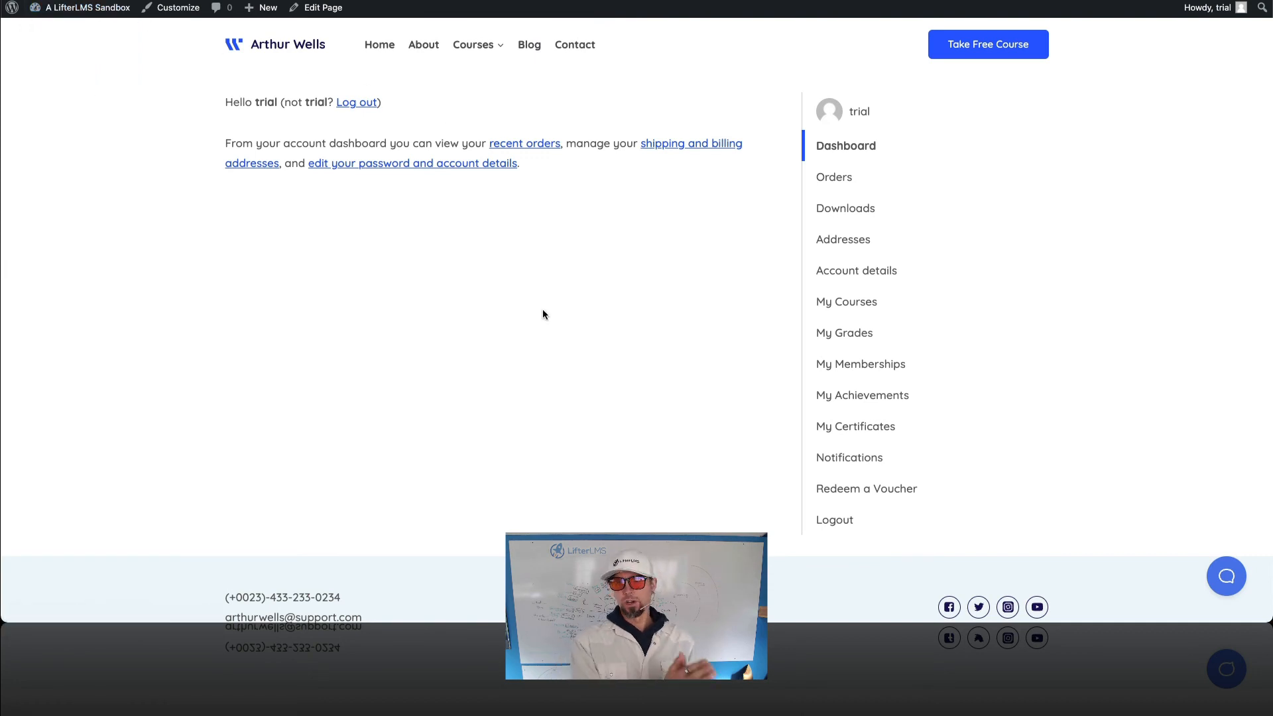